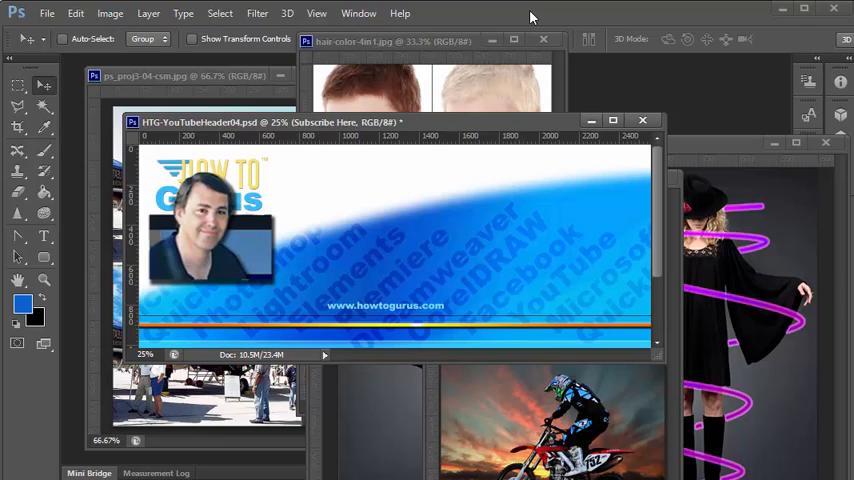
{"action": "mouse_move", "coordinate": [456, 248]}
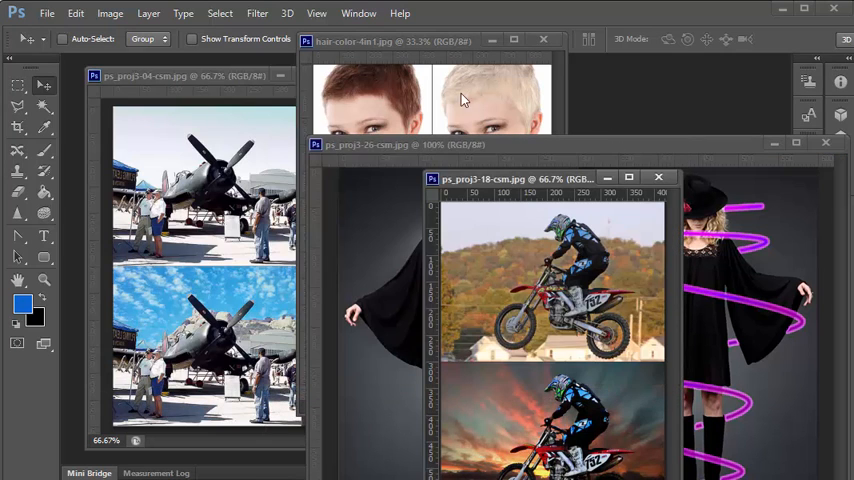
{"action": "mouse_move", "coordinate": [344, 292]}
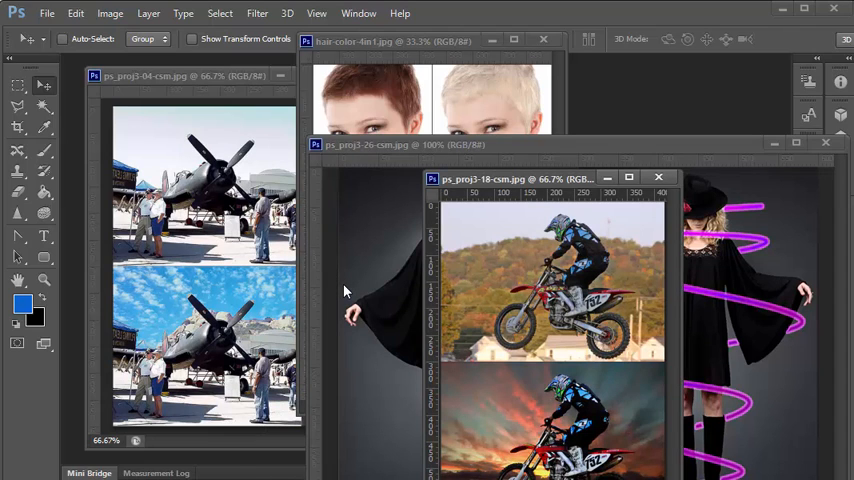
{"action": "mouse_move", "coordinate": [544, 220]}
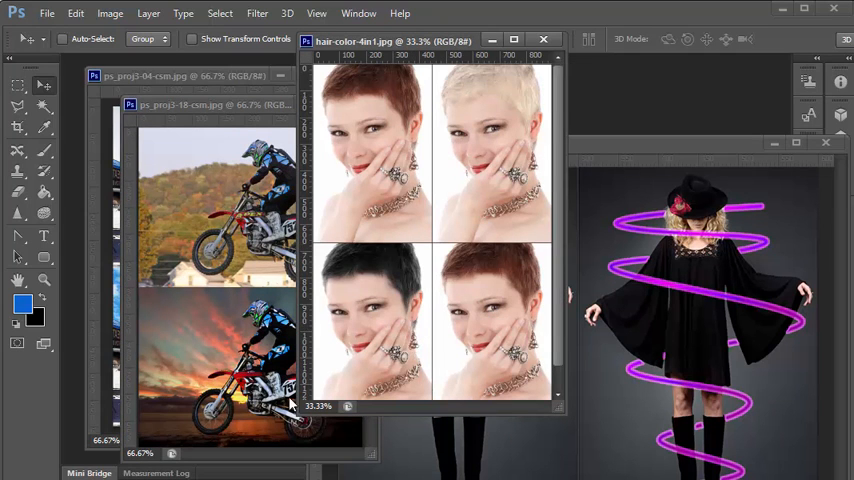
{"action": "mouse_move", "coordinate": [676, 324]}
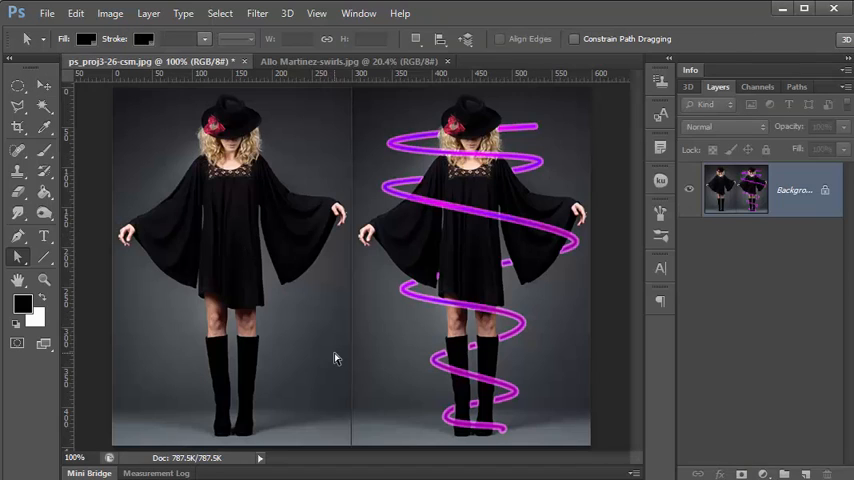
{"action": "mouse_move", "coordinate": [474, 136]}
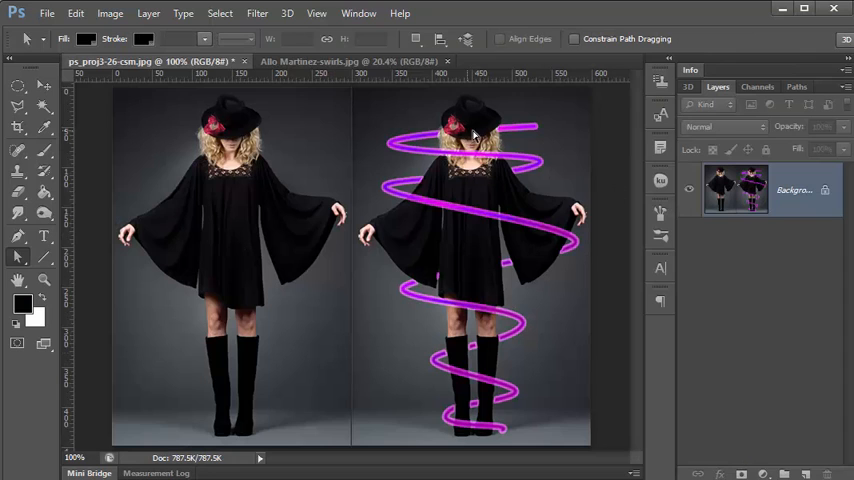
{"action": "mouse_move", "coordinate": [198, 172]}
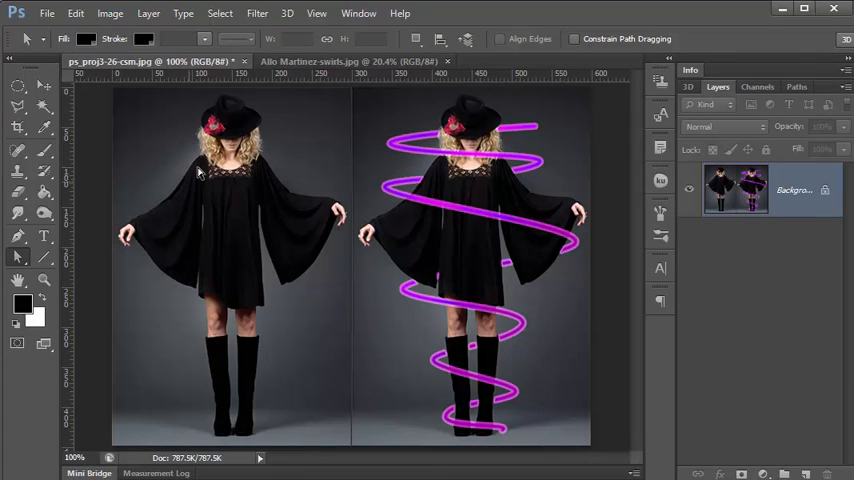
{"action": "mouse_move", "coordinate": [416, 264]}
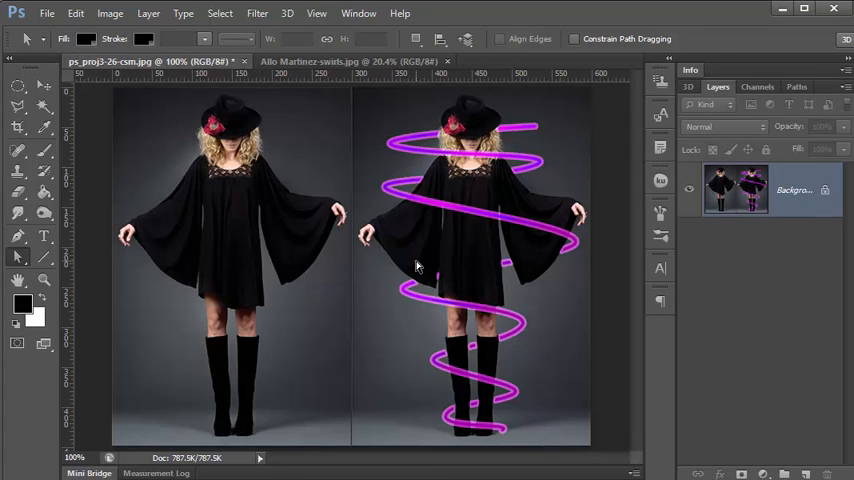
{"action": "mouse_move", "coordinate": [348, 304]}
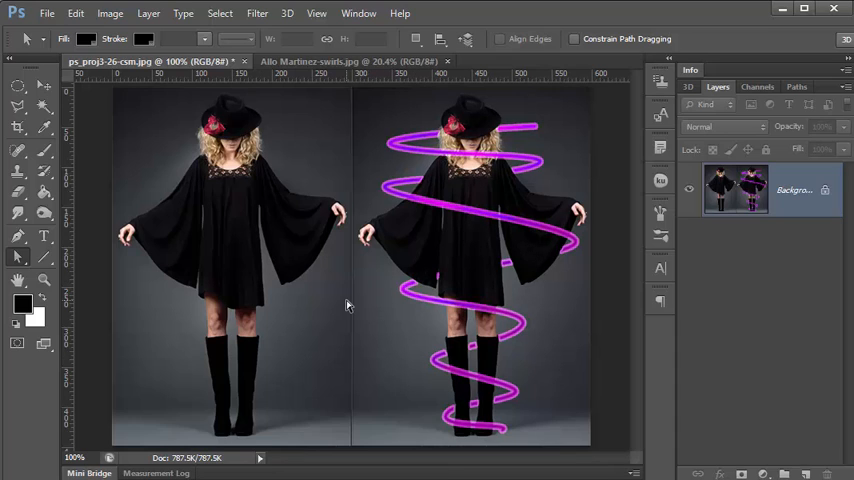
{"action": "mouse_move", "coordinate": [336, 320]}
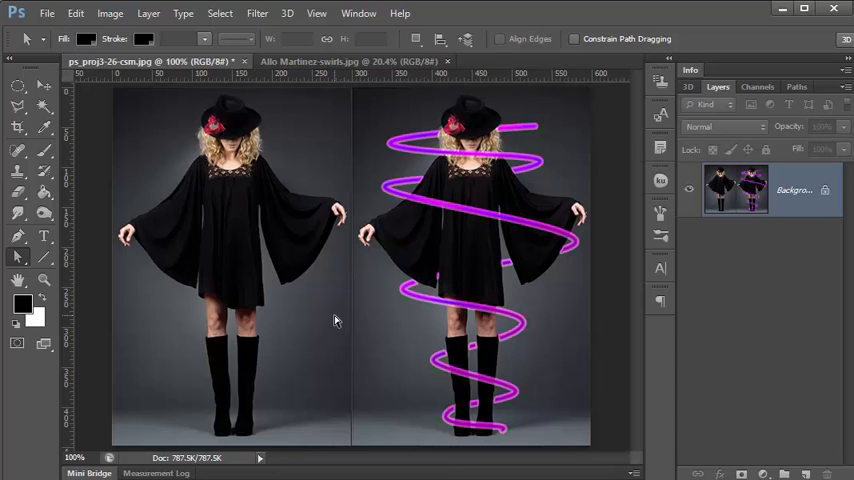
{"action": "mouse_move", "coordinate": [336, 312]}
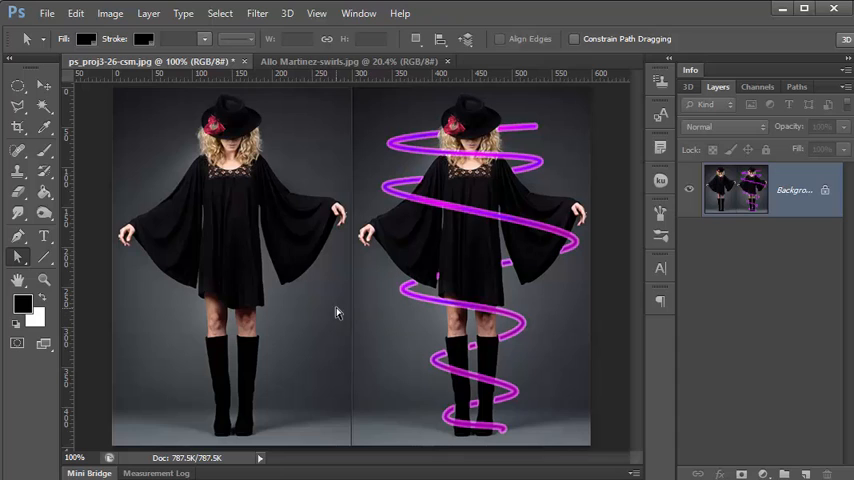
{"action": "mouse_move", "coordinate": [294, 276]}
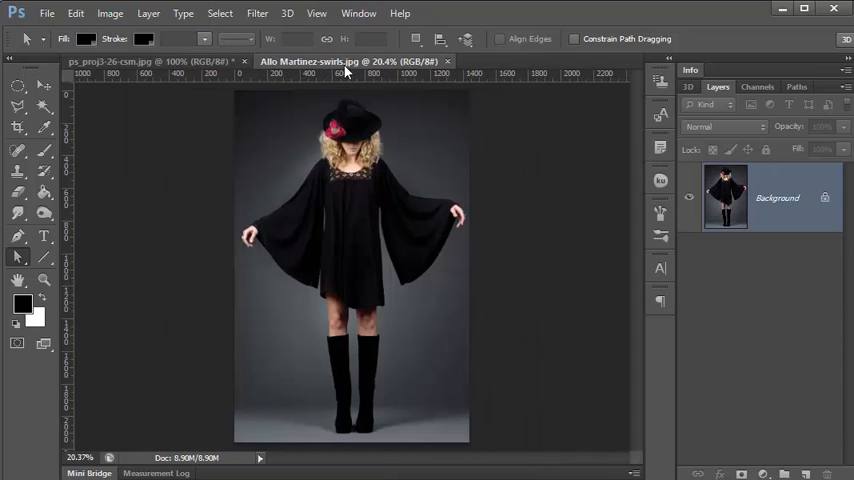
{"action": "mouse_move", "coordinate": [364, 260]}
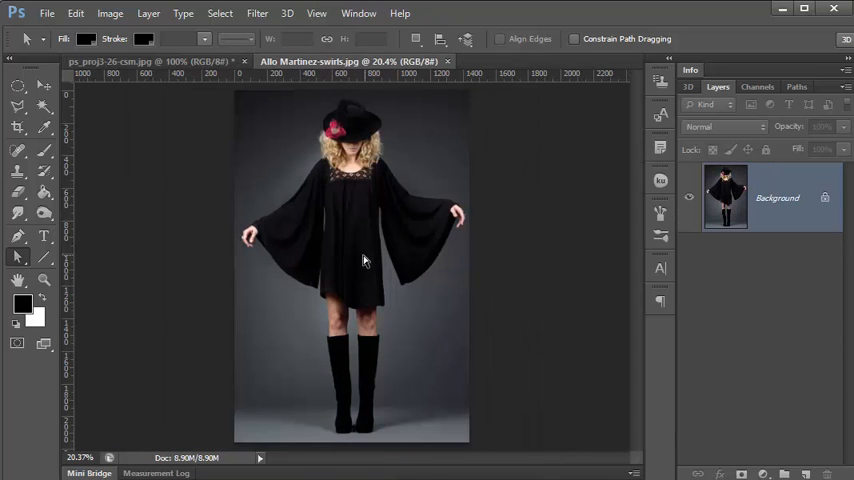
{"action": "mouse_move", "coordinate": [50, 310]}
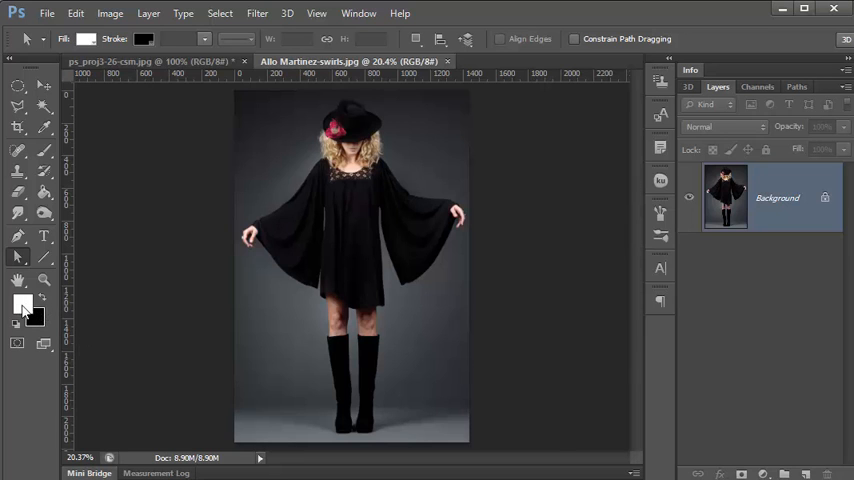
Set the foreground colour to vivid magenta (#ff00ff) and pick up the Pen tool.
{"action": "left_click", "coordinate": [24, 310]}
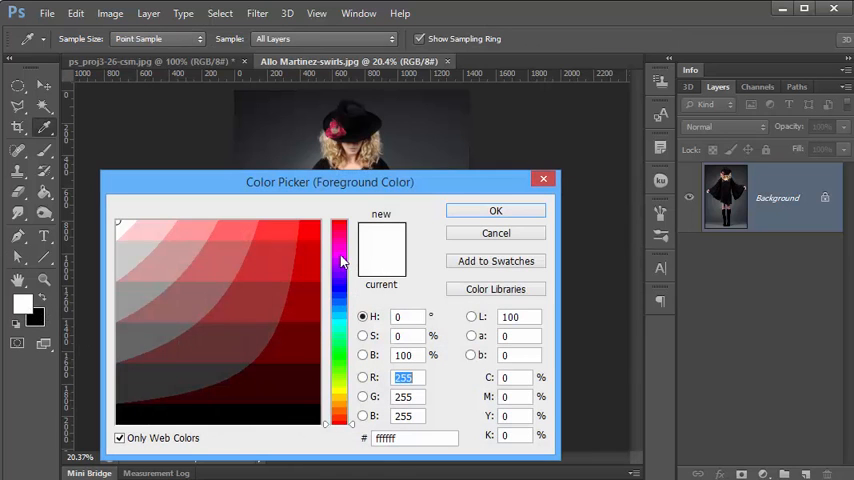
{"action": "left_click", "coordinate": [340, 258]}
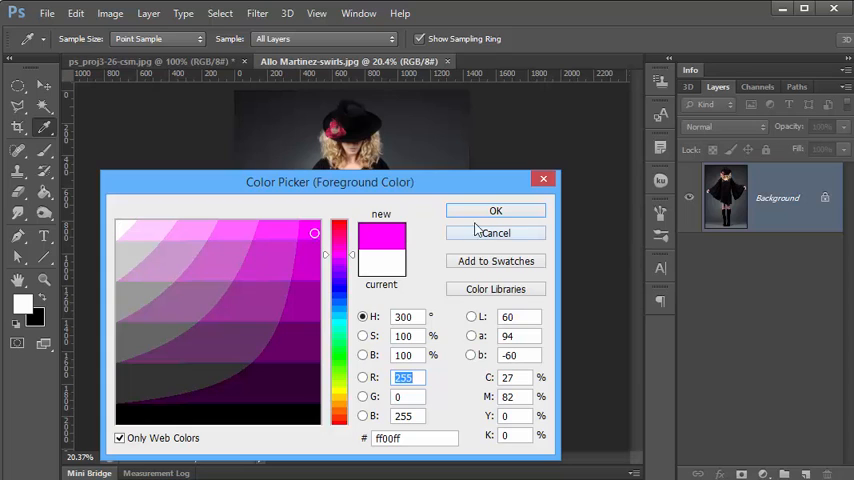
{"action": "left_click", "coordinate": [496, 212]}
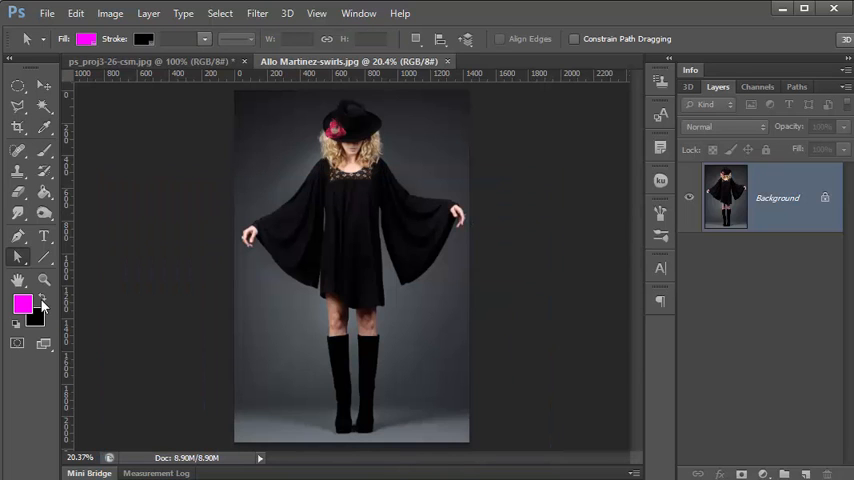
{"action": "left_click", "coordinate": [784, 474]}
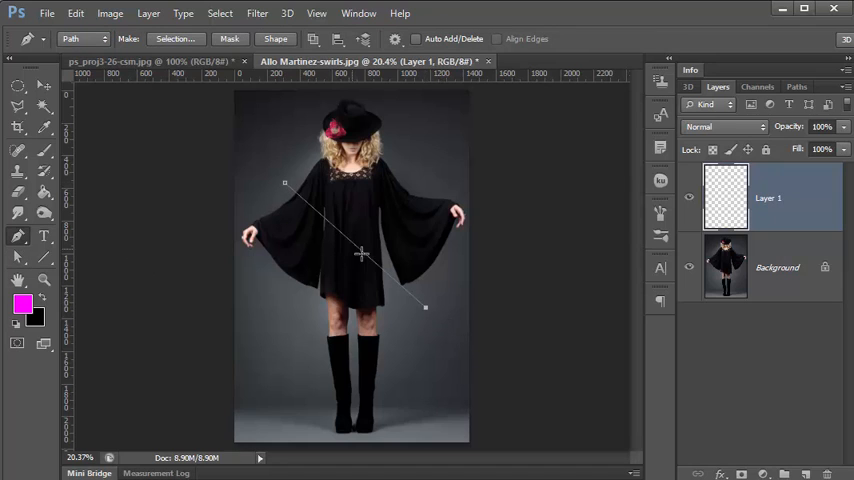
{"action": "mouse_move", "coordinate": [392, 300]}
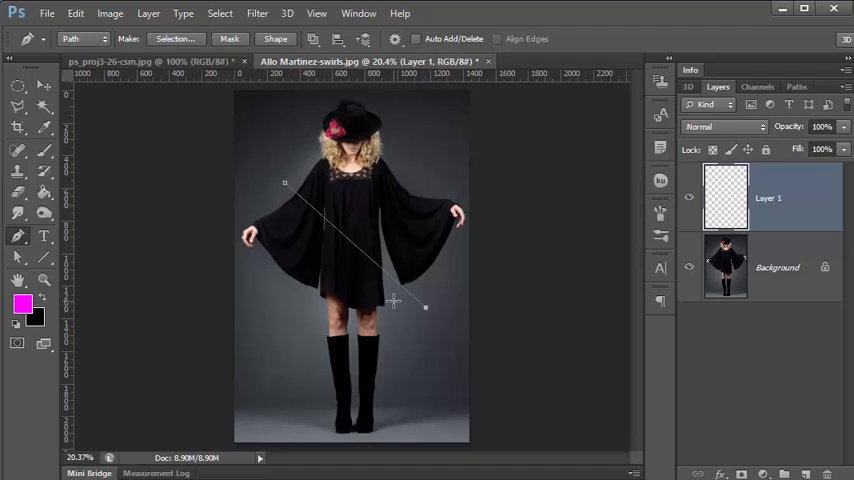
{"action": "mouse_move", "coordinate": [356, 260]}
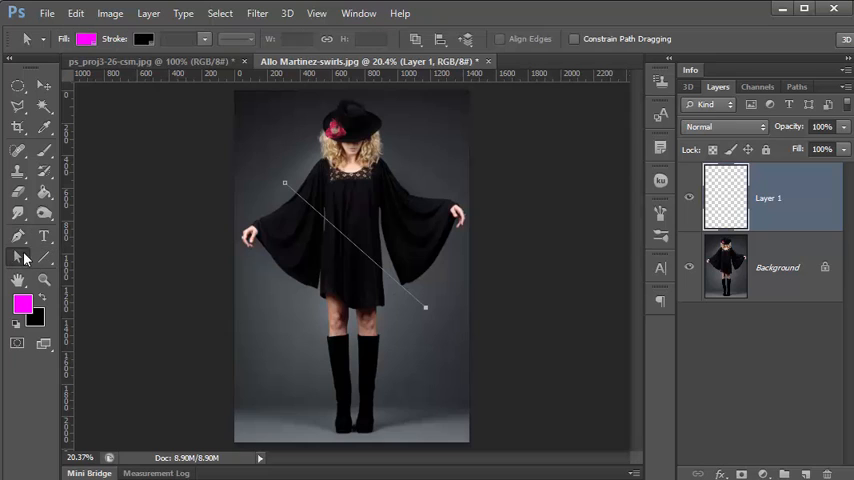
{"action": "mouse_move", "coordinate": [20, 258]}
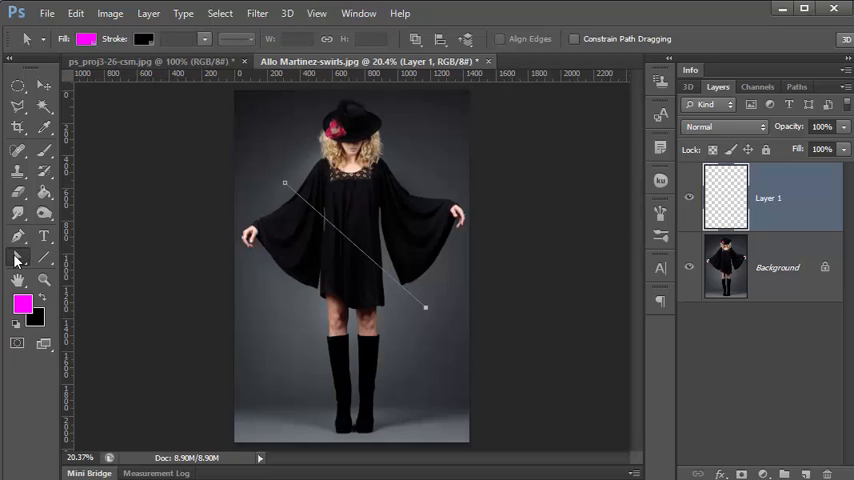
Review the Stroke Path tool list for the diagonal path, then cancel without stroking.
{"action": "right_click", "coordinate": [356, 250]}
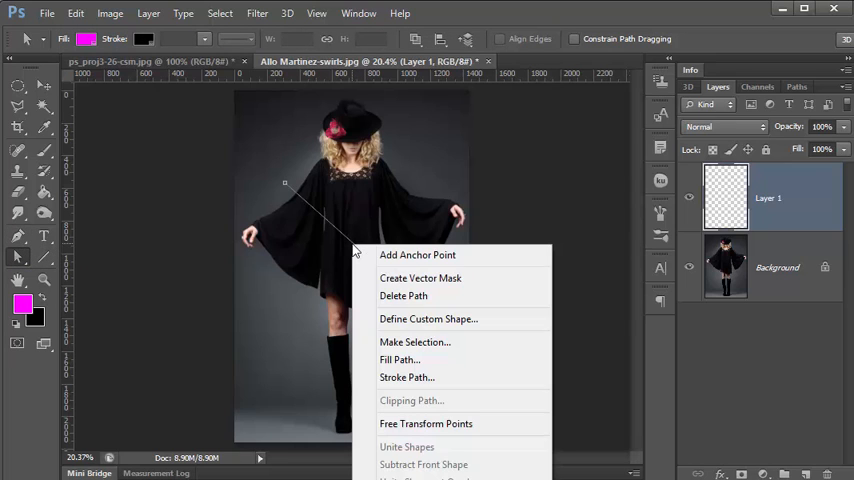
{"action": "mouse_move", "coordinate": [408, 376]}
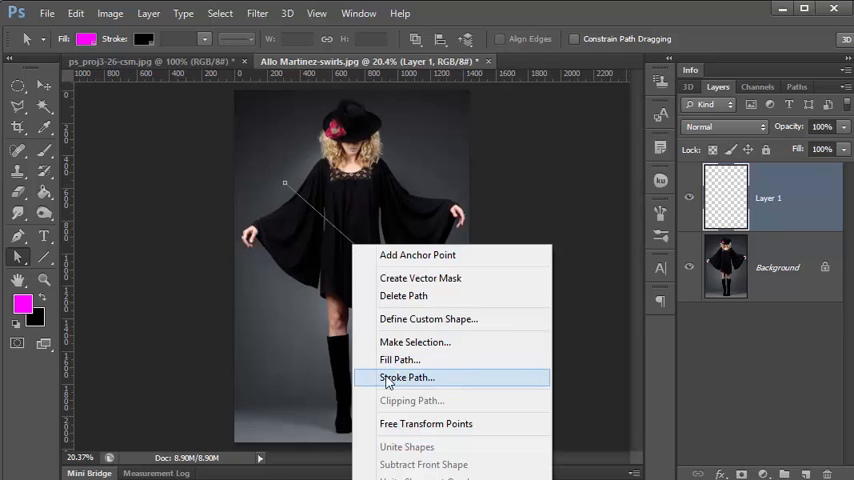
{"action": "left_click", "coordinate": [408, 376]}
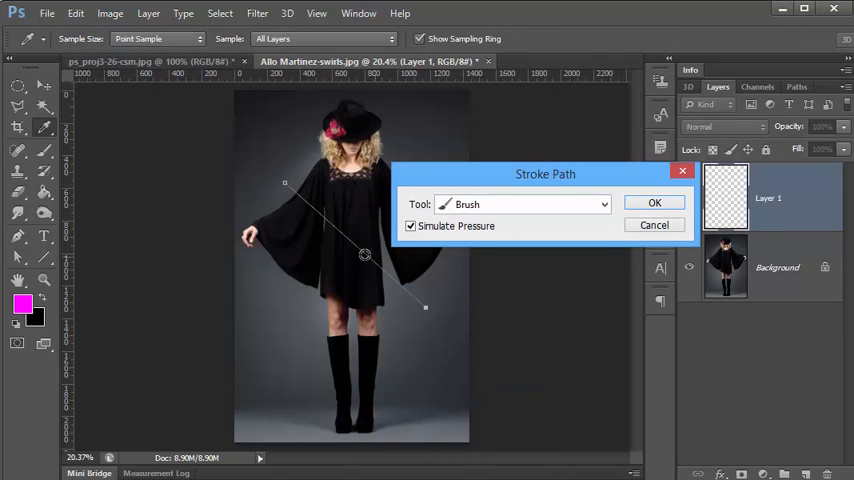
{"action": "left_click", "coordinate": [604, 204]}
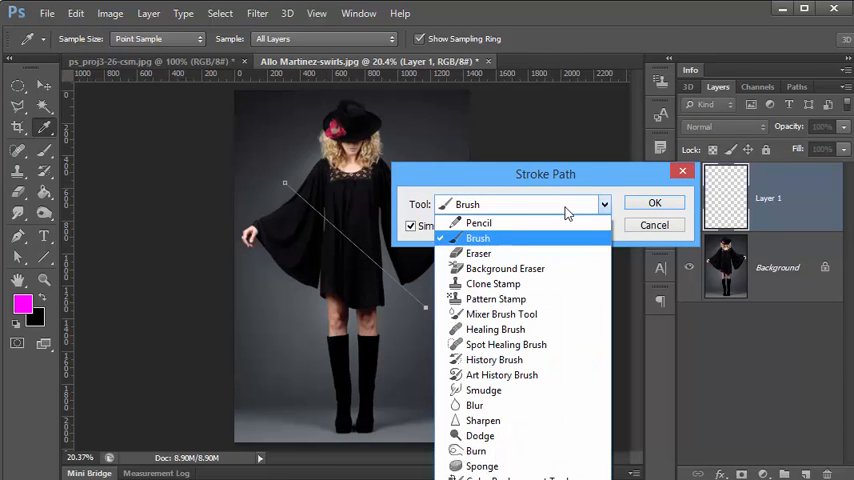
{"action": "mouse_move", "coordinate": [520, 218]}
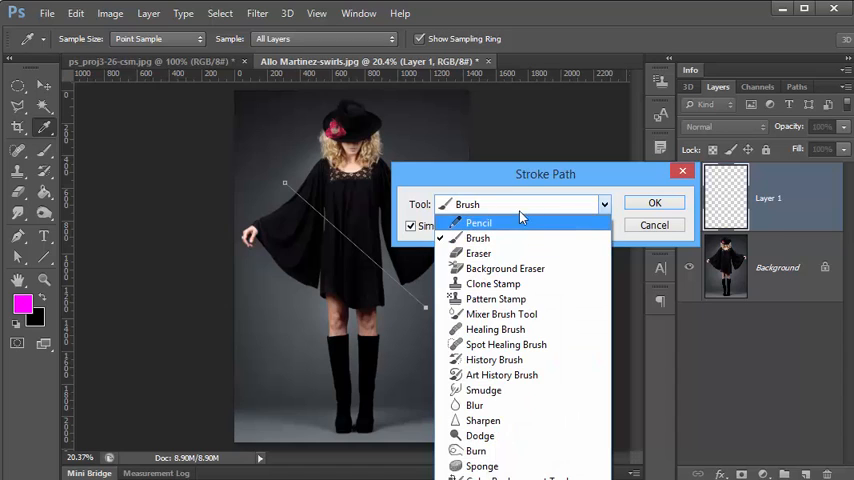
{"action": "left_click", "coordinate": [476, 238]}
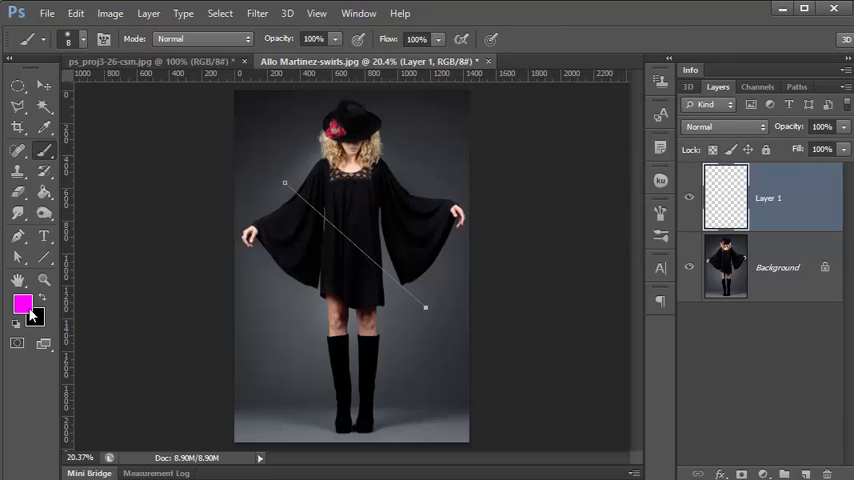
Switch to the Brush tool and review its size and hardness settings.
{"action": "left_click", "coordinate": [86, 40]}
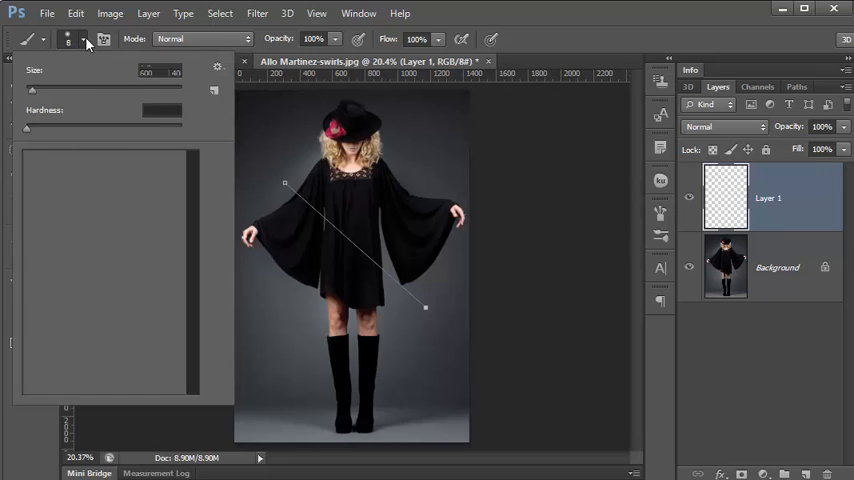
{"action": "left_click", "coordinate": [88, 40]}
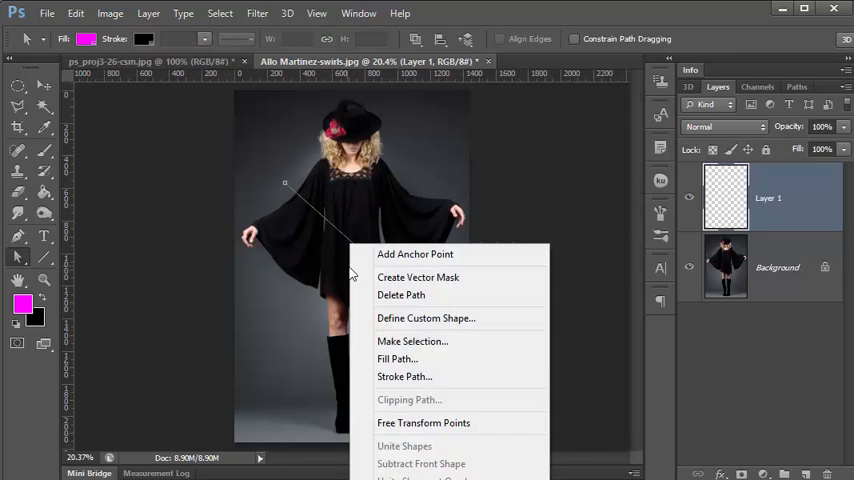
Dismiss Stroke Path again and set the brush to a soft 8 px tip with 0% hardness.
{"action": "left_click", "coordinate": [404, 376]}
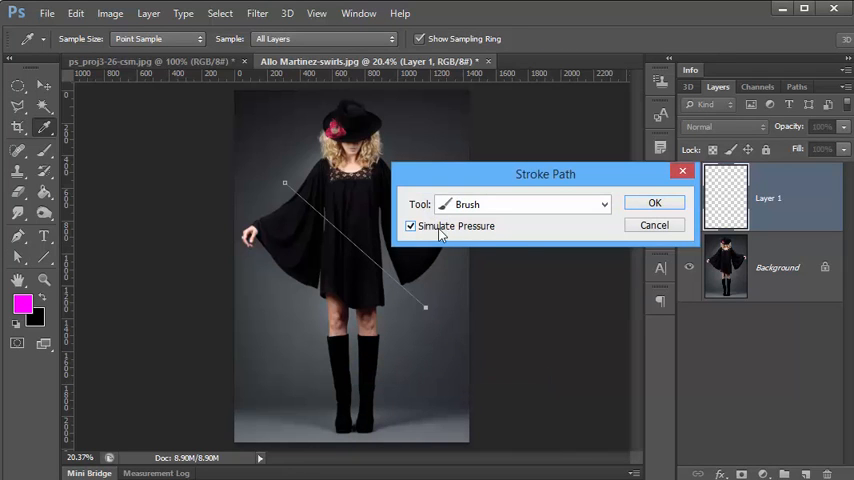
{"action": "mouse_move", "coordinate": [462, 236]}
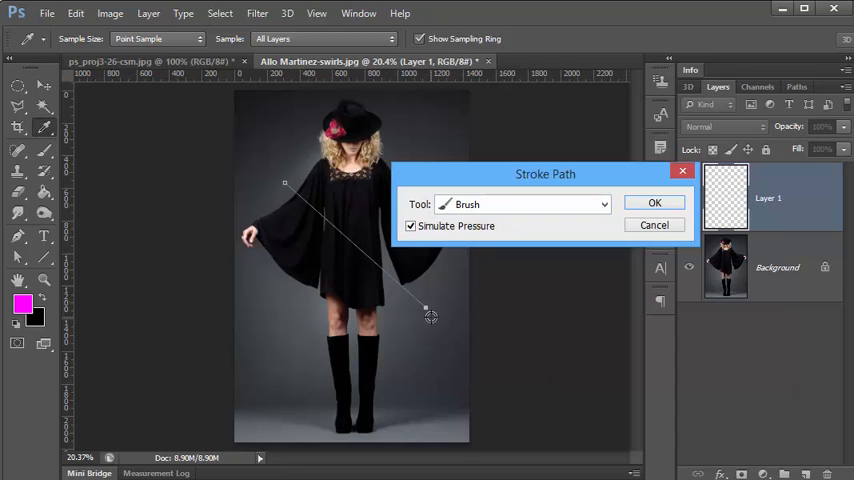
{"action": "left_click", "coordinate": [654, 202]}
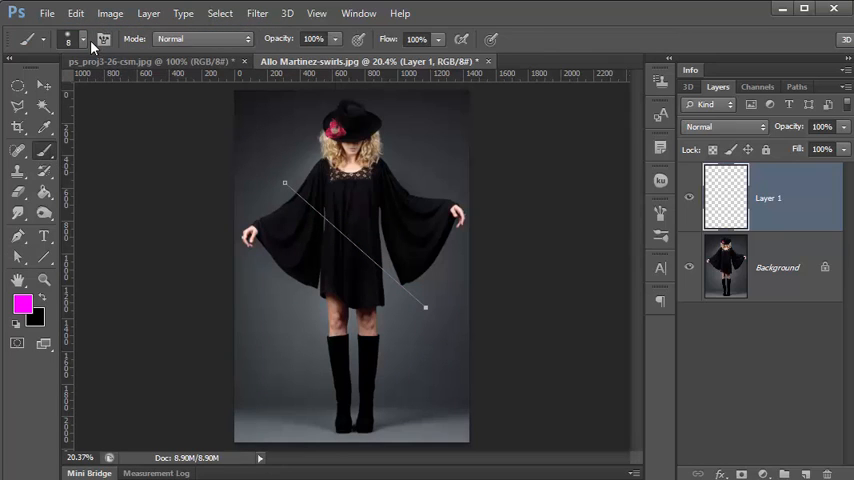
{"action": "left_click", "coordinate": [84, 40]}
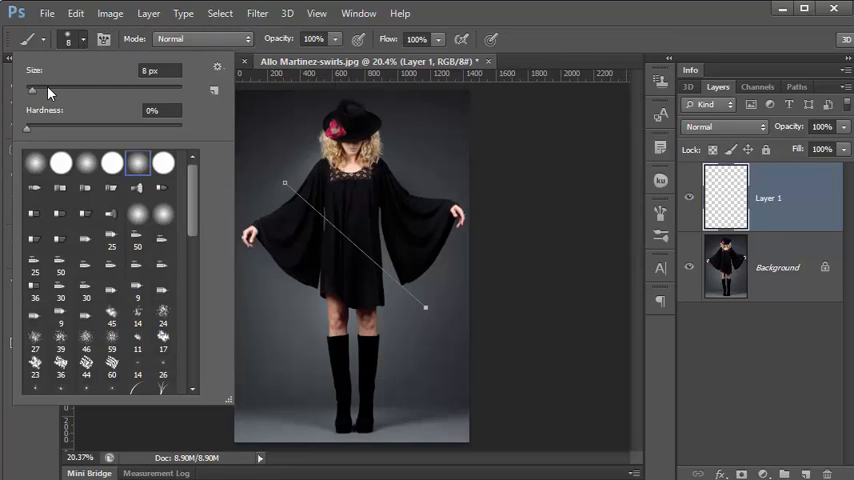
{"action": "triple_click", "coordinate": [160, 70]}
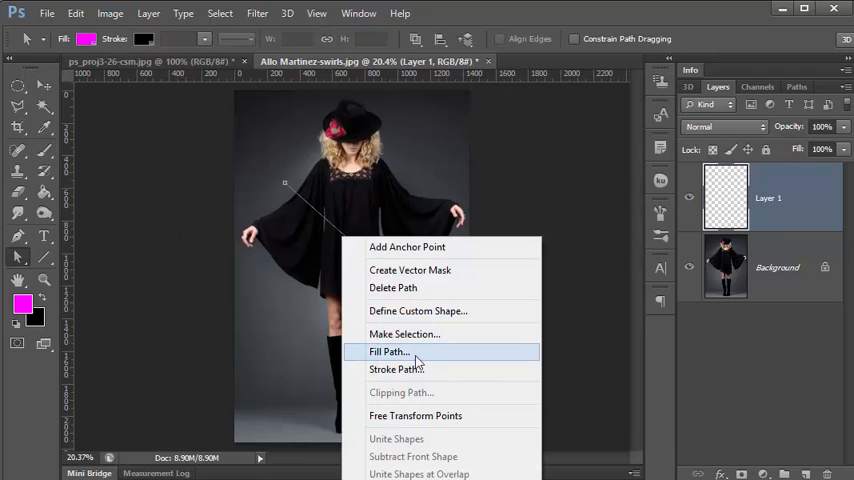
Stroke the diagonal test path with the magenta brush using Simulate Pressure.
{"action": "left_click", "coordinate": [396, 368]}
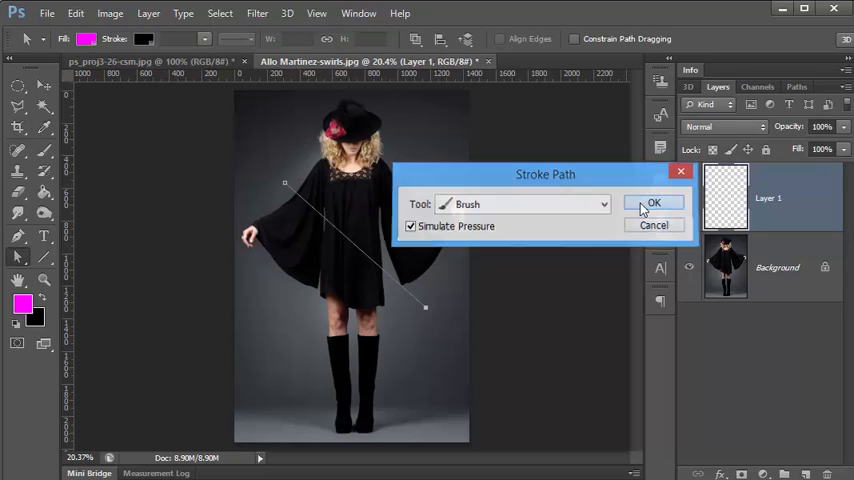
{"action": "left_click", "coordinate": [654, 204]}
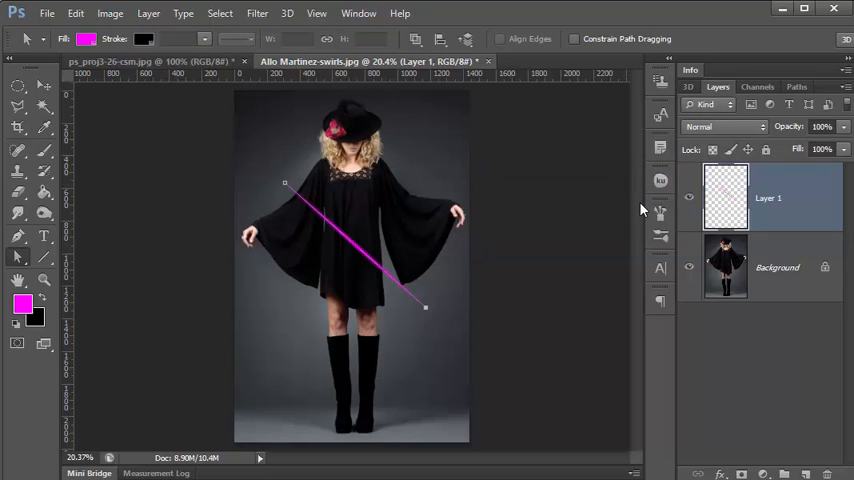
{"action": "mouse_move", "coordinate": [352, 304]}
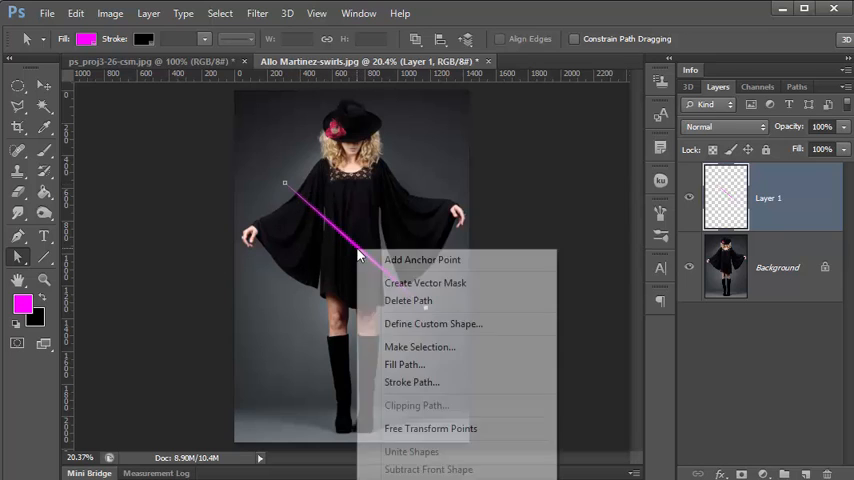
{"action": "mouse_move", "coordinate": [408, 300]}
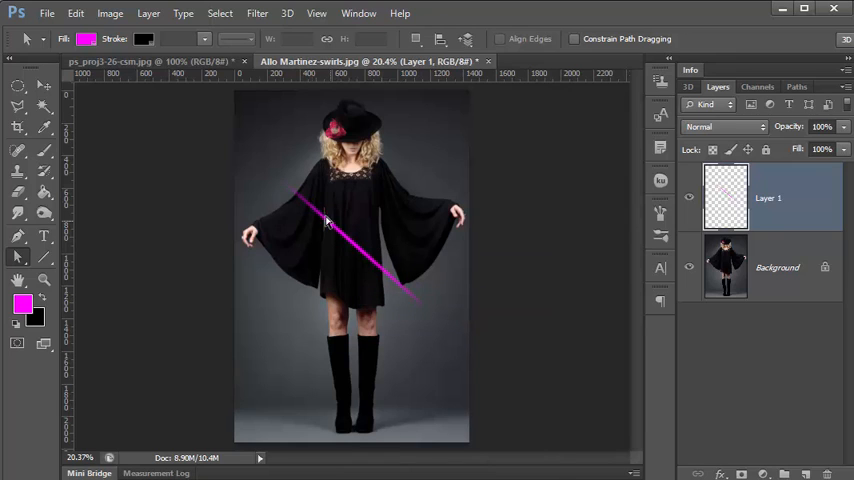
{"action": "mouse_move", "coordinate": [358, 250]}
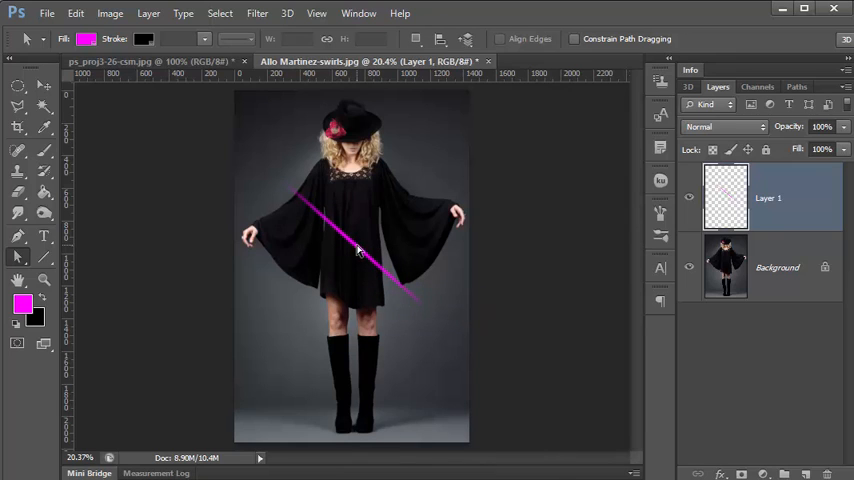
{"action": "mouse_move", "coordinate": [340, 232]}
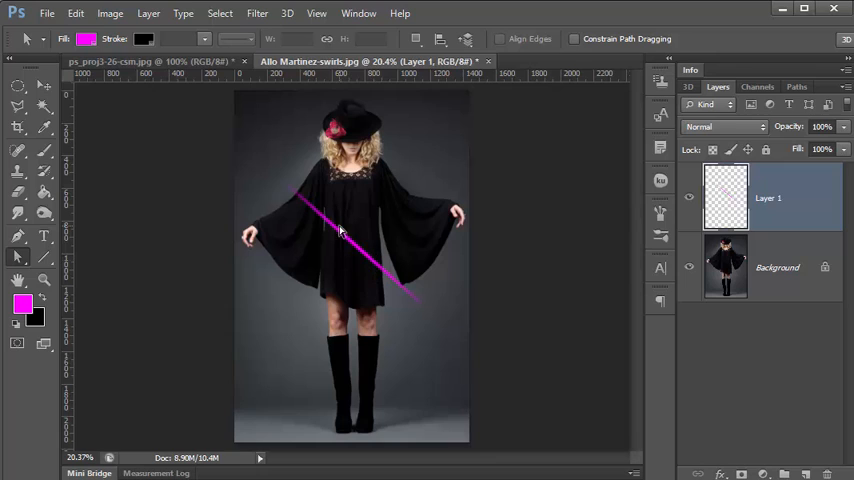
{"action": "mouse_move", "coordinate": [362, 258]}
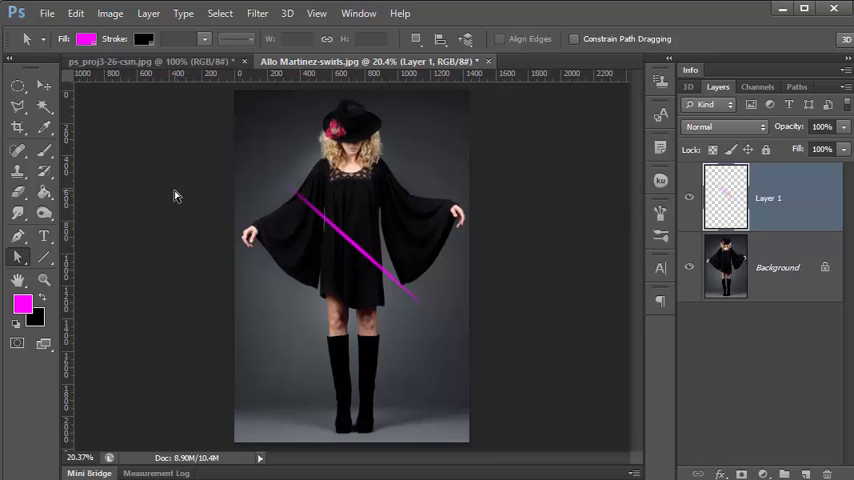
{"action": "mouse_move", "coordinate": [198, 208]}
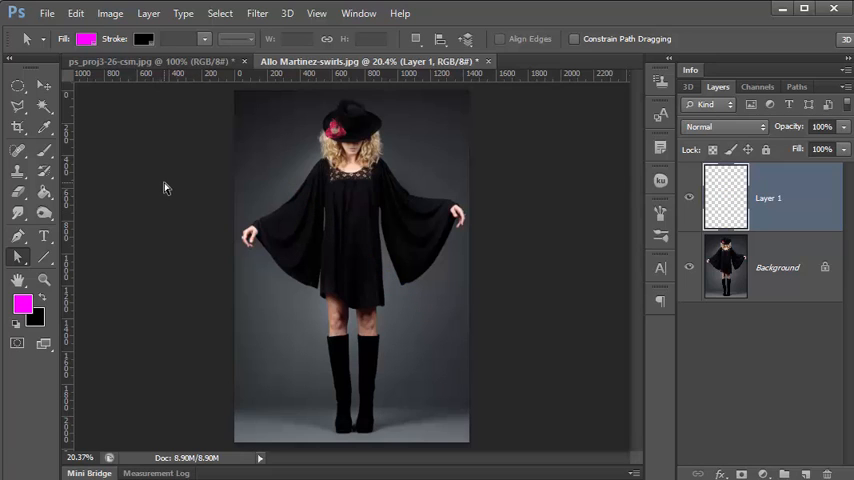
With the Pen tool, add curved anchor points building a spiral path across the dress.
{"action": "left_click", "coordinate": [18, 242]}
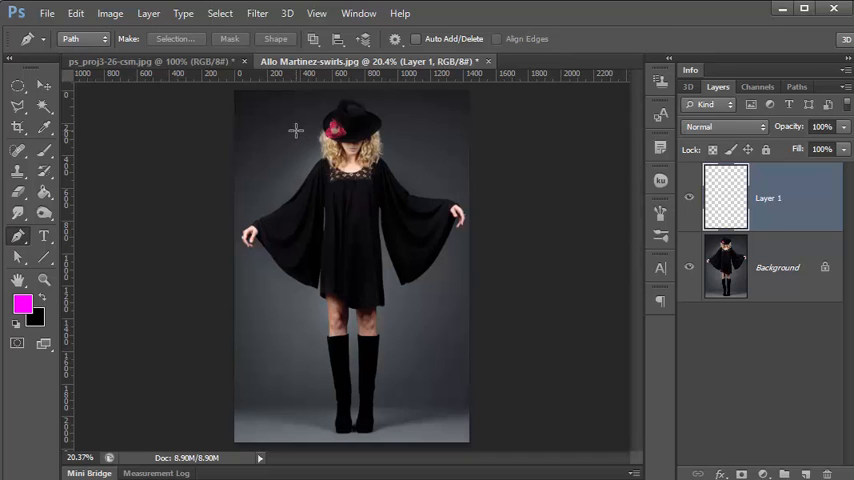
{"action": "mouse_move", "coordinate": [400, 124]}
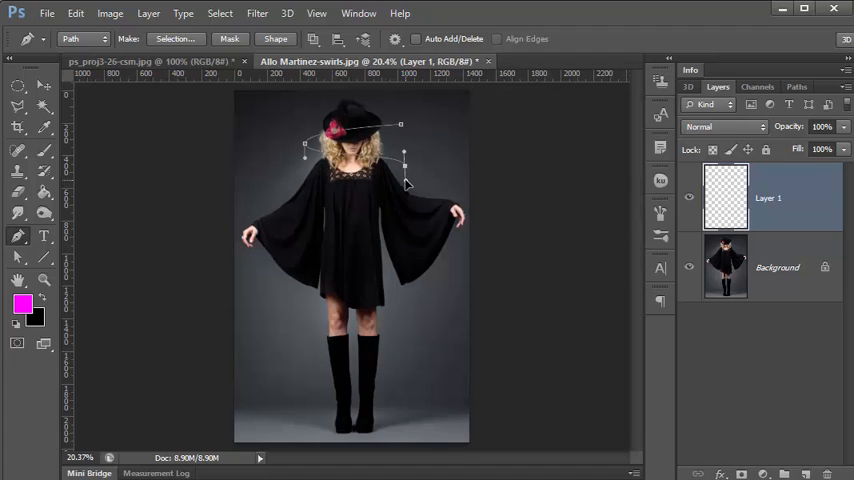
{"action": "mouse_move", "coordinate": [364, 188]}
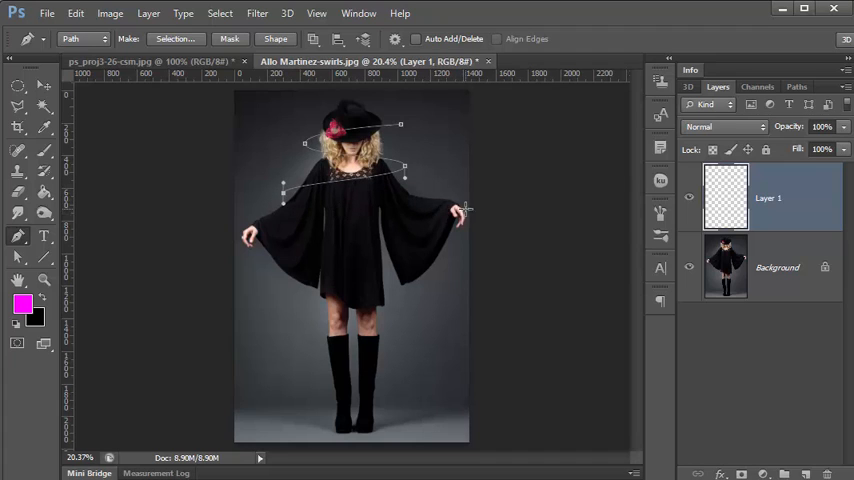
{"action": "left_click_drag", "start_coordinate": [464, 210], "coordinate": [456, 240]}
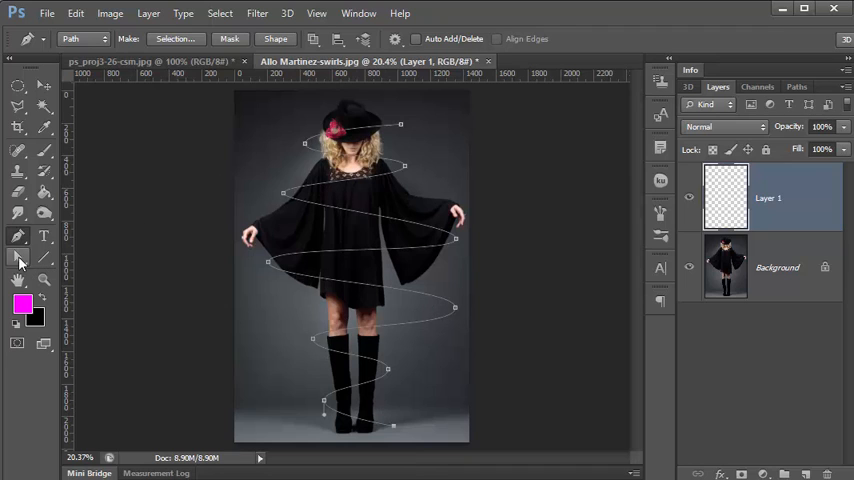
Use Direct Selection to reshape a spiral loop so it hugs the figure.
{"action": "left_click", "coordinate": [18, 258]}
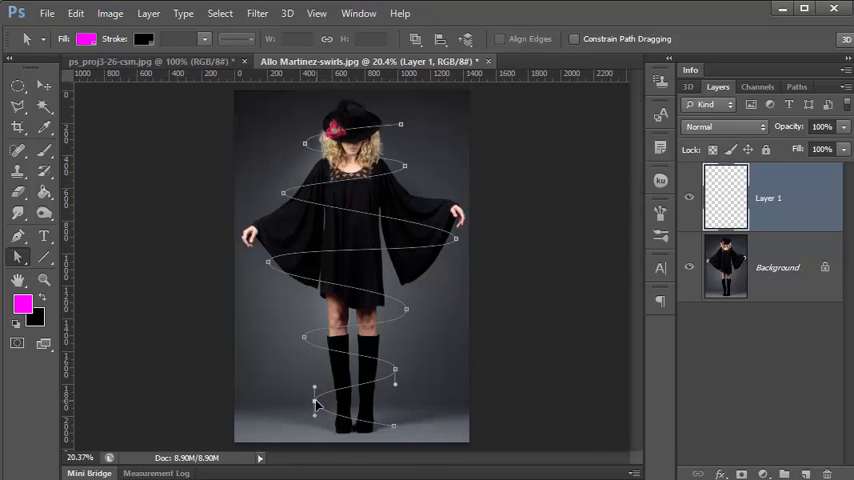
{"action": "mouse_move", "coordinate": [396, 392]}
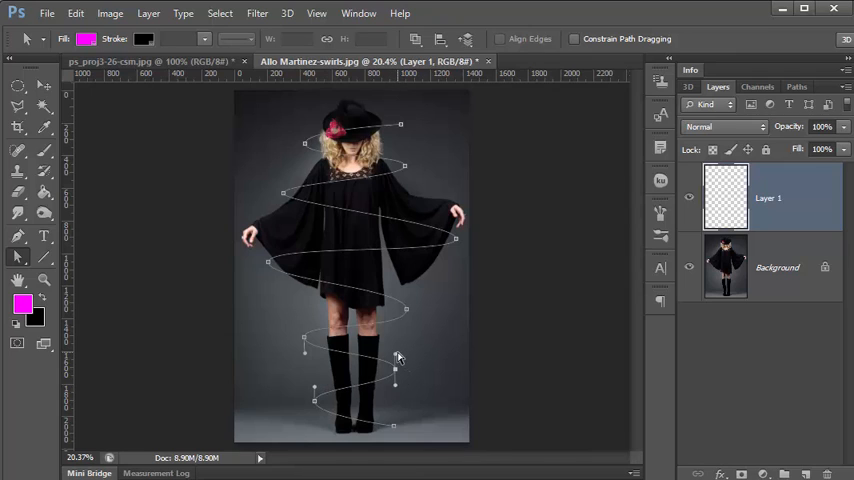
{"action": "mouse_move", "coordinate": [396, 348]}
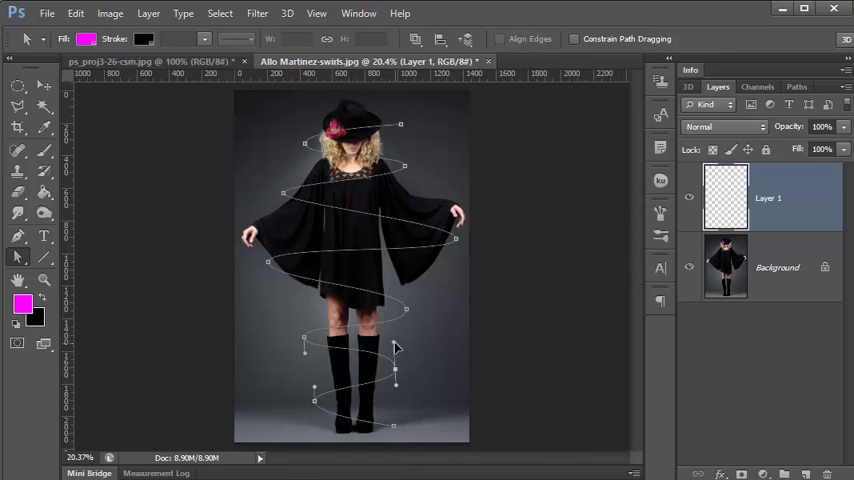
{"action": "mouse_move", "coordinate": [404, 356]}
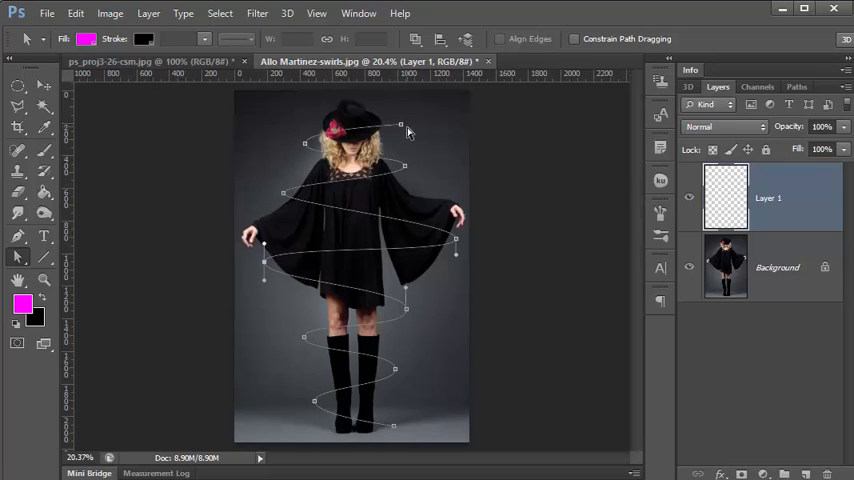
{"action": "mouse_move", "coordinate": [386, 160]}
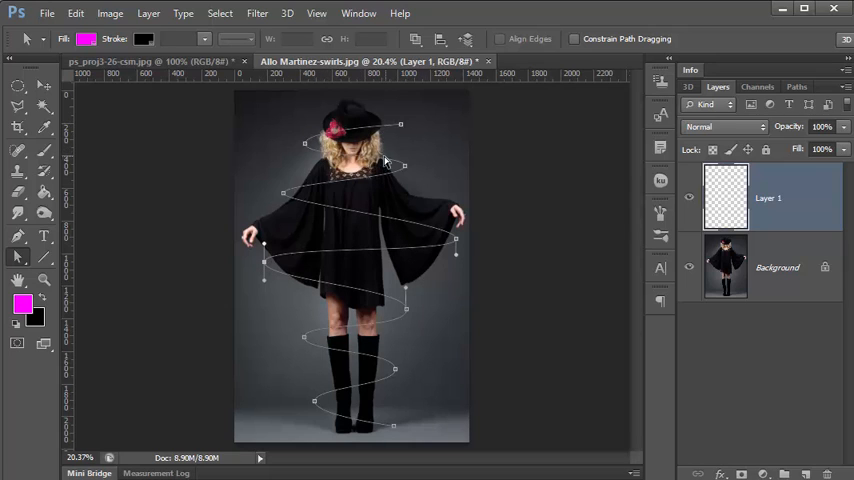
{"action": "mouse_move", "coordinate": [290, 200]}
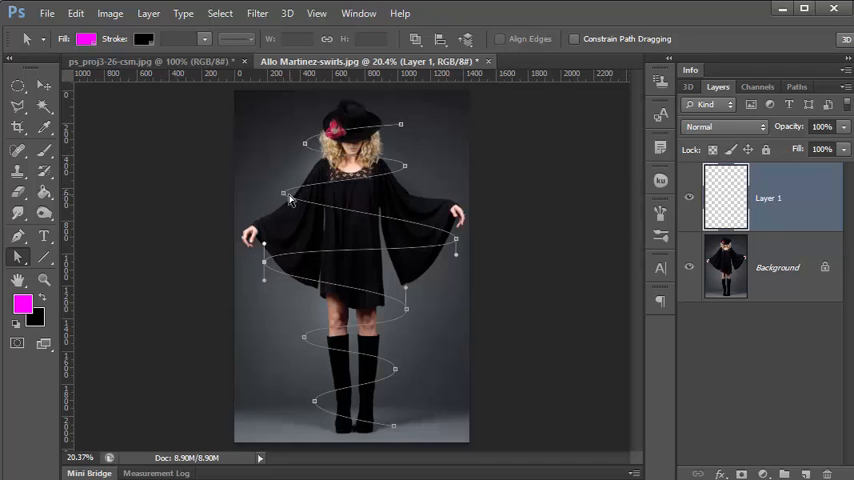
{"action": "mouse_move", "coordinate": [458, 246]}
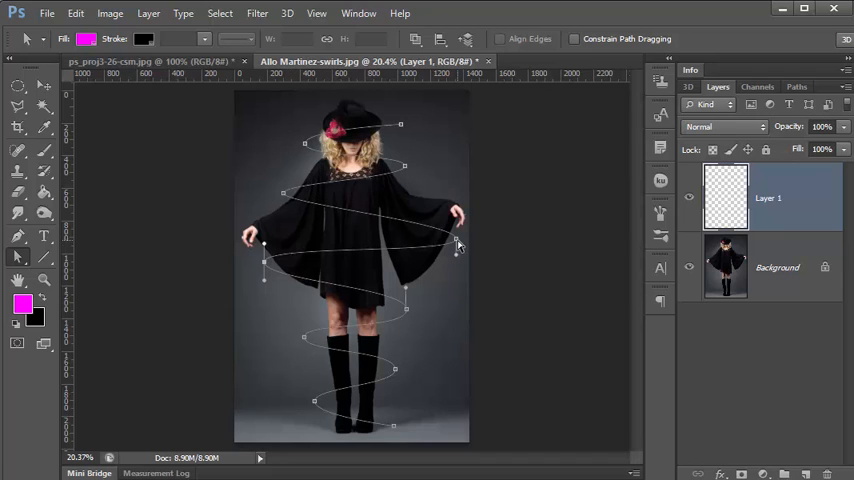
{"action": "left_click_drag", "start_coordinate": [456, 248], "coordinate": [456, 258]}
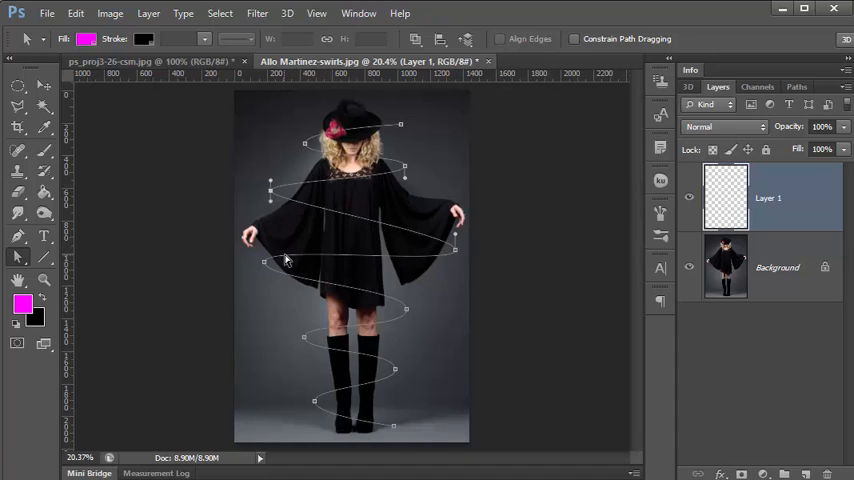
{"action": "mouse_move", "coordinate": [404, 308]}
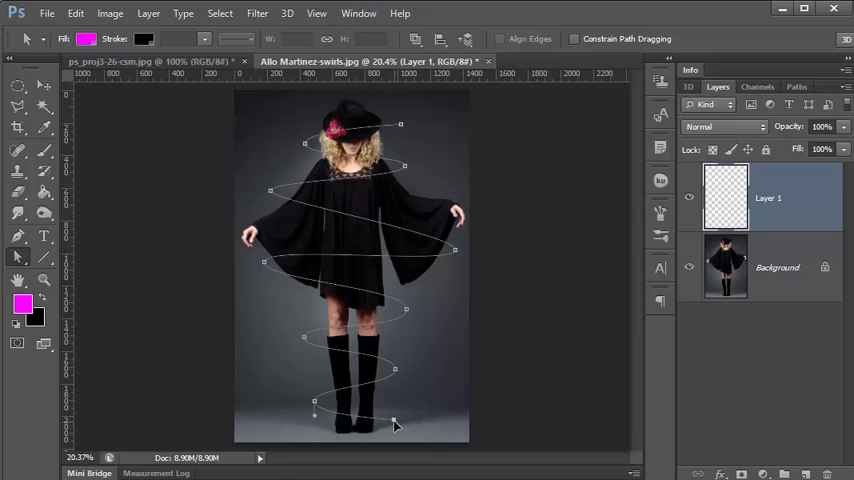
{"action": "mouse_move", "coordinate": [296, 166]}
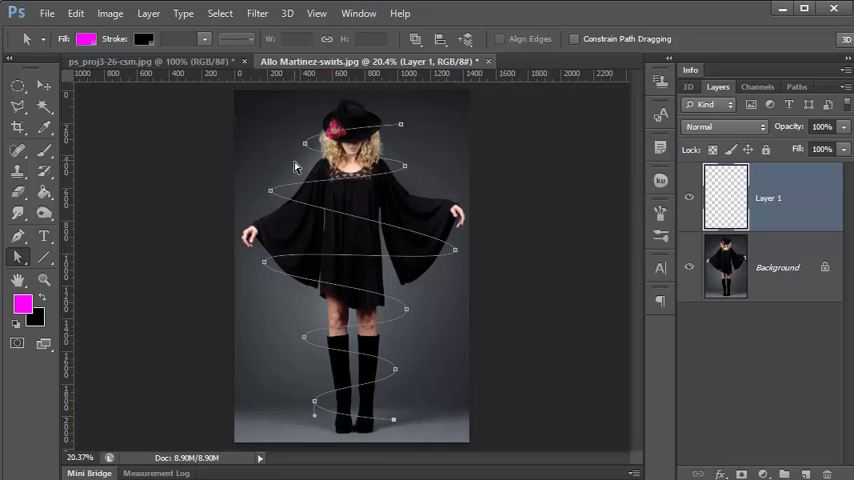
{"action": "mouse_move", "coordinate": [458, 262]}
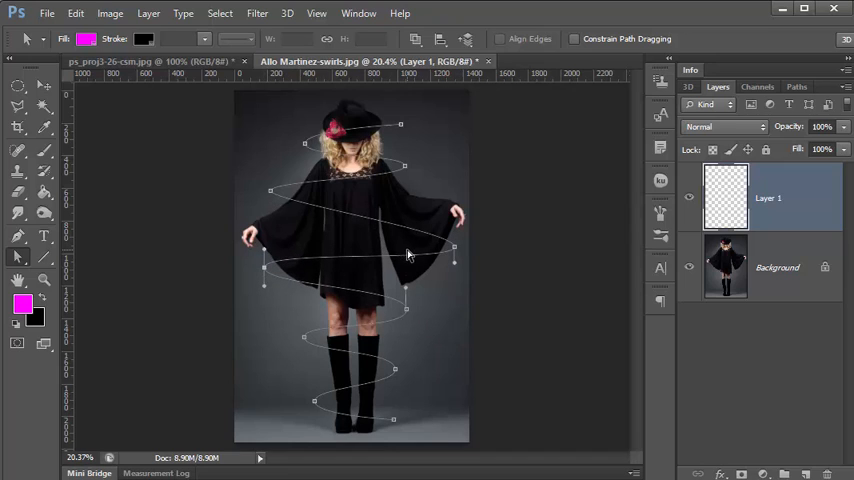
{"action": "mouse_move", "coordinate": [284, 284]}
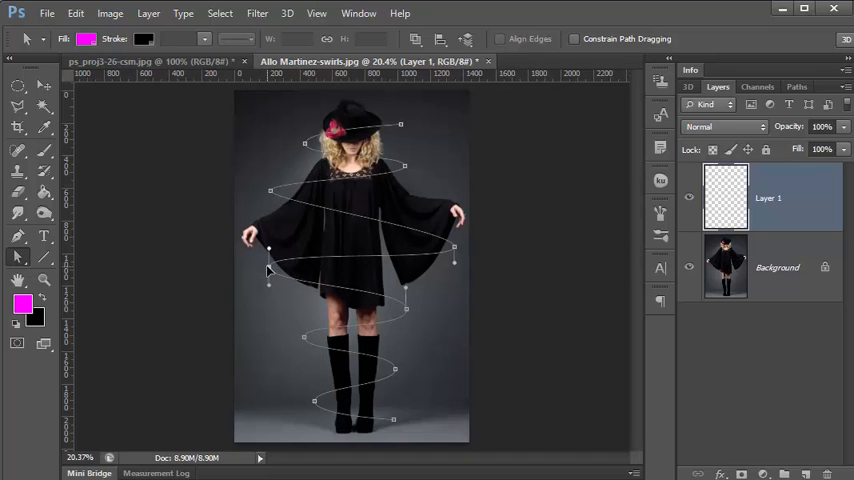
Set the brush to a soft 28 px round tip with 0% hardness.
{"action": "right_click", "coordinate": [318, 264]}
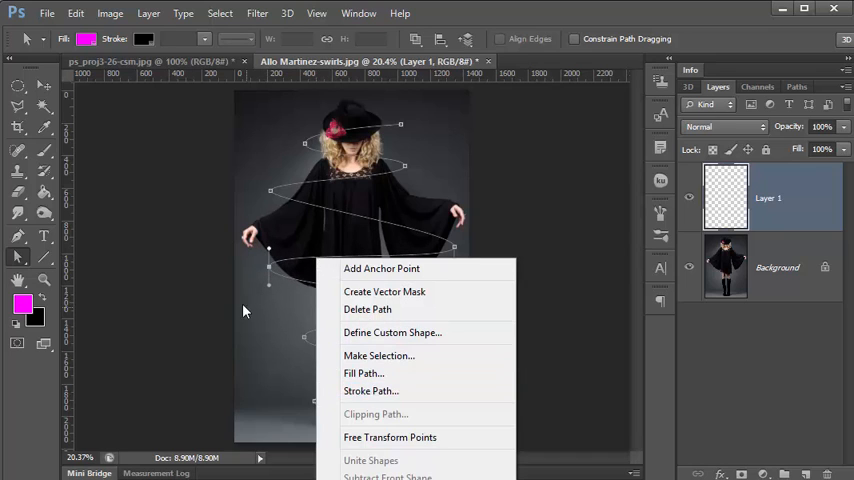
{"action": "mouse_move", "coordinate": [60, 116]}
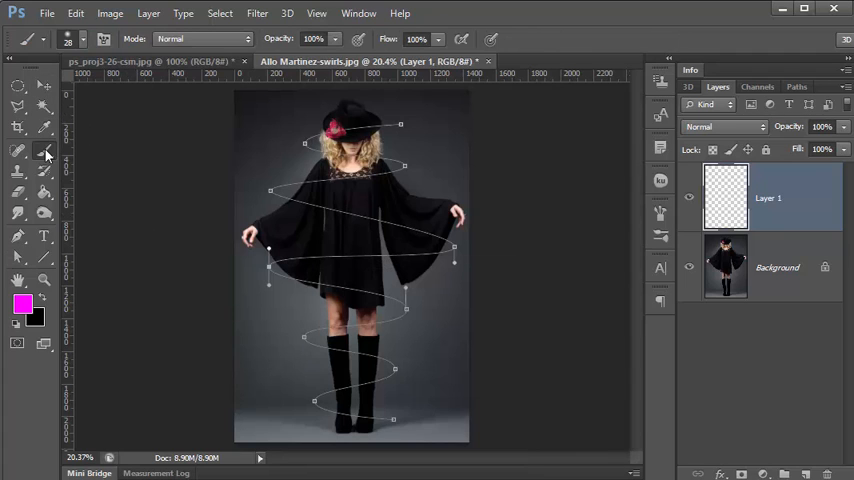
{"action": "left_click", "coordinate": [84, 40]}
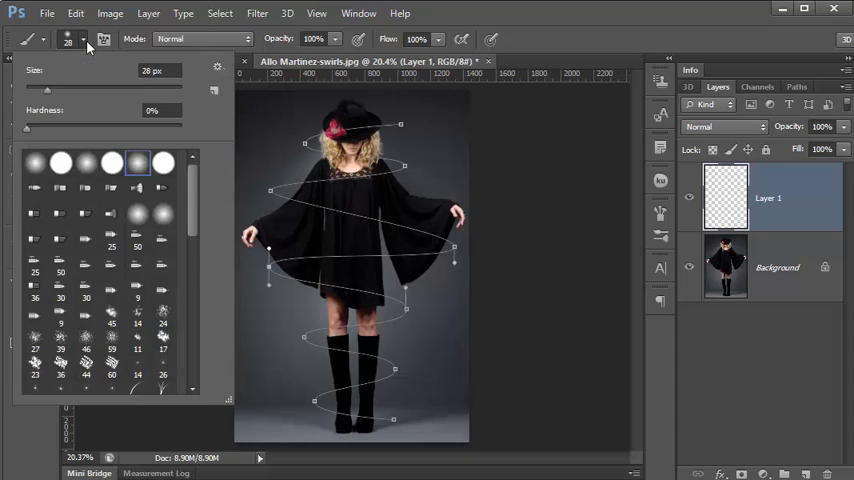
{"action": "triple_click", "coordinate": [160, 70]}
{"action": "type", "text": "40"}
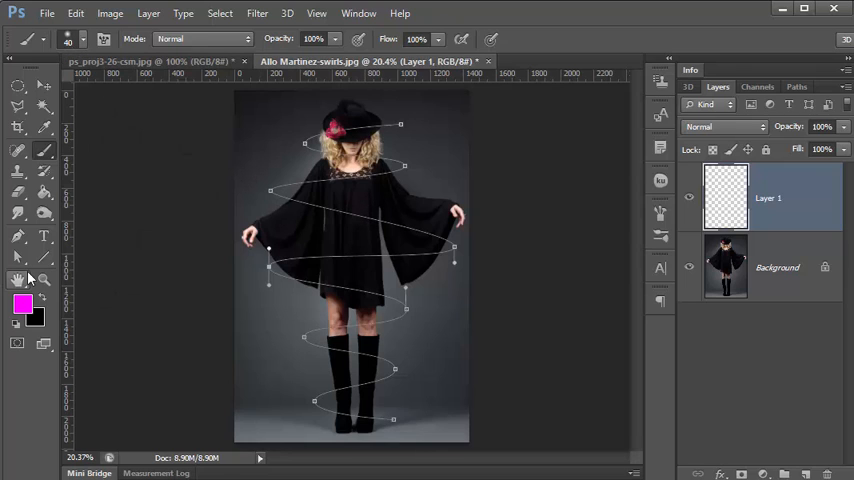
Stroke the spiral path on Layer 1 with the magenta brush using Simulate Pressure.
{"action": "left_click", "coordinate": [18, 256]}
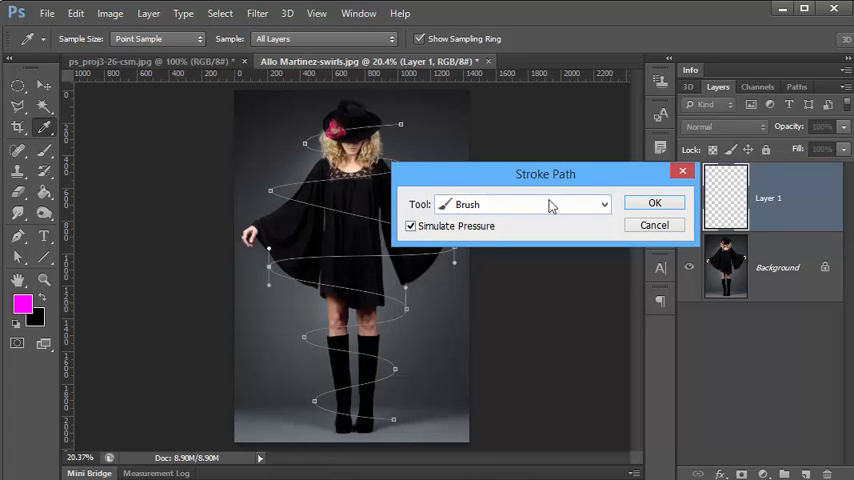
{"action": "left_click", "coordinate": [656, 202]}
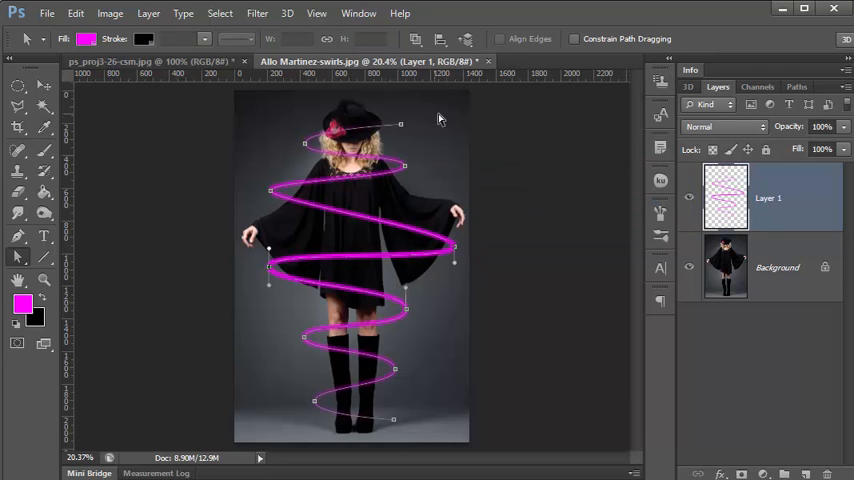
{"action": "mouse_move", "coordinate": [360, 348]}
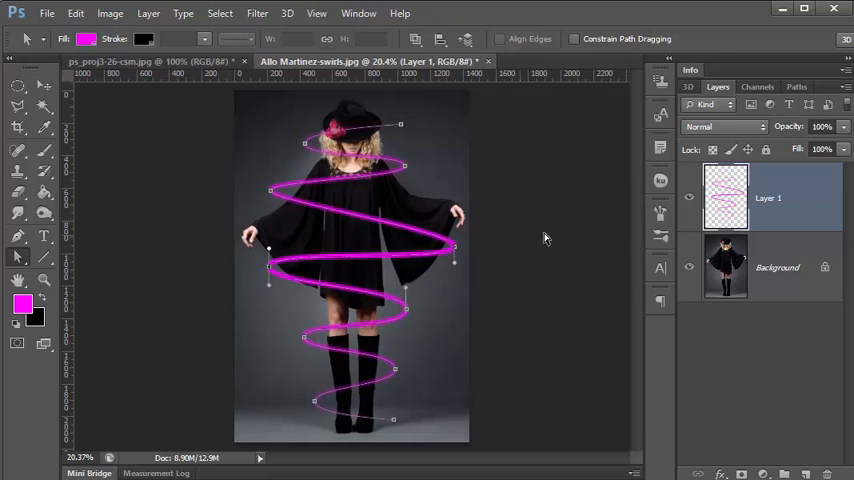
{"action": "mouse_move", "coordinate": [338, 262]}
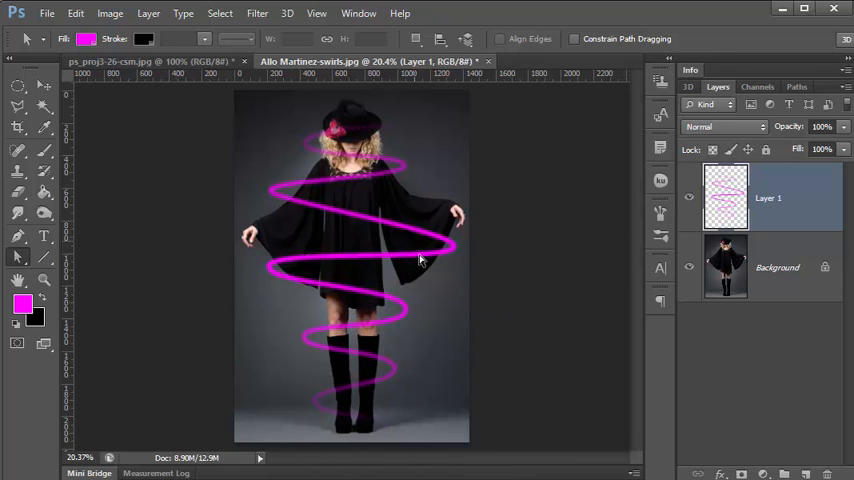
{"action": "mouse_move", "coordinate": [356, 266]}
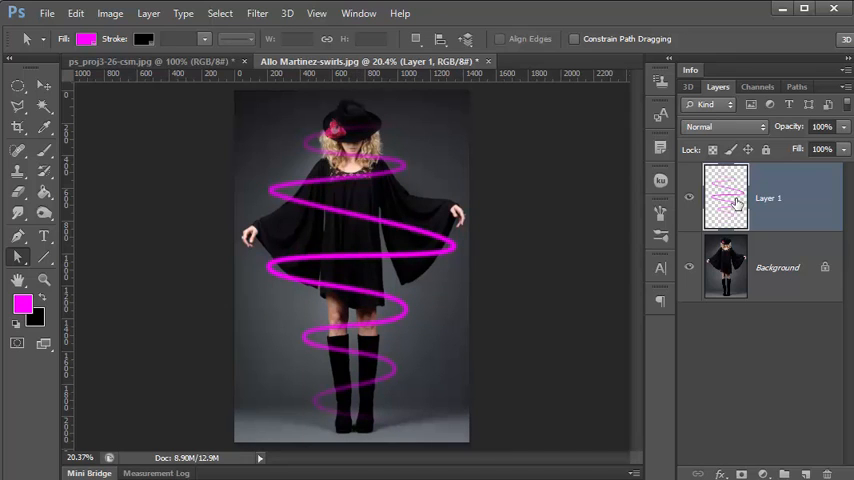
{"action": "mouse_move", "coordinate": [768, 218]}
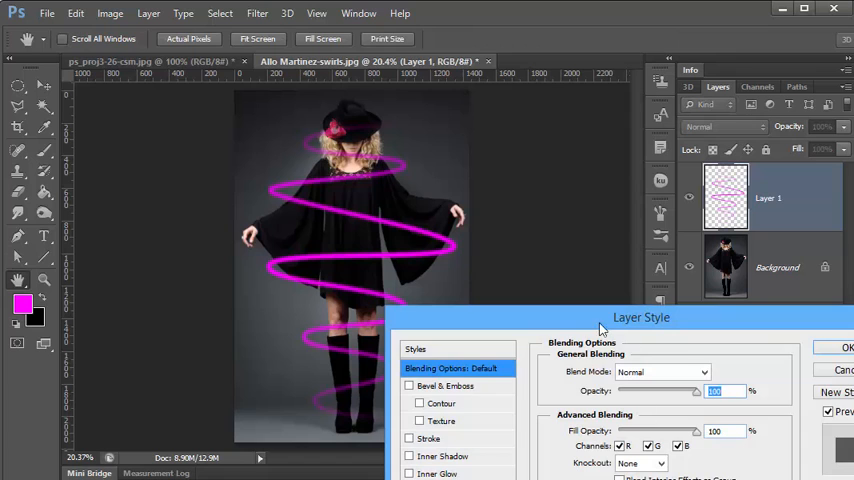
Enable Outer Glow on Layer 1 and show its settings.
{"action": "left_click_drag", "start_coordinate": [640, 316], "coordinate": [712, 224]}
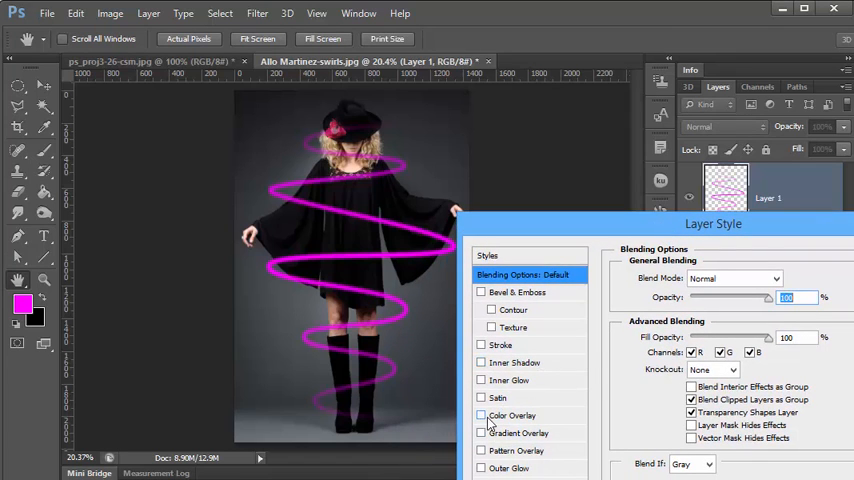
{"action": "left_click", "coordinate": [480, 468]}
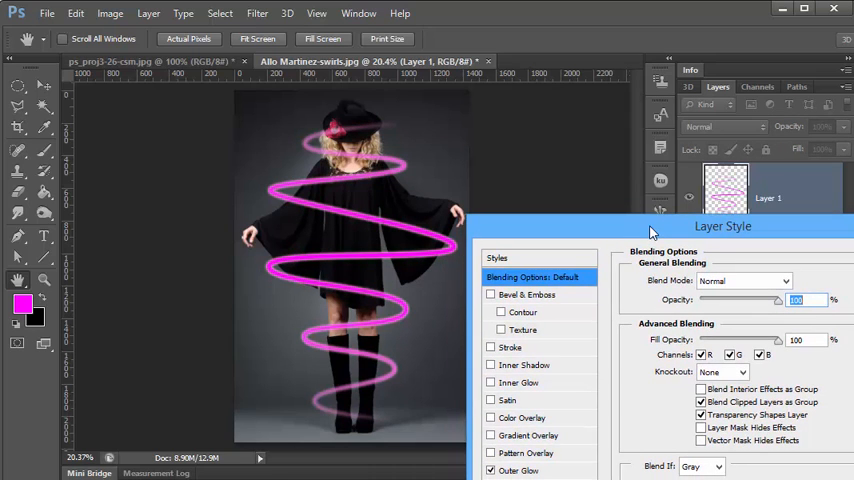
{"action": "left_click", "coordinate": [520, 470]}
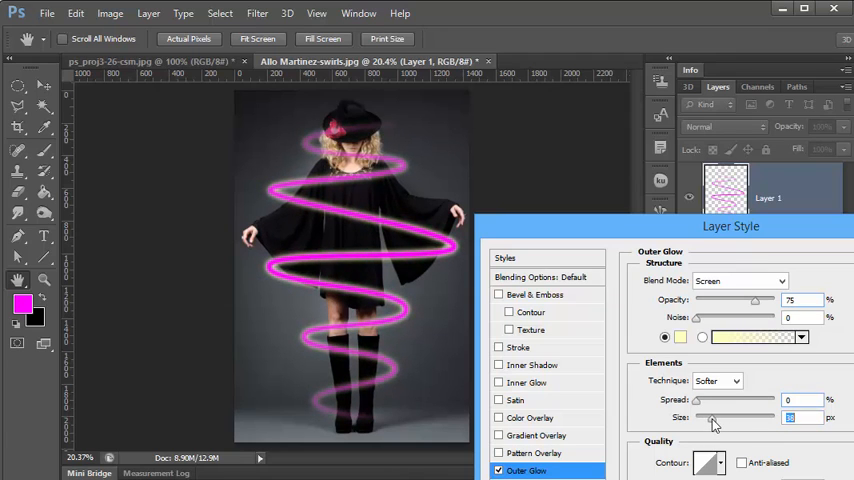
Keep the glow technique Softer in Screen mode at 75% opacity and enlarge its size to 43 px.
{"action": "left_click", "coordinate": [716, 380]}
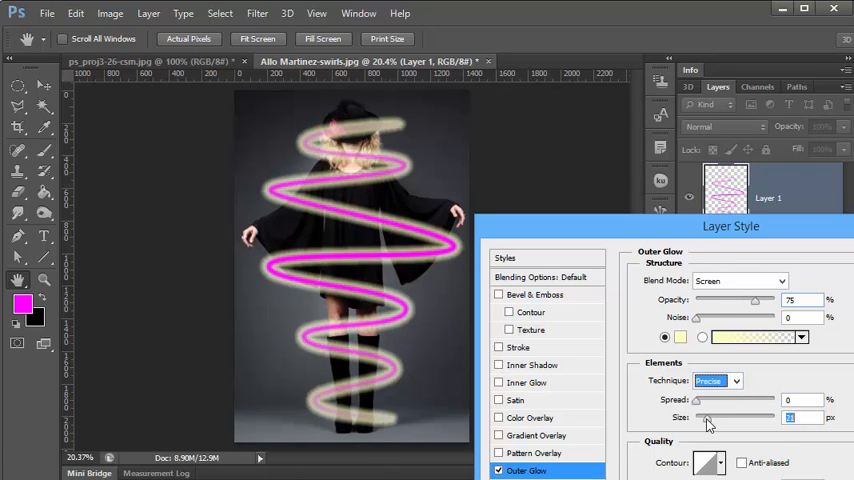
{"action": "left_click", "coordinate": [716, 380]}
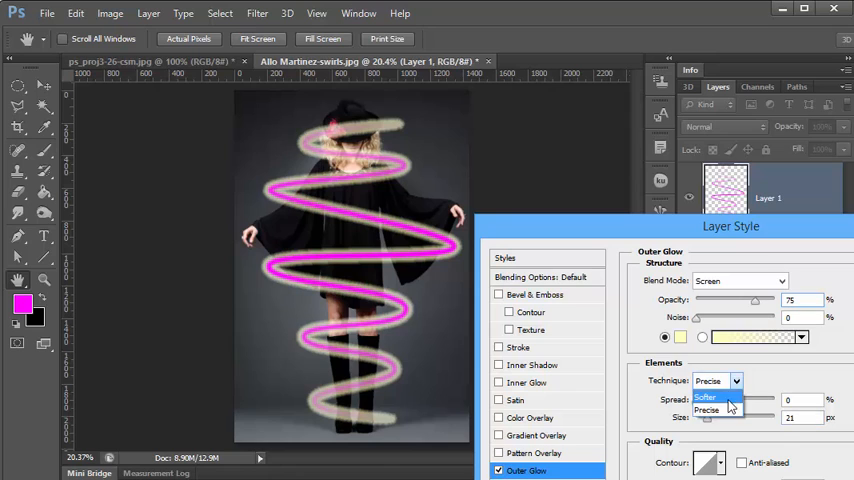
{"action": "left_click", "coordinate": [712, 408]}
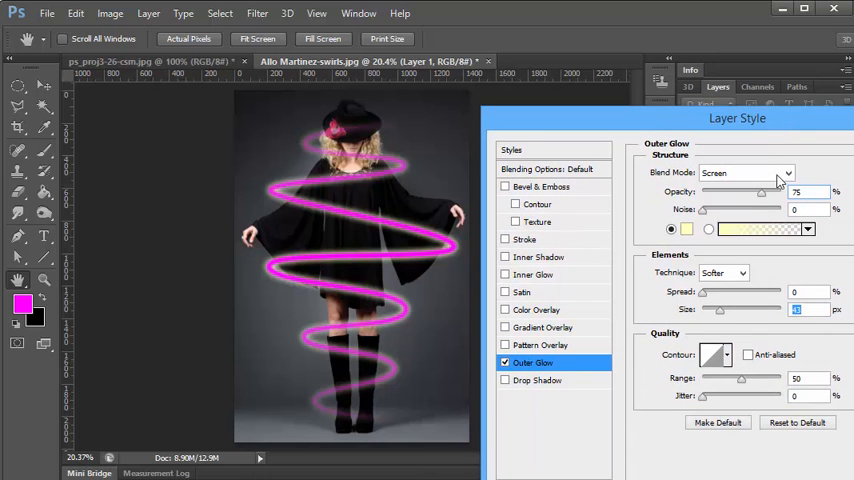
{"action": "left_click", "coordinate": [712, 356]}
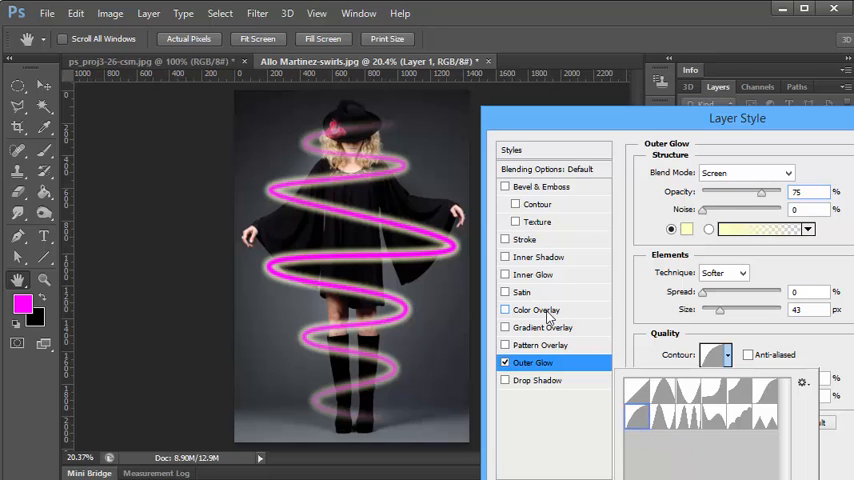
Change the outer glow colour to light pink and apply the style to Layer 1.
{"action": "left_click_drag", "start_coordinate": [736, 118], "coordinate": [704, 172]}
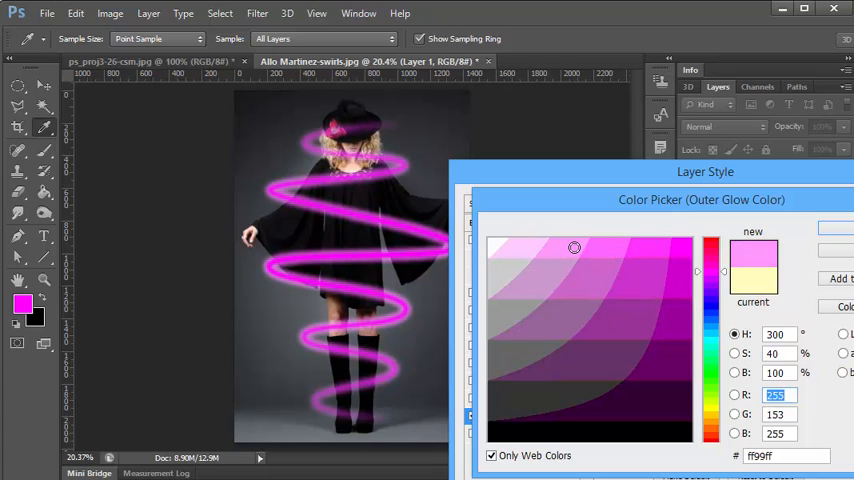
{"action": "left_click", "coordinate": [528, 248]}
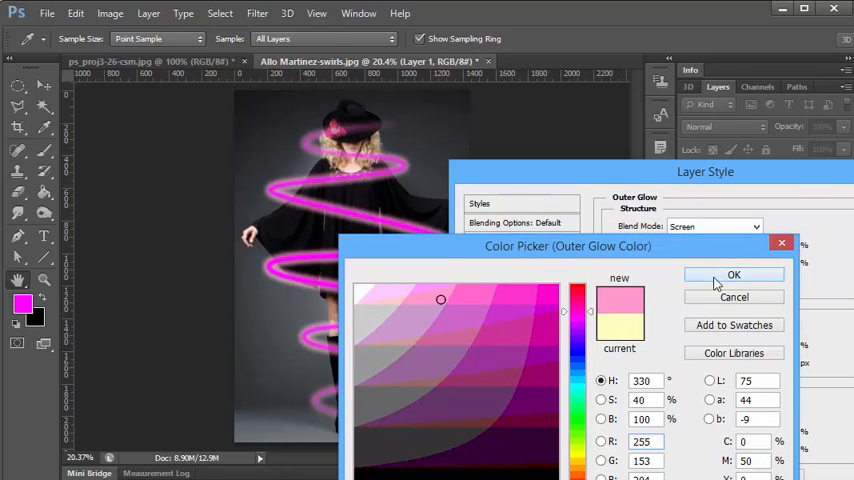
{"action": "left_click", "coordinate": [732, 276]}
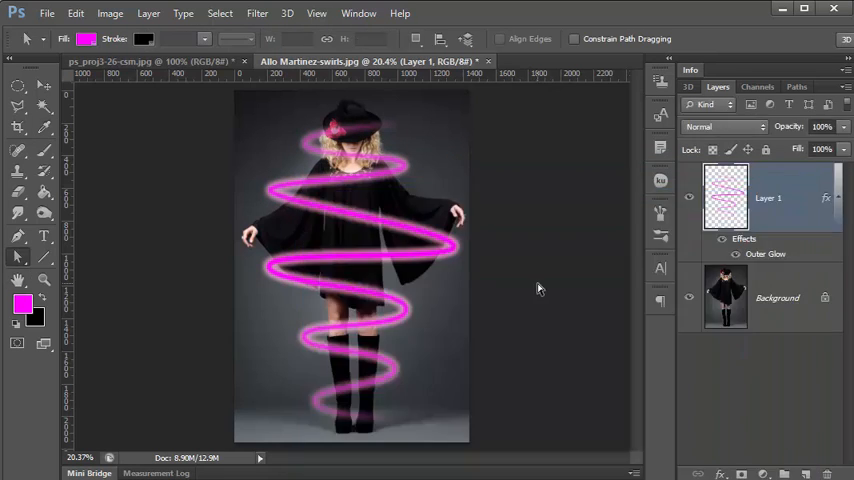
{"action": "mouse_move", "coordinate": [462, 324]}
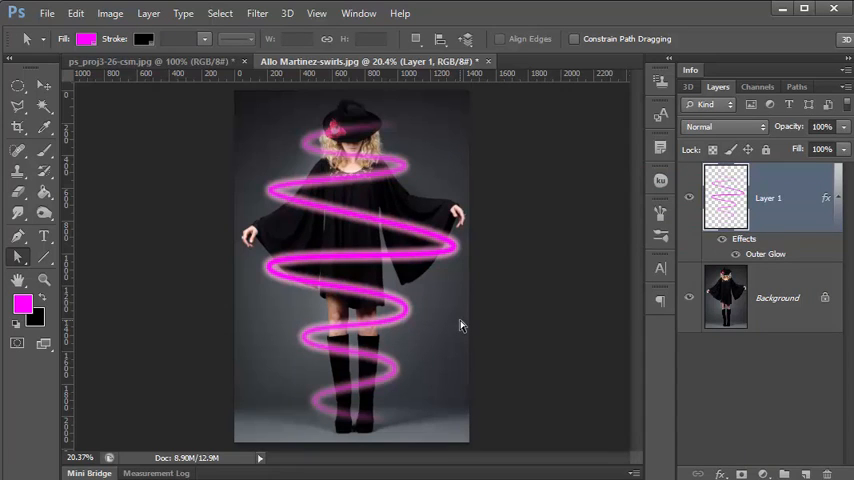
{"action": "mouse_move", "coordinate": [422, 110]}
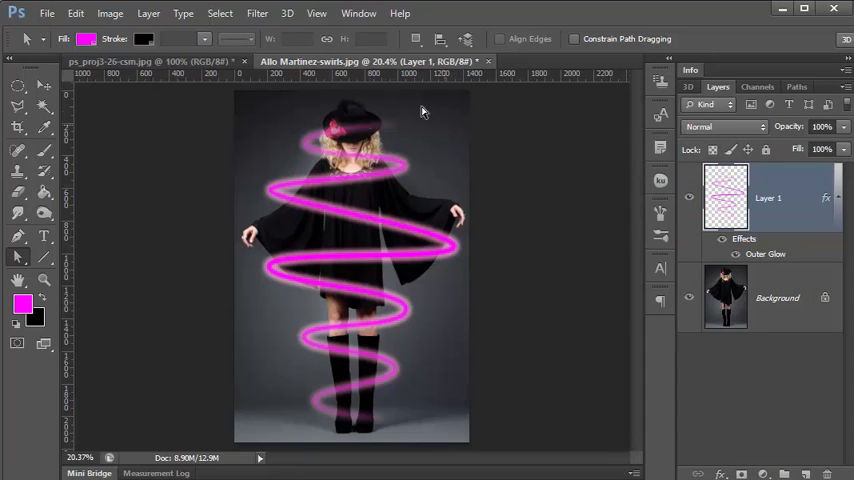
{"action": "mouse_move", "coordinate": [490, 258]}
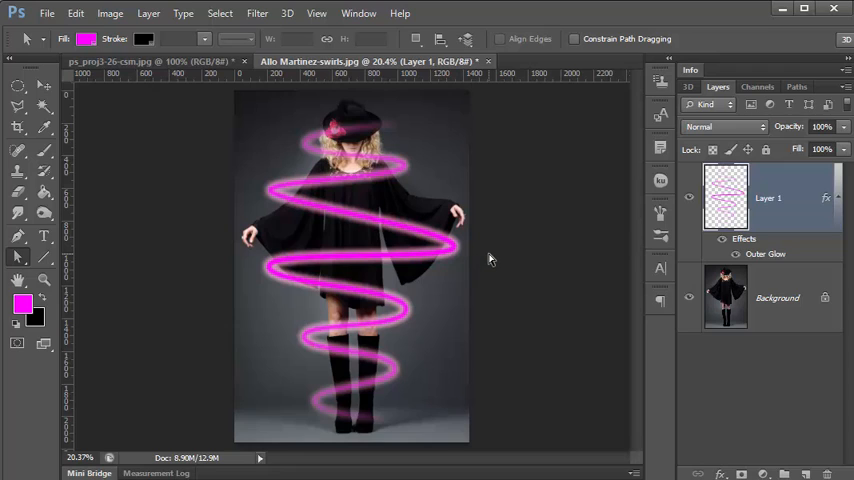
{"action": "mouse_move", "coordinate": [504, 236]}
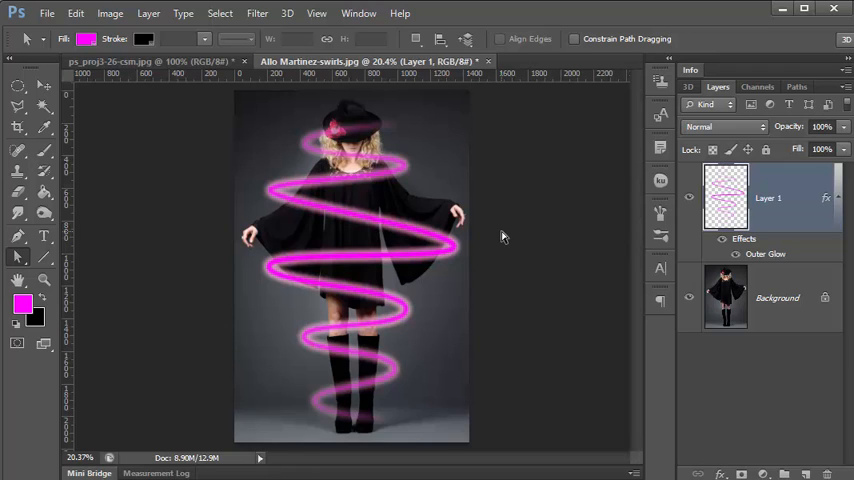
{"action": "mouse_move", "coordinate": [512, 244]}
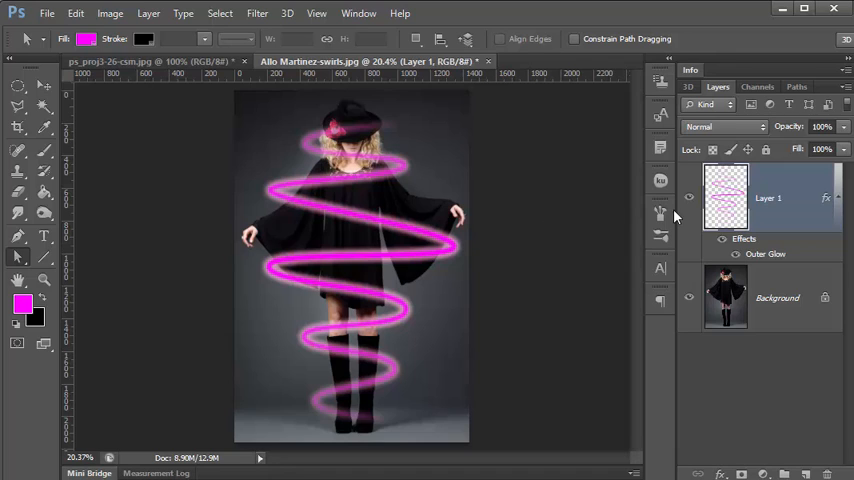
{"action": "mouse_move", "coordinate": [264, 240]}
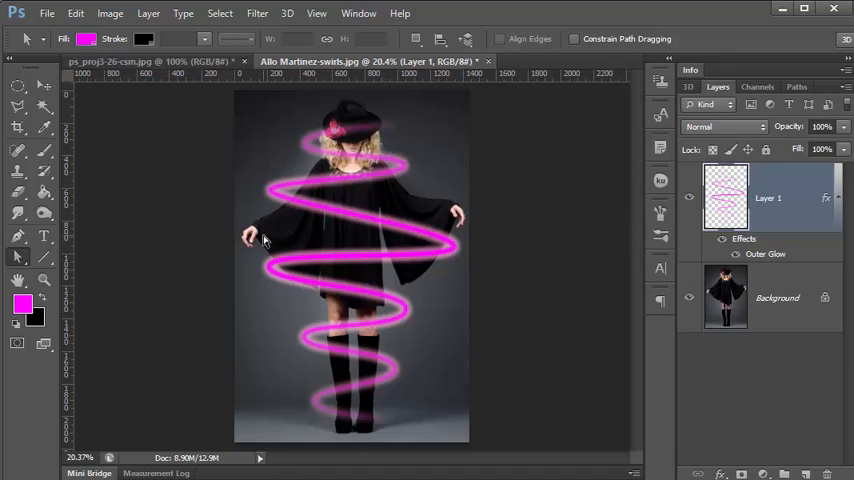
{"action": "mouse_move", "coordinate": [392, 236]}
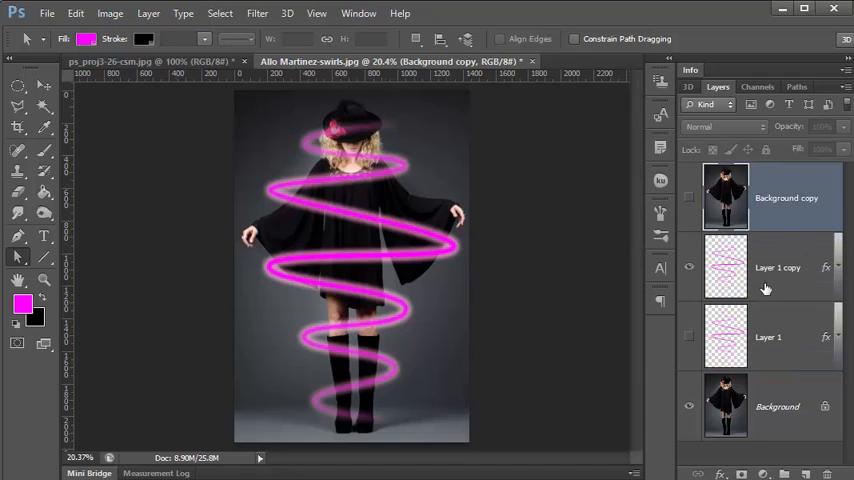
Select Layer 1 copy and switch to the Eraser tool.
{"action": "left_click", "coordinate": [776, 268]}
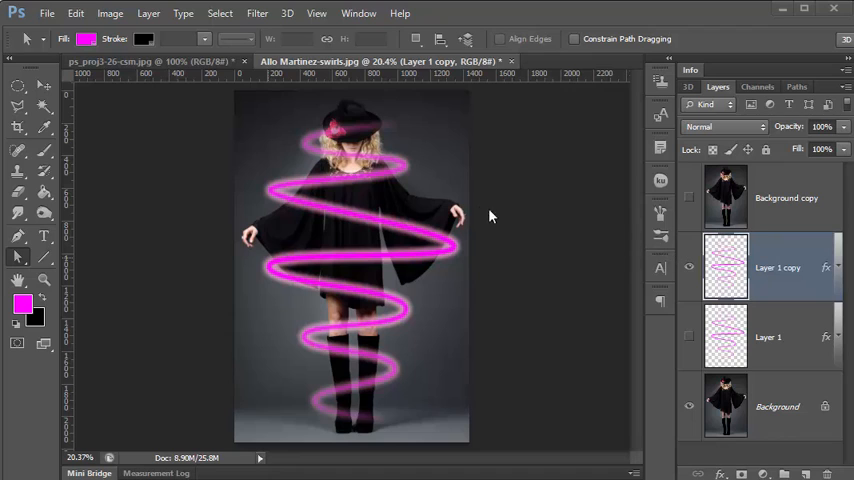
{"action": "mouse_move", "coordinate": [24, 196]}
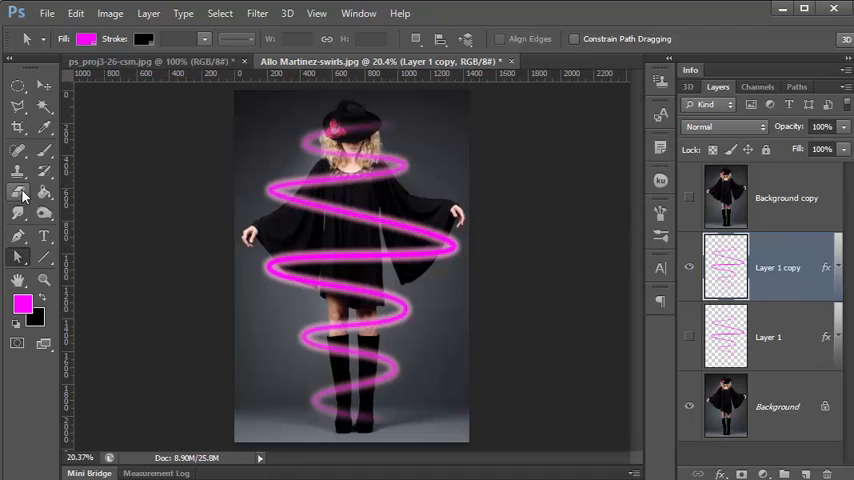
{"action": "left_click", "coordinate": [18, 192]}
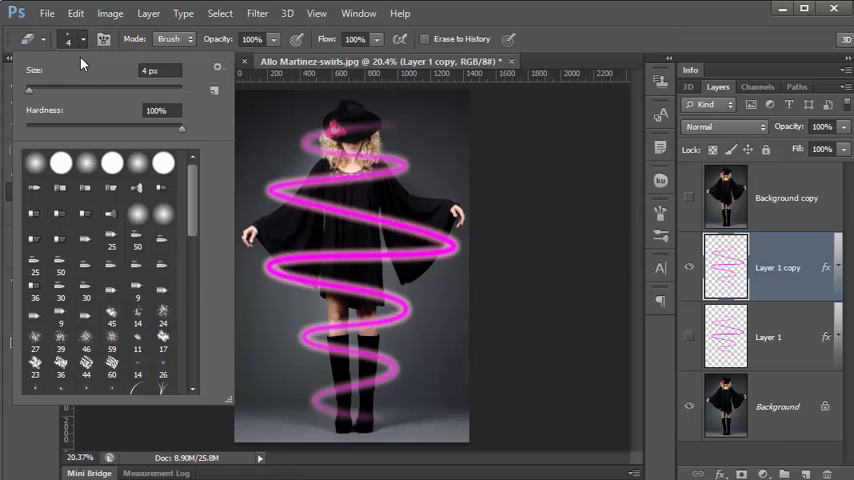
Change the eraser's brush size value for a hard-edged tip.
{"action": "triple_click", "coordinate": [156, 110]}
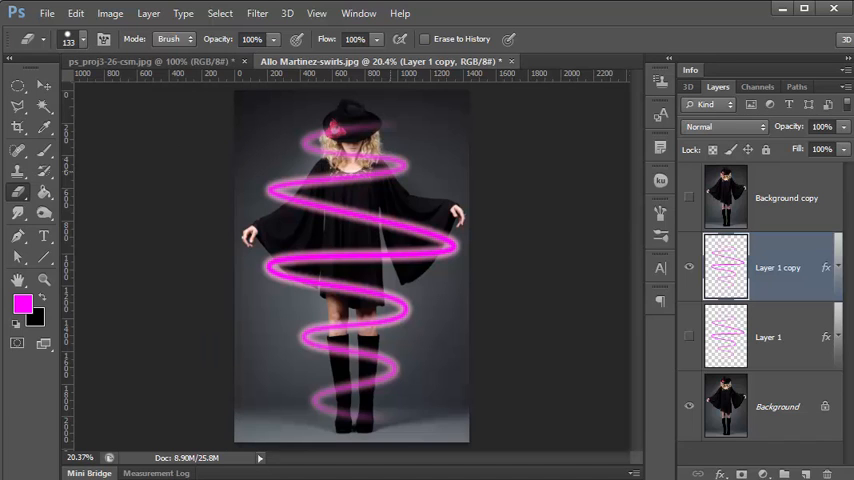
{"action": "mouse_move", "coordinate": [312, 132]}
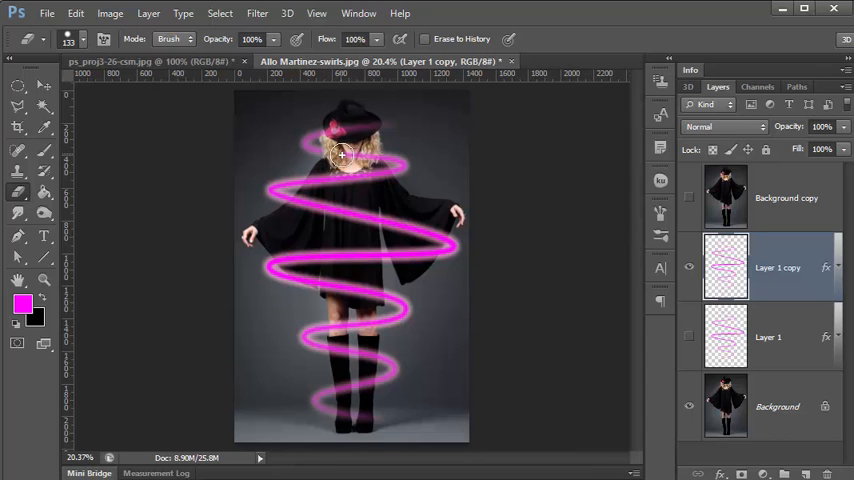
{"action": "mouse_move", "coordinate": [372, 160]}
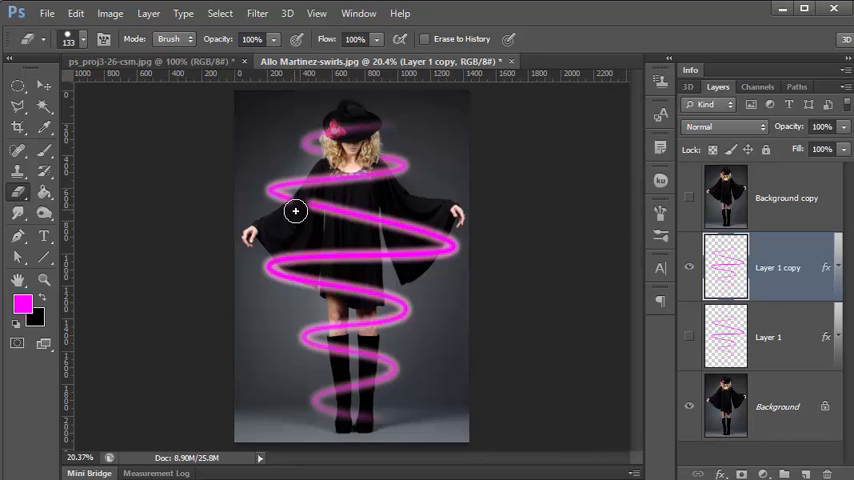
{"action": "mouse_move", "coordinate": [352, 216]}
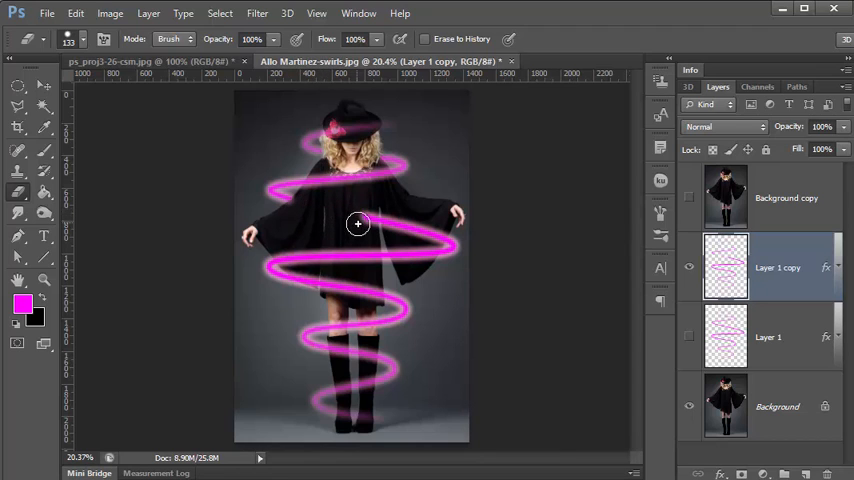
{"action": "mouse_move", "coordinate": [364, 224]}
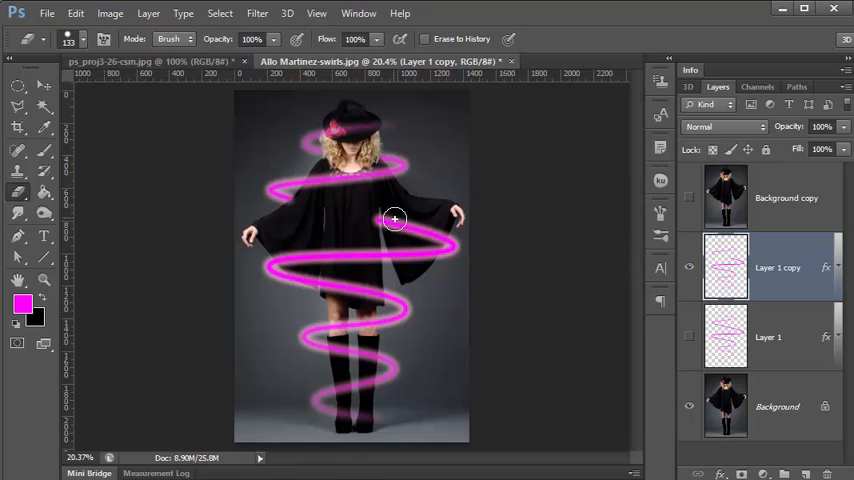
{"action": "mouse_move", "coordinate": [400, 224]}
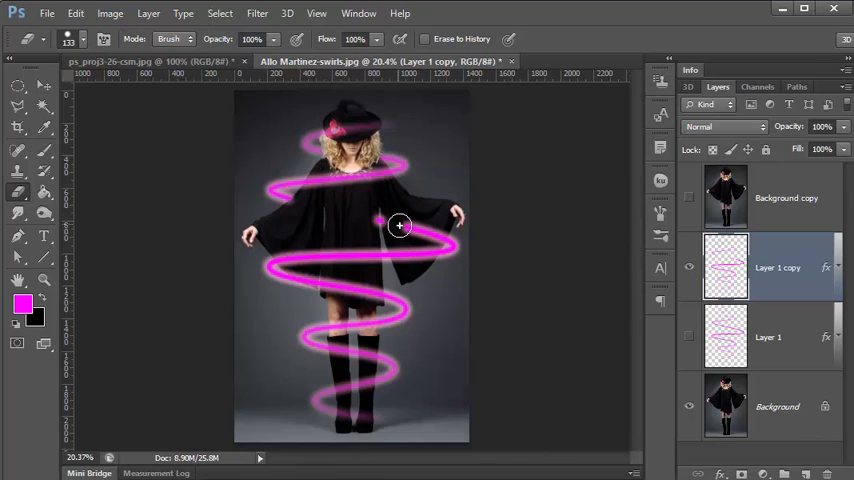
{"action": "mouse_move", "coordinate": [364, 220]}
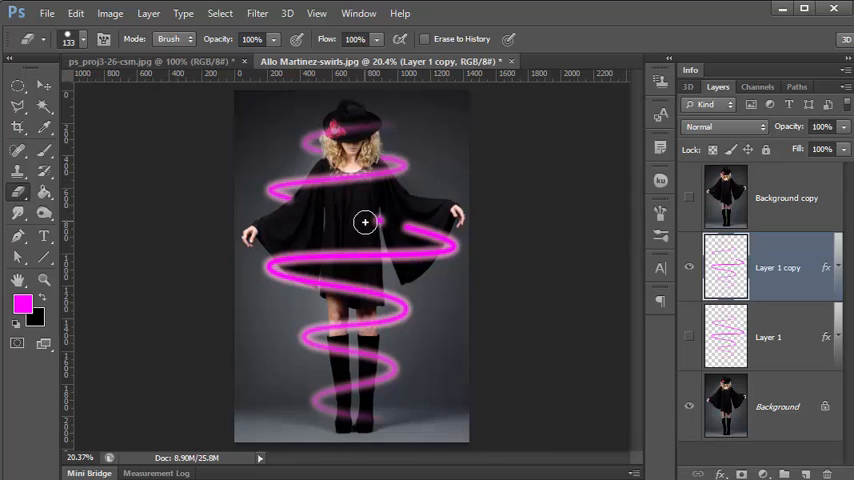
{"action": "mouse_move", "coordinate": [408, 214]}
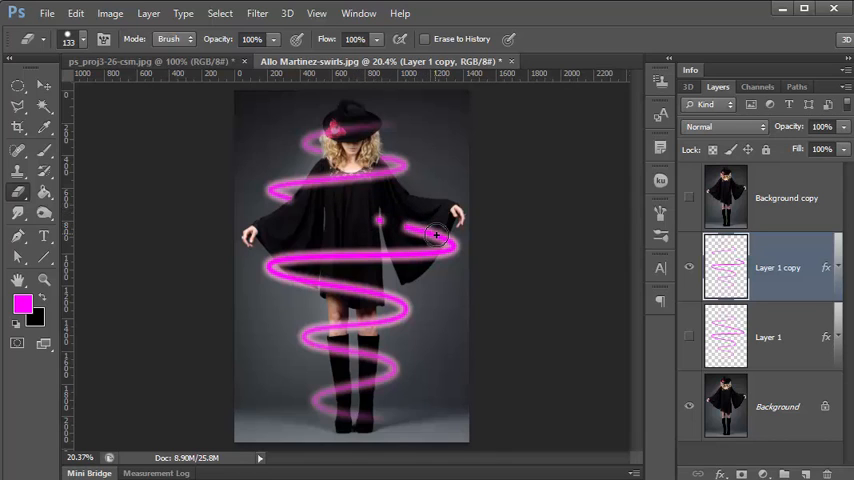
{"action": "mouse_move", "coordinate": [408, 228]}
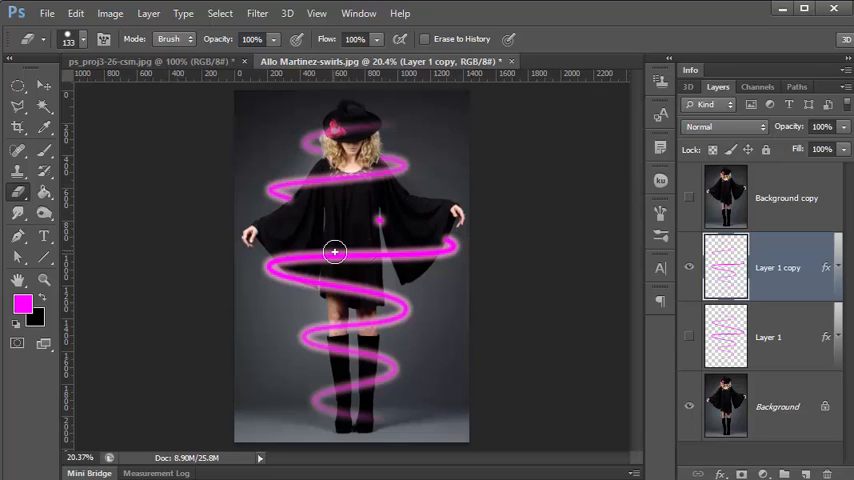
{"action": "mouse_move", "coordinate": [308, 276]}
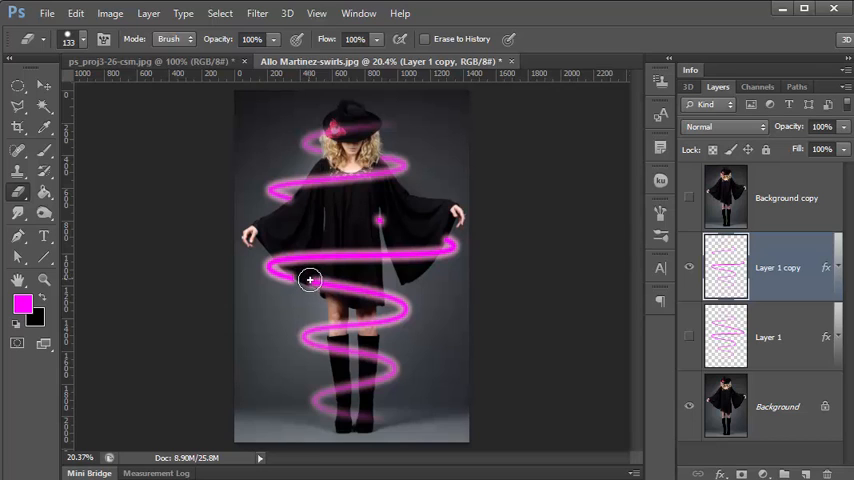
{"action": "mouse_move", "coordinate": [344, 278]}
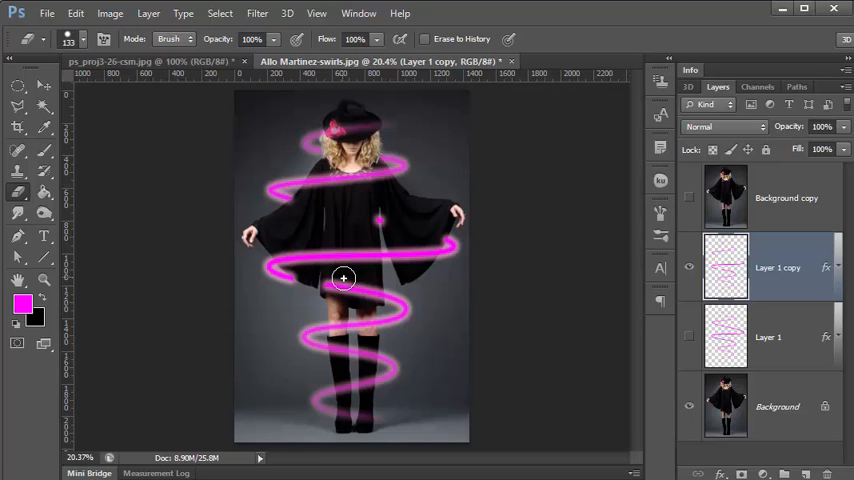
{"action": "mouse_move", "coordinate": [362, 290]}
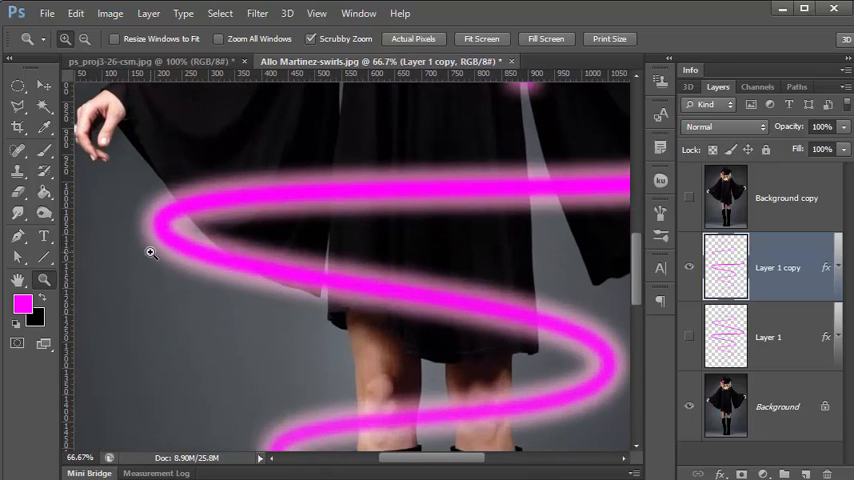
Erase spiral sections over the skirt and boots on Layer 1 copy using an adjusted eraser brush.
{"action": "left_click", "coordinate": [18, 192]}
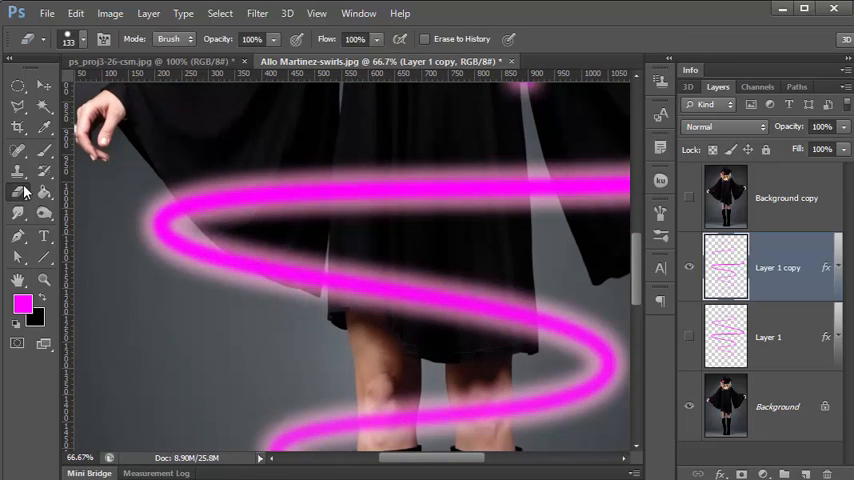
{"action": "left_click", "coordinate": [80, 40]}
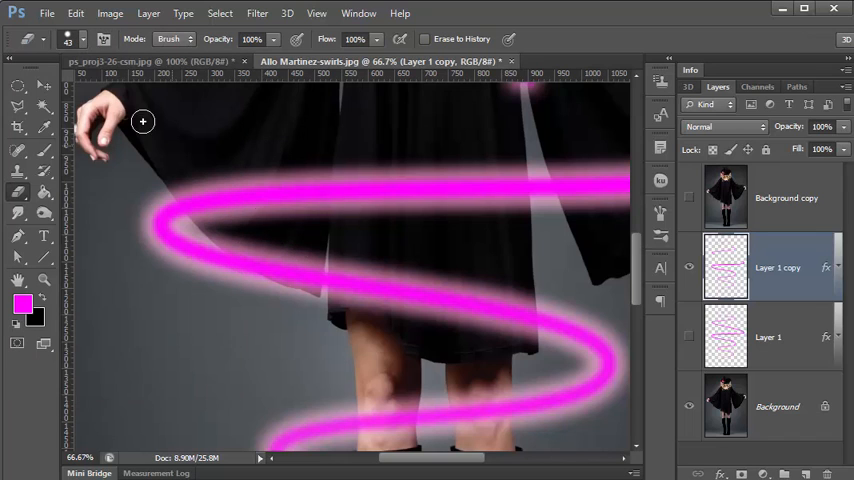
{"action": "mouse_move", "coordinate": [238, 246]}
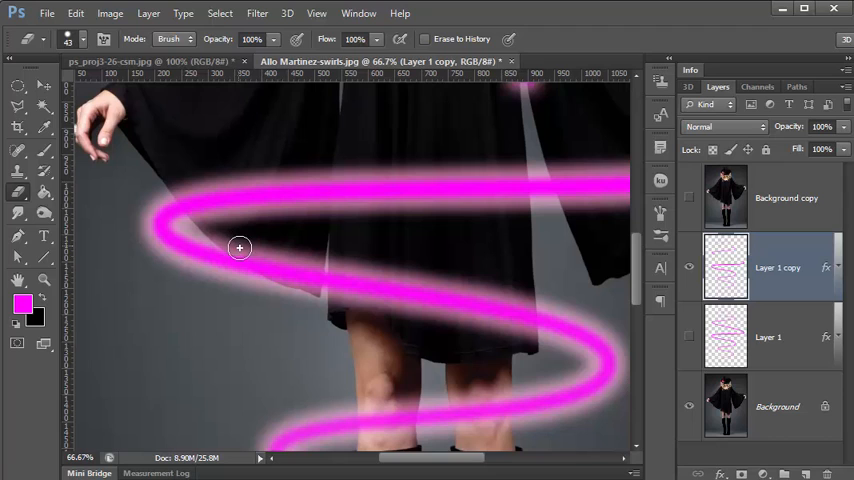
{"action": "mouse_move", "coordinate": [268, 262]}
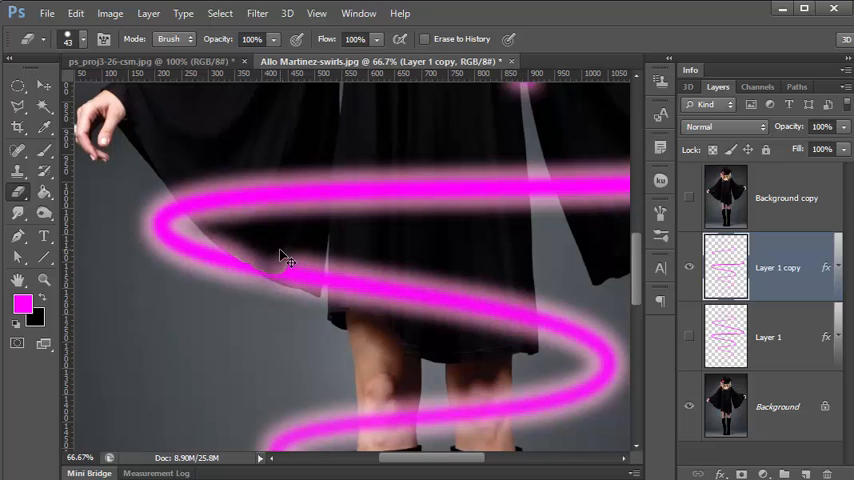
{"action": "mouse_move", "coordinate": [254, 260]}
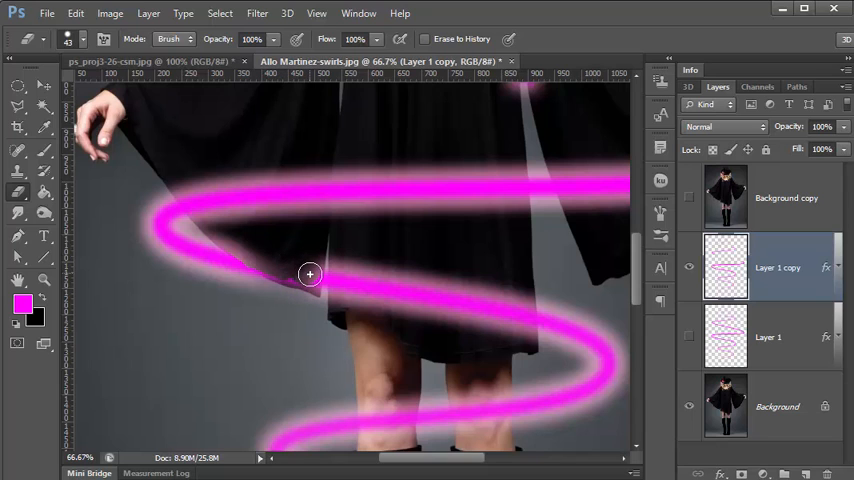
{"action": "mouse_move", "coordinate": [296, 282]}
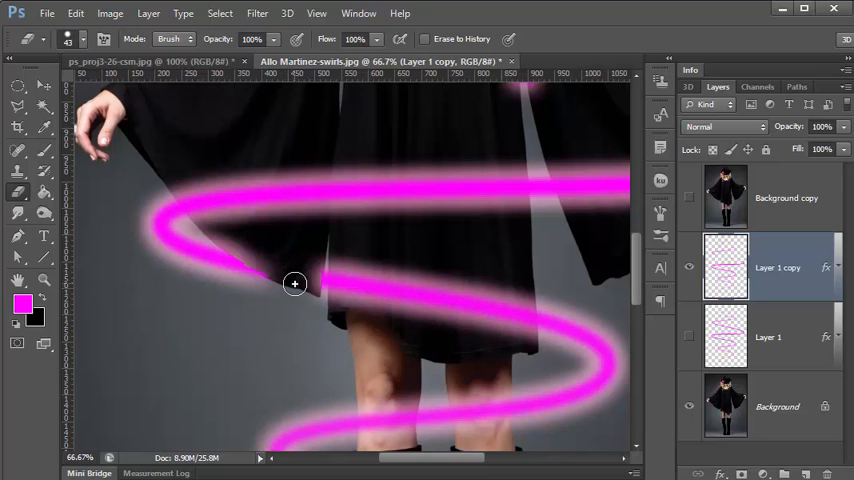
{"action": "mouse_move", "coordinate": [342, 276]}
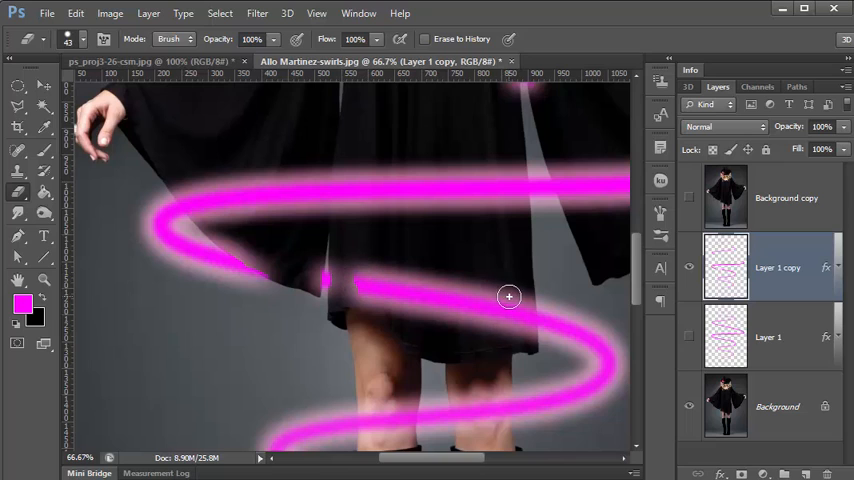
{"action": "mouse_move", "coordinate": [522, 310]}
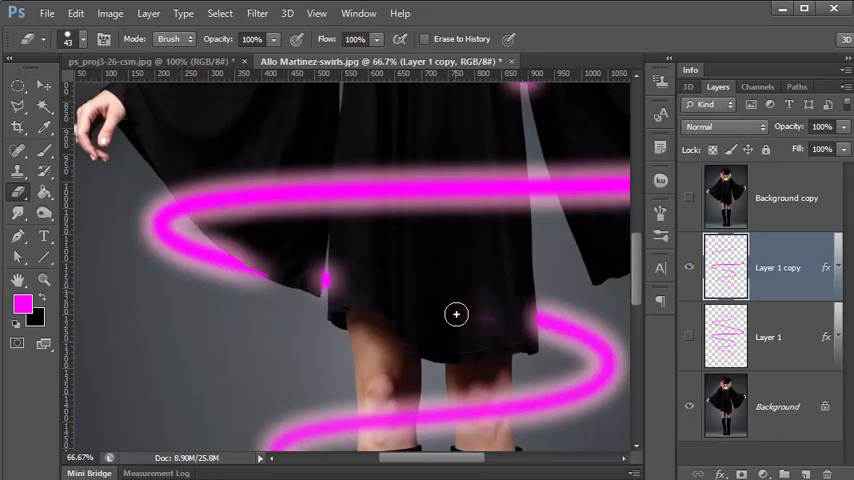
{"action": "mouse_move", "coordinate": [328, 296]}
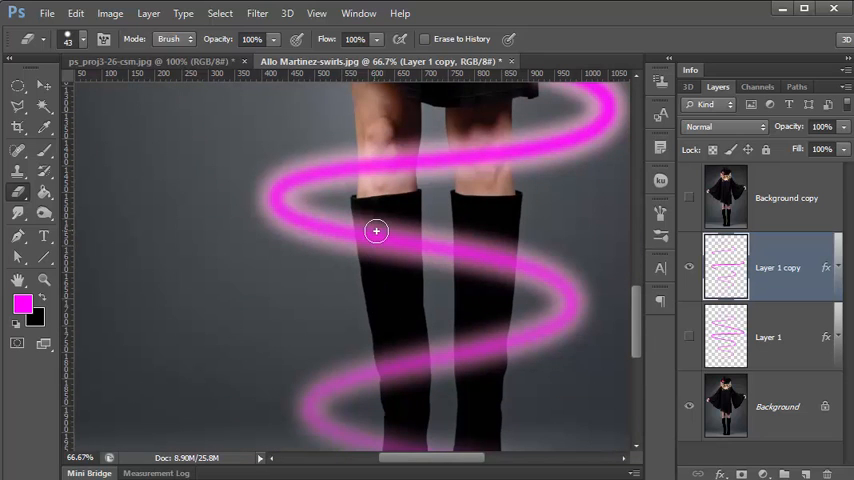
{"action": "mouse_move", "coordinate": [368, 236]}
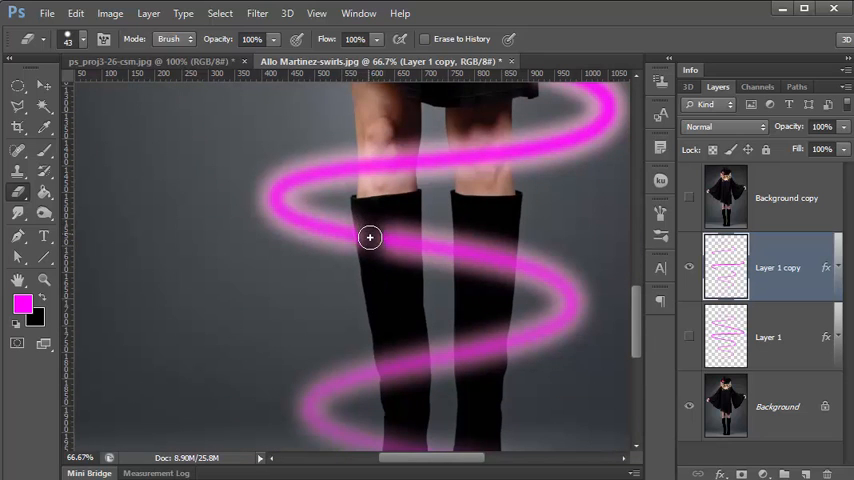
{"action": "mouse_move", "coordinate": [398, 234]}
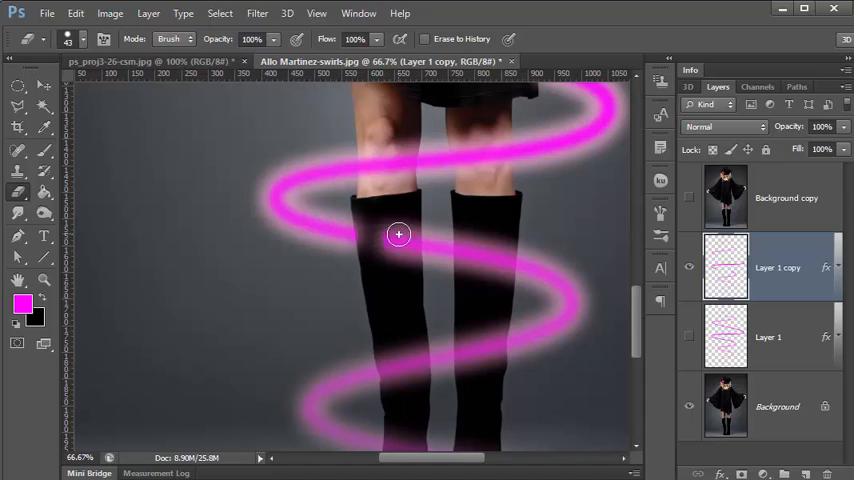
{"action": "mouse_move", "coordinate": [408, 252]}
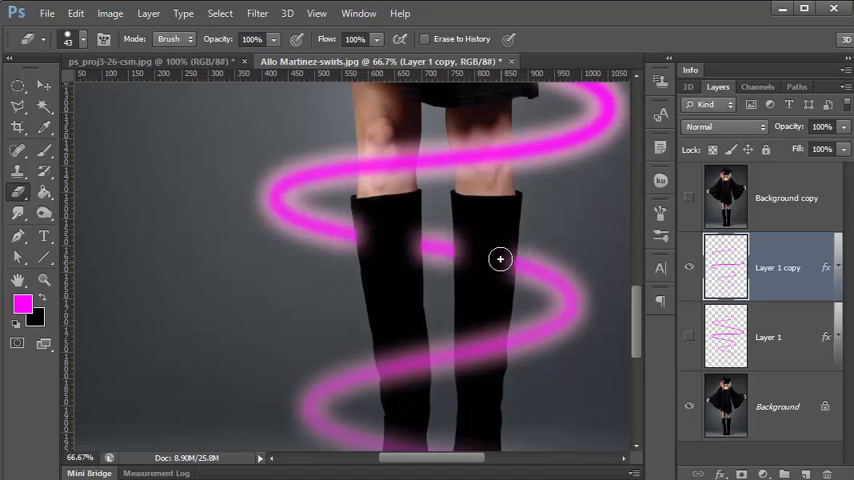
{"action": "mouse_move", "coordinate": [492, 246]}
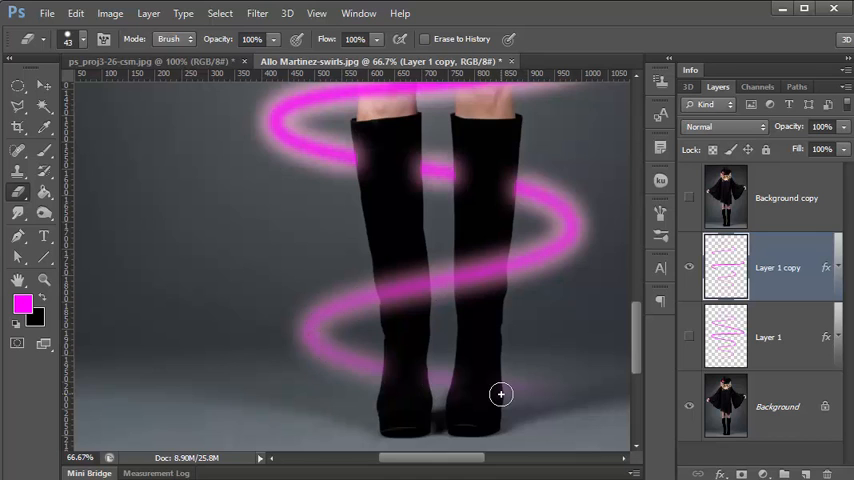
{"action": "left_click", "coordinate": [44, 280]}
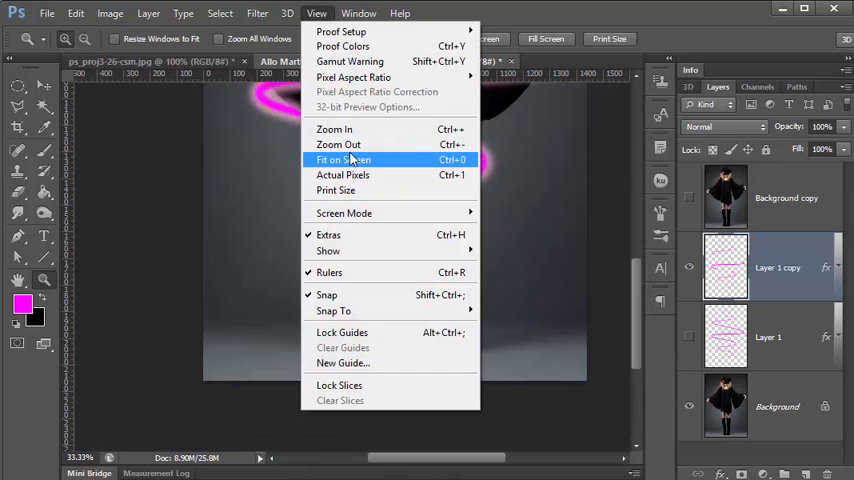
{"action": "left_click", "coordinate": [344, 160]}
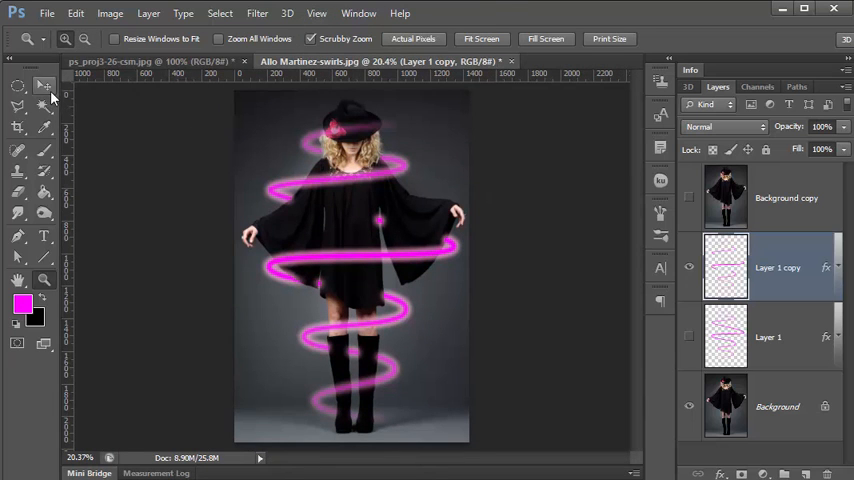
{"action": "left_click", "coordinate": [44, 84]}
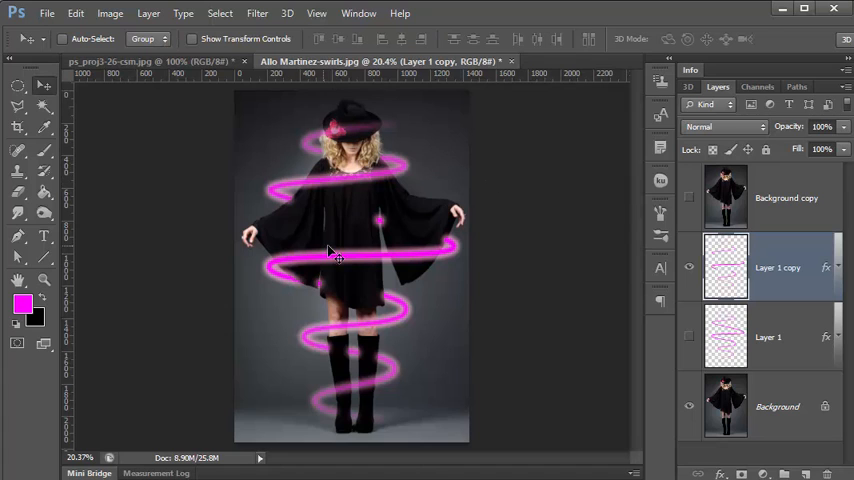
{"action": "mouse_move", "coordinate": [488, 378]}
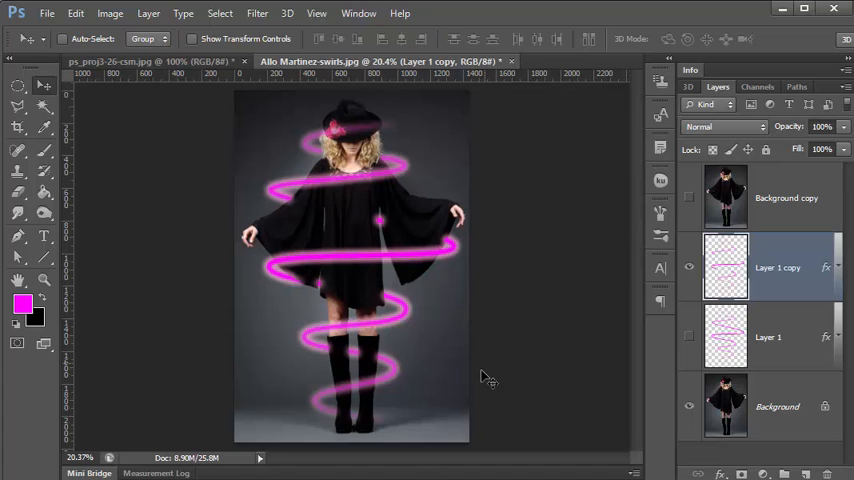
{"action": "mouse_move", "coordinate": [344, 302]}
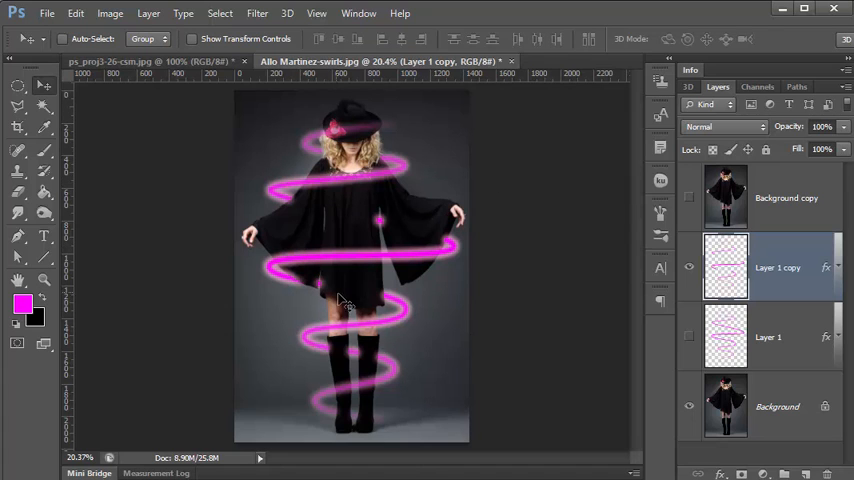
{"action": "mouse_move", "coordinate": [364, 280]}
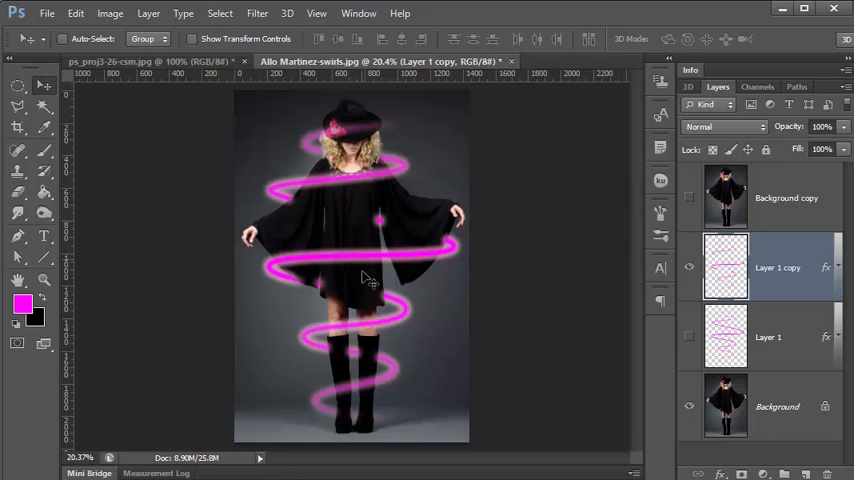
{"action": "mouse_move", "coordinate": [444, 252]}
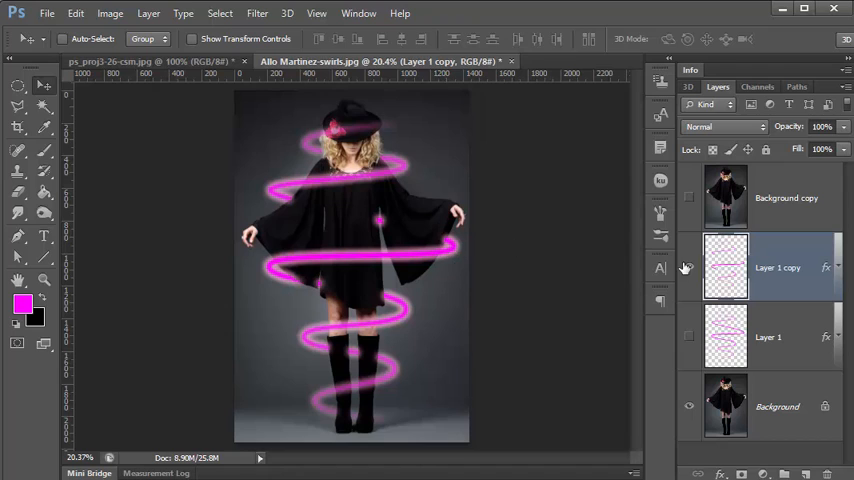
Show Background copy, move Layer 1 to the top of the stack, and select Background copy.
{"action": "left_click", "coordinate": [688, 196]}
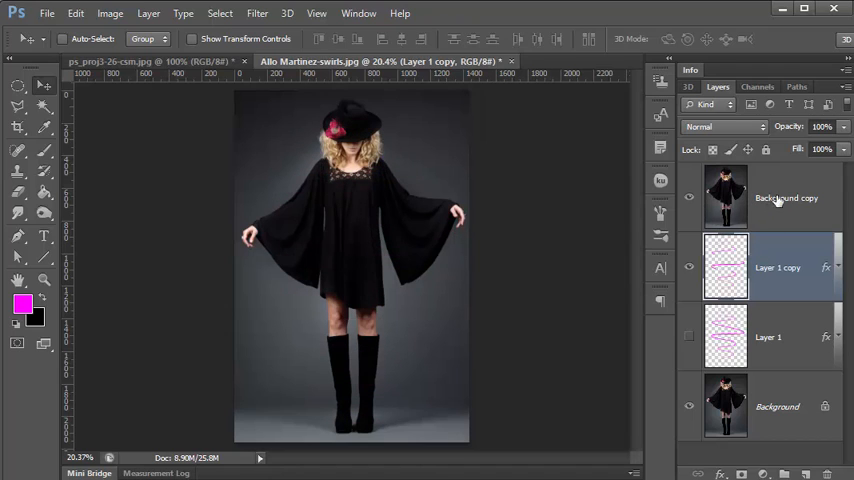
{"action": "mouse_move", "coordinate": [780, 220]}
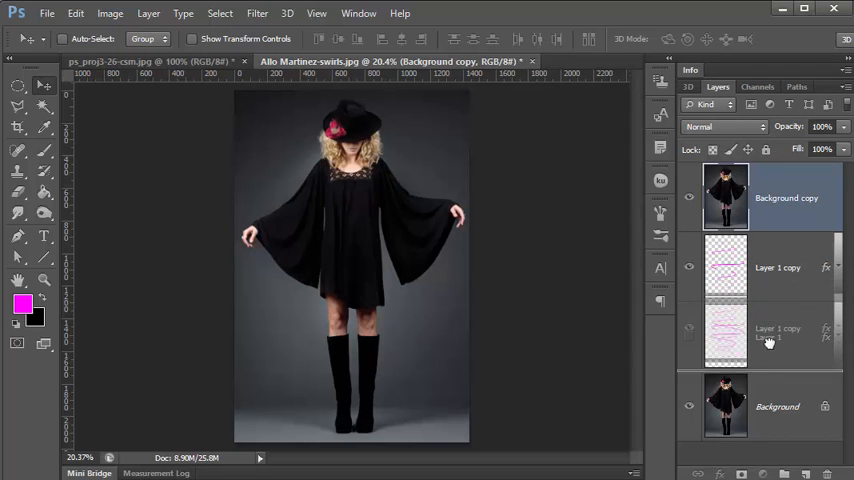
{"action": "left_click", "coordinate": [778, 336]}
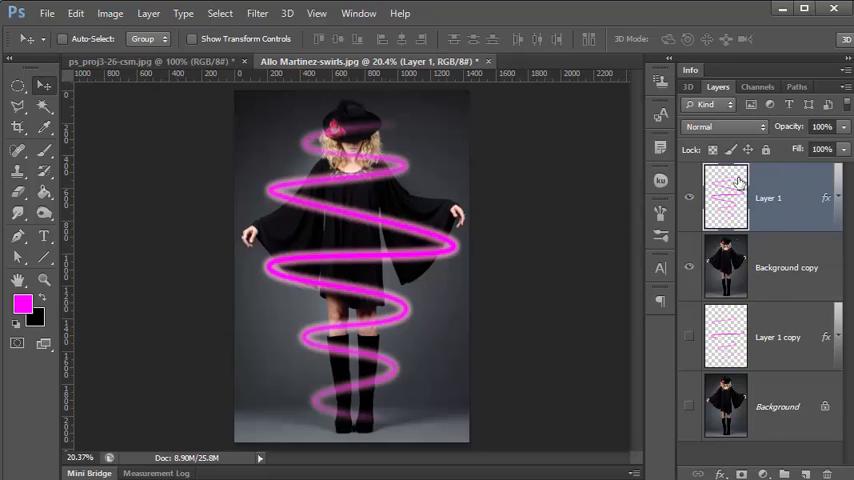
{"action": "mouse_move", "coordinate": [792, 260]}
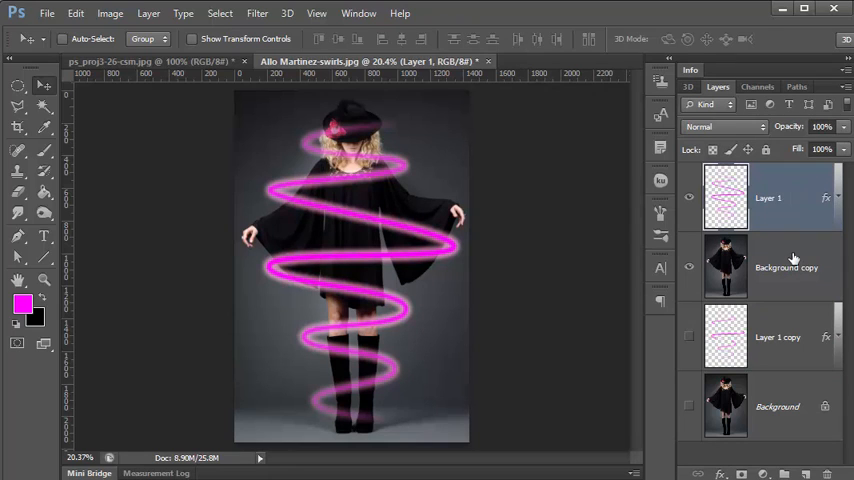
{"action": "left_click", "coordinate": [786, 268]}
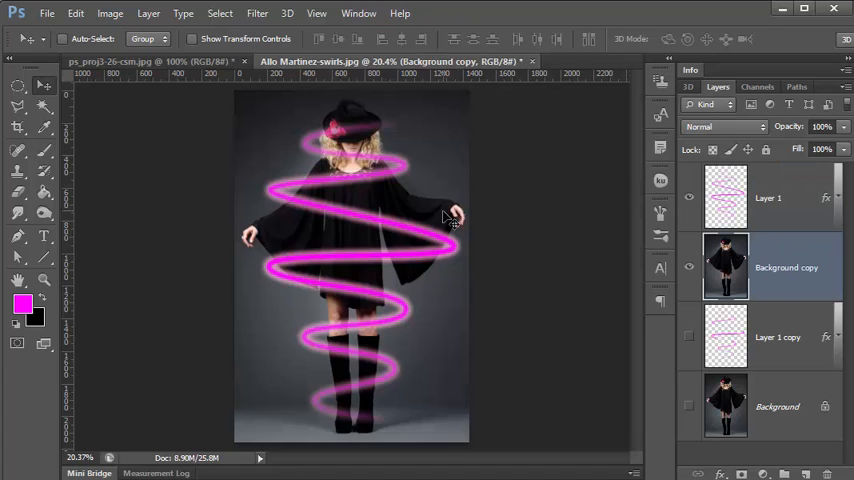
{"action": "mouse_move", "coordinate": [420, 284]}
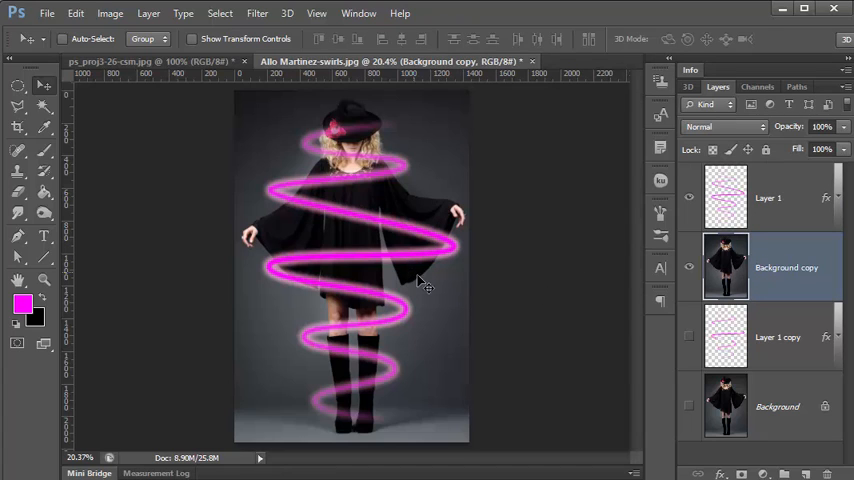
{"action": "mouse_move", "coordinate": [628, 268]}
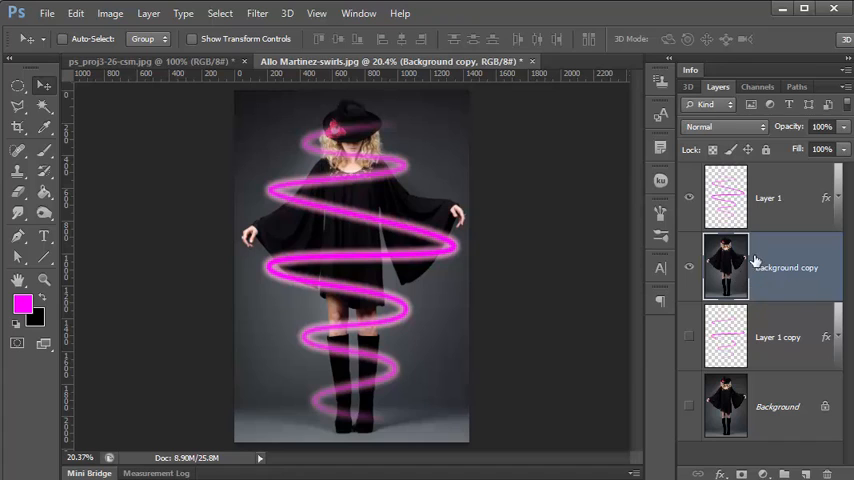
{"action": "mouse_move", "coordinate": [724, 268]}
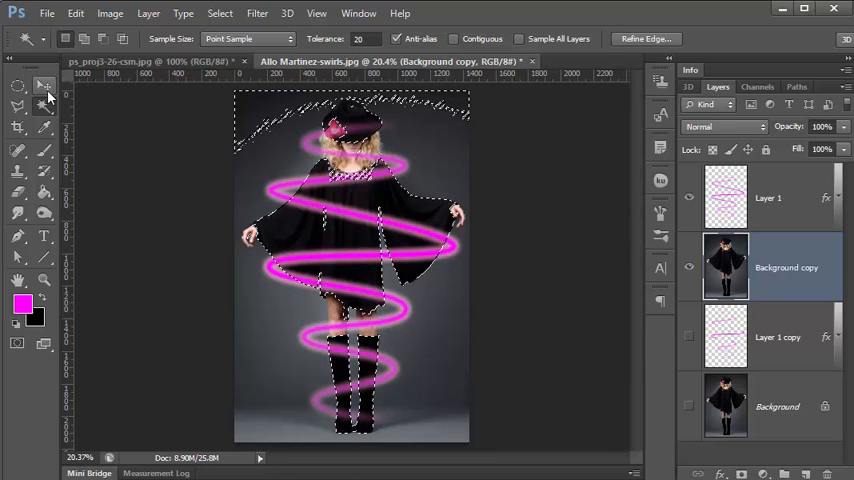
Quick-select the woman and copy her onto a new Layer 2 via Layer > New > Layer Via Copy.
{"action": "left_click", "coordinate": [44, 84]}
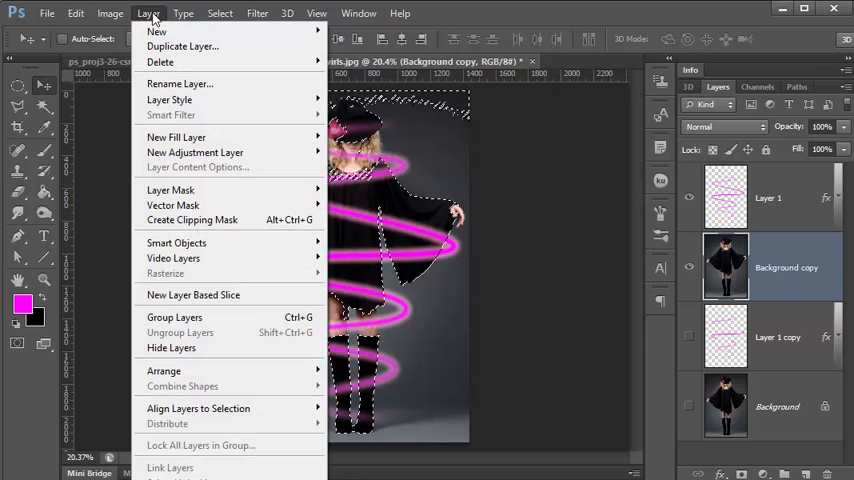
{"action": "left_click", "coordinate": [156, 32]}
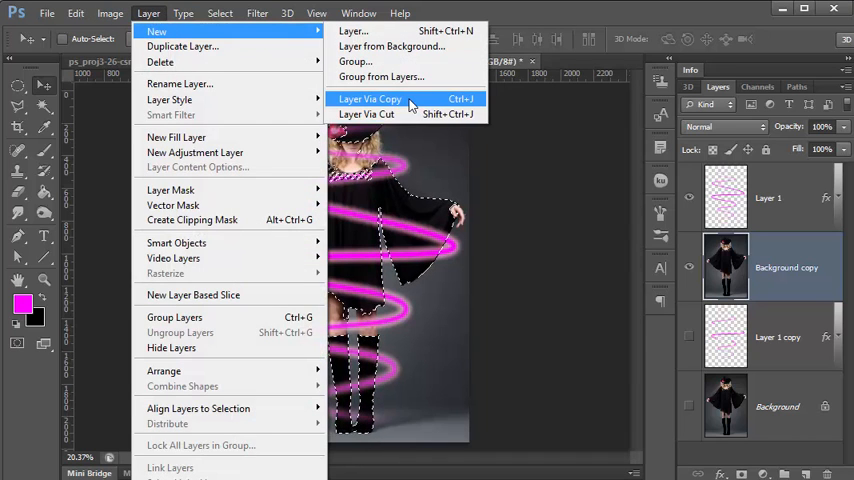
{"action": "left_click", "coordinate": [368, 98]}
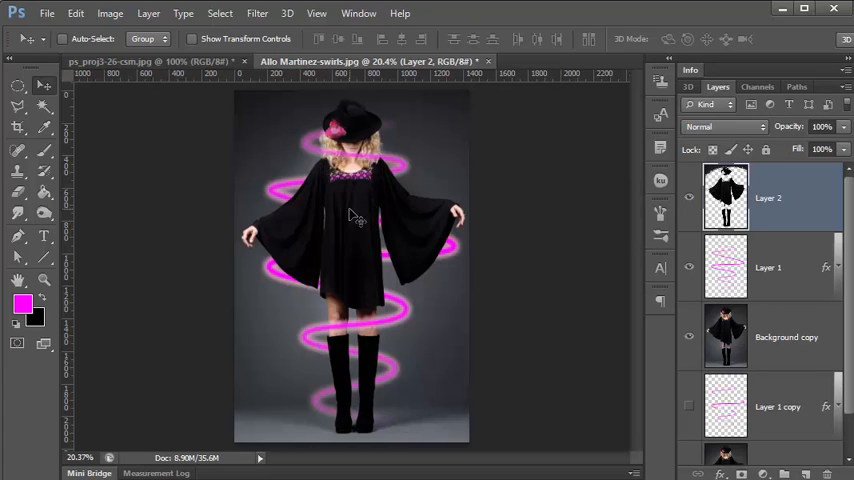
{"action": "mouse_move", "coordinate": [340, 136]}
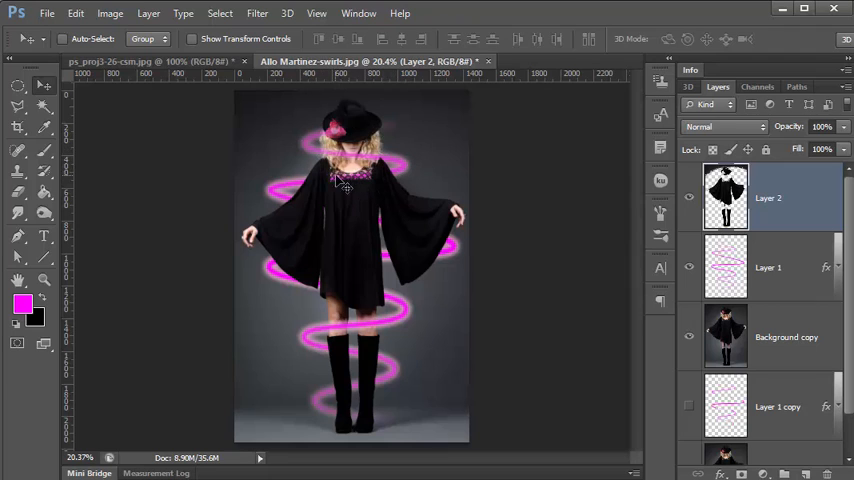
{"action": "mouse_move", "coordinate": [368, 190]}
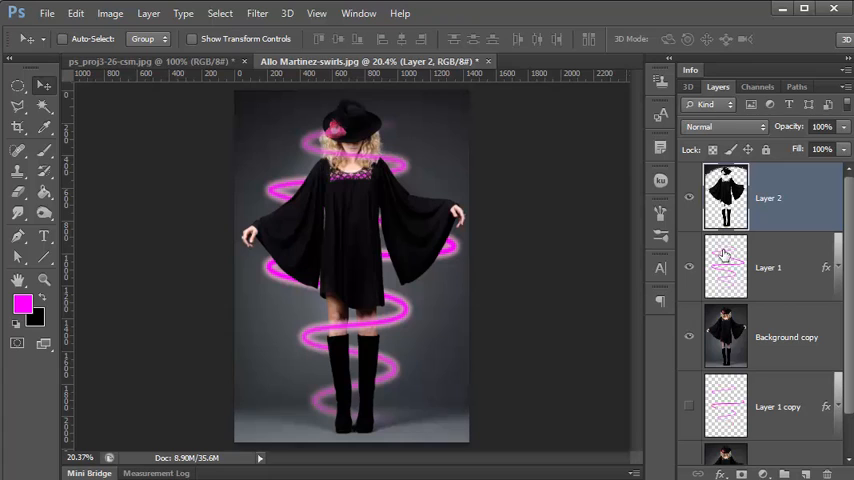
{"action": "mouse_move", "coordinate": [362, 188]}
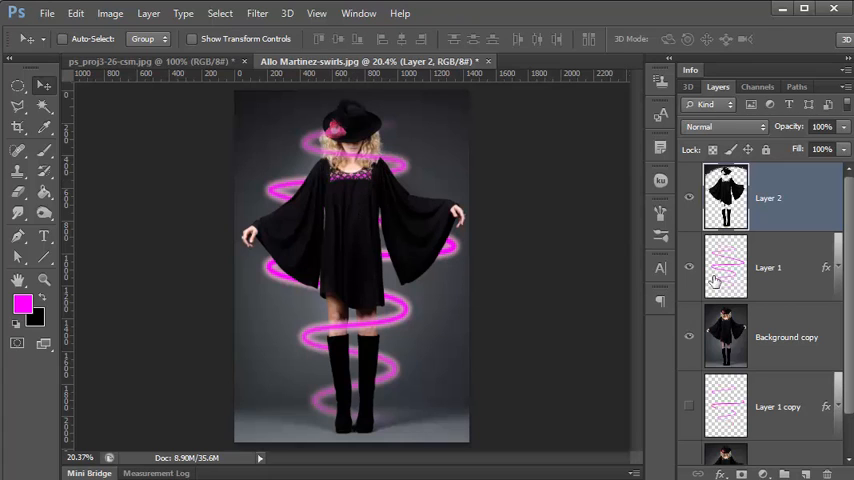
Set up the Eraser with a resized brush tip, then make the woman's cut-out Layer 2 active.
{"action": "left_click", "coordinate": [768, 268]}
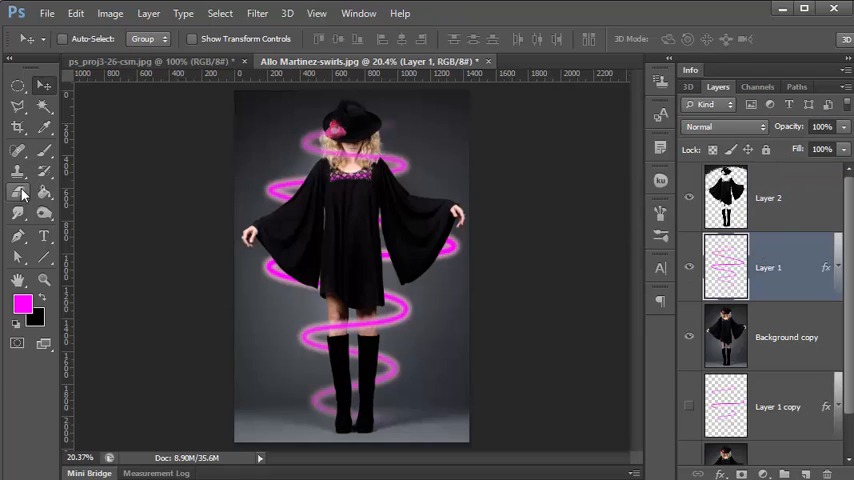
{"action": "left_click", "coordinate": [18, 192]}
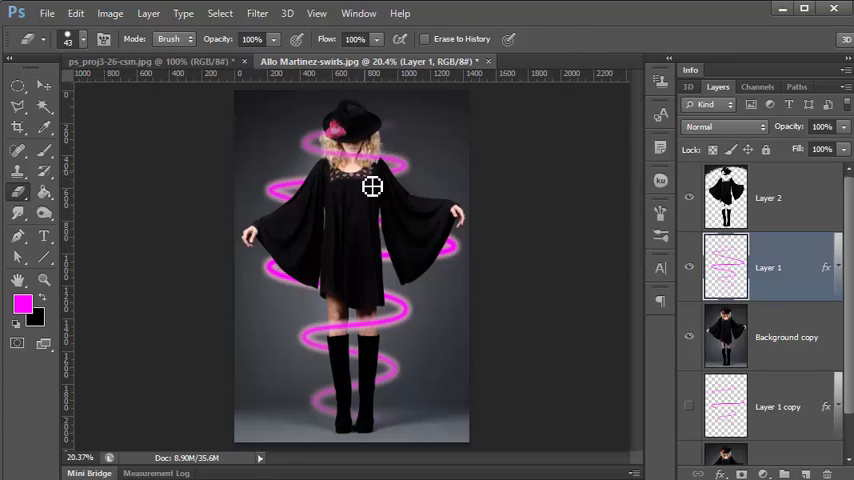
{"action": "left_click", "coordinate": [84, 40]}
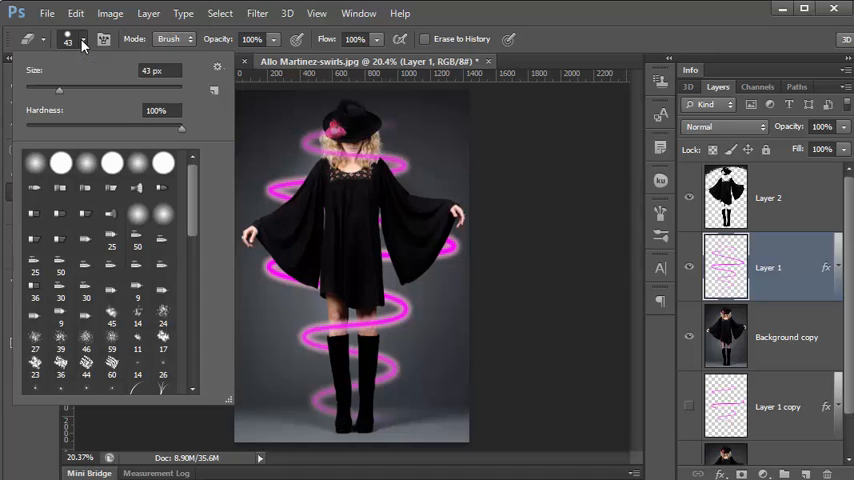
{"action": "triple_click", "coordinate": [160, 70]}
{"action": "type", "text": "77"}
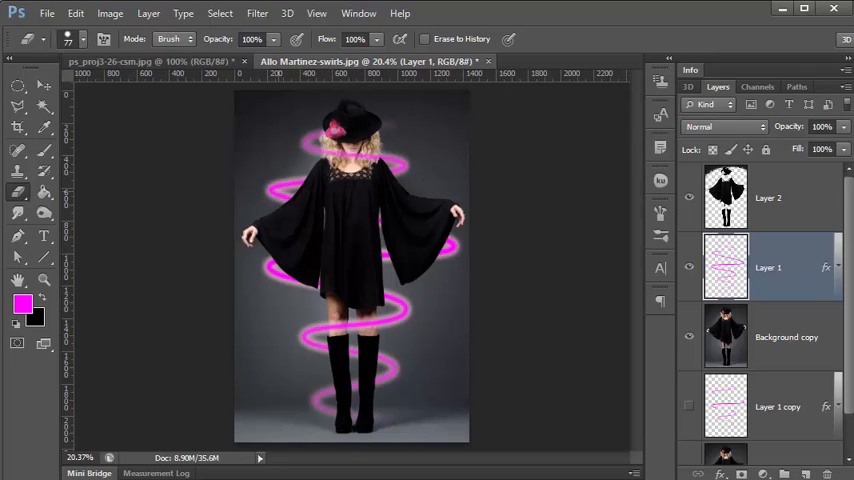
{"action": "mouse_move", "coordinate": [332, 220]}
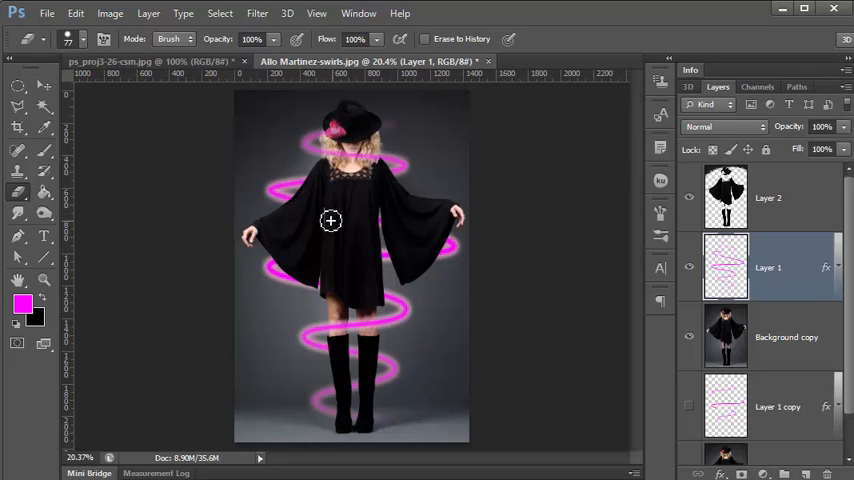
{"action": "left_click", "coordinate": [768, 196]}
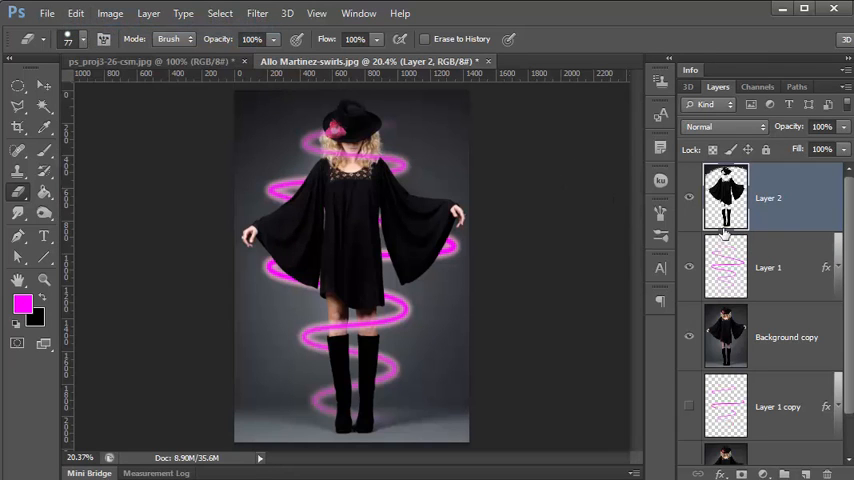
{"action": "mouse_move", "coordinate": [310, 200]}
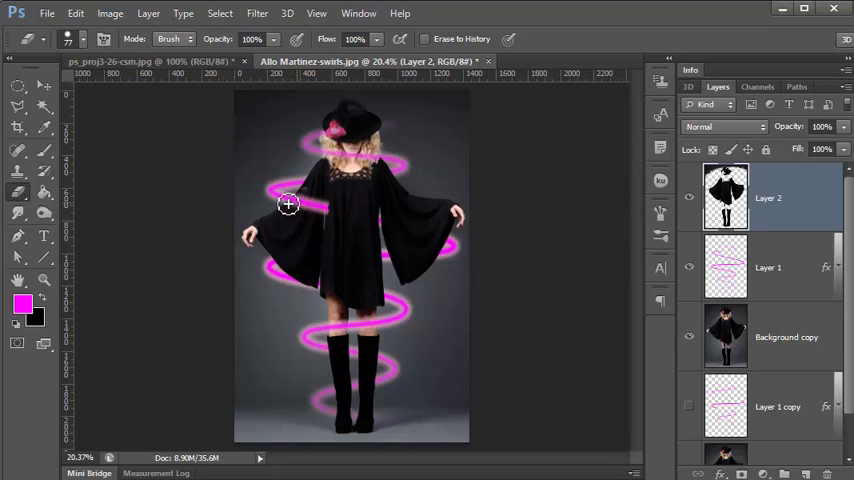
Erase the cut-out so the upper spiral loop crosses in front of her shoulder and dress.
{"action": "left_click", "coordinate": [76, 12]}
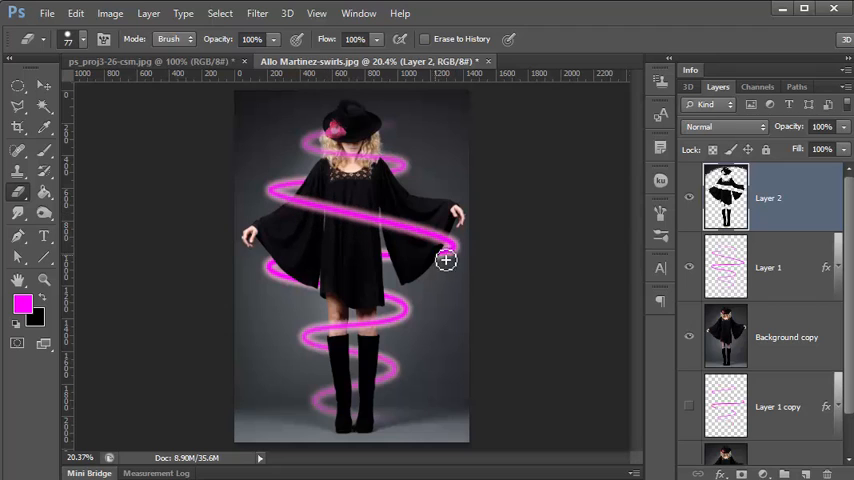
{"action": "mouse_move", "coordinate": [308, 276]}
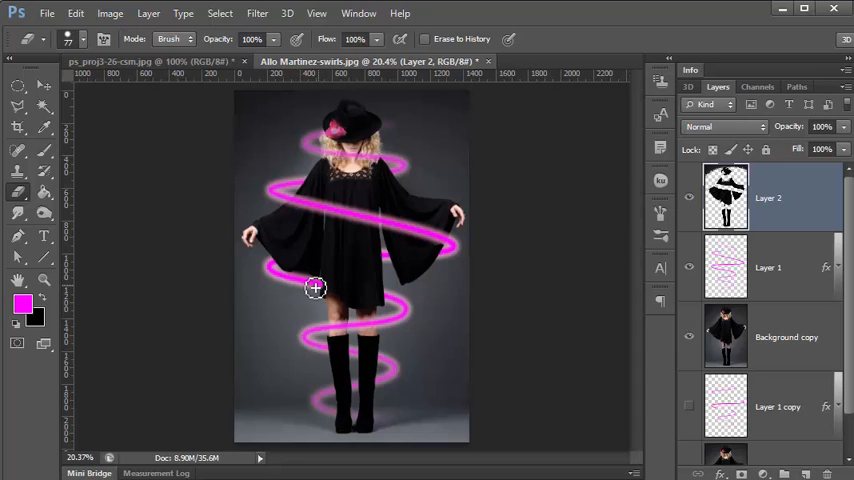
{"action": "mouse_move", "coordinate": [378, 300]}
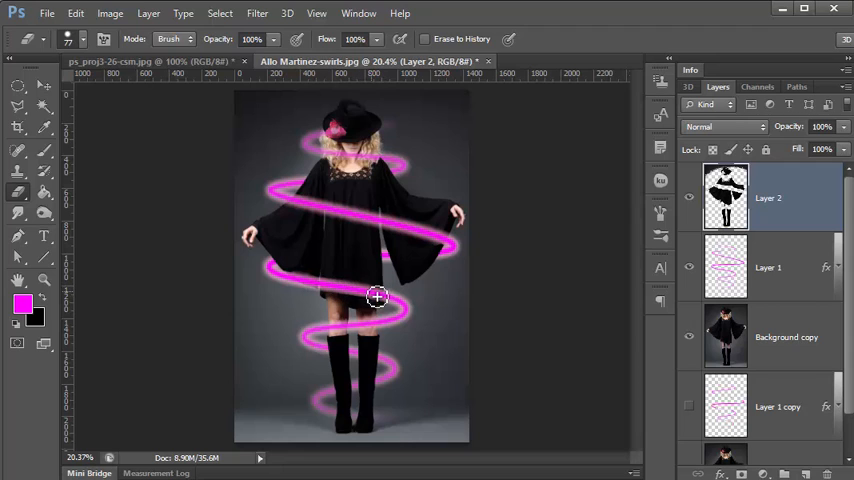
{"action": "mouse_move", "coordinate": [372, 292]}
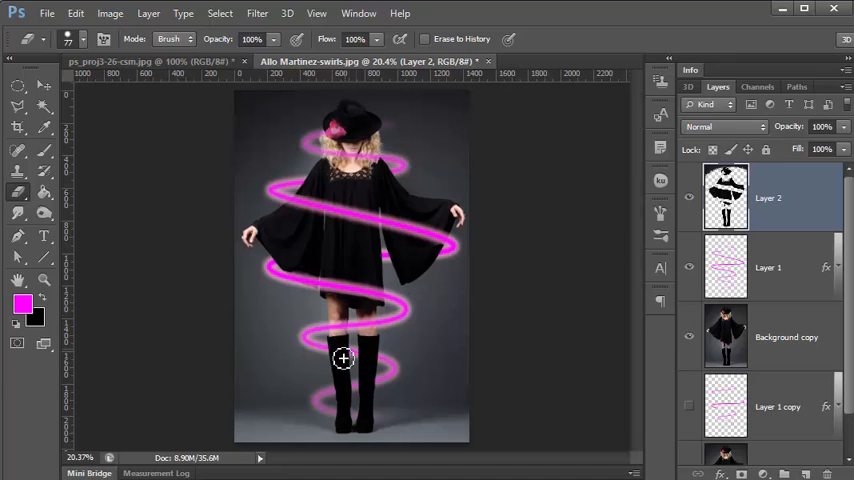
{"action": "mouse_move", "coordinate": [352, 352]}
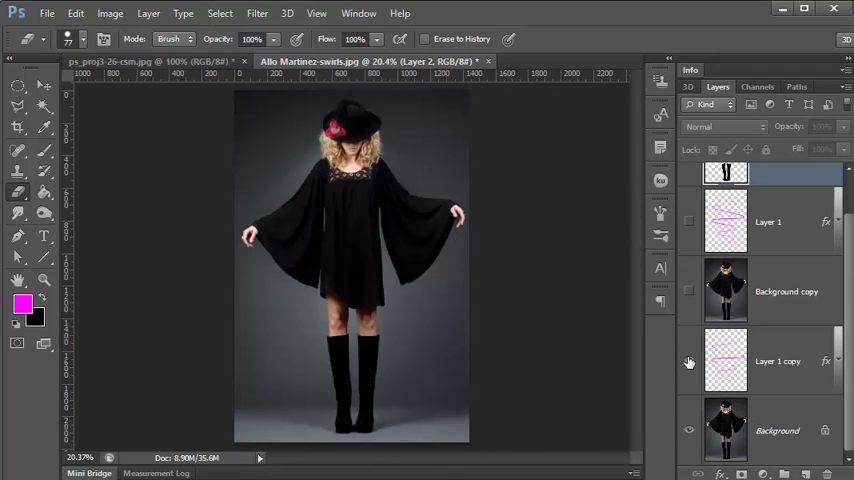
Preview the finished spiral by toggling stroke layers, then discard the extra top layer.
{"action": "left_click", "coordinate": [688, 360]}
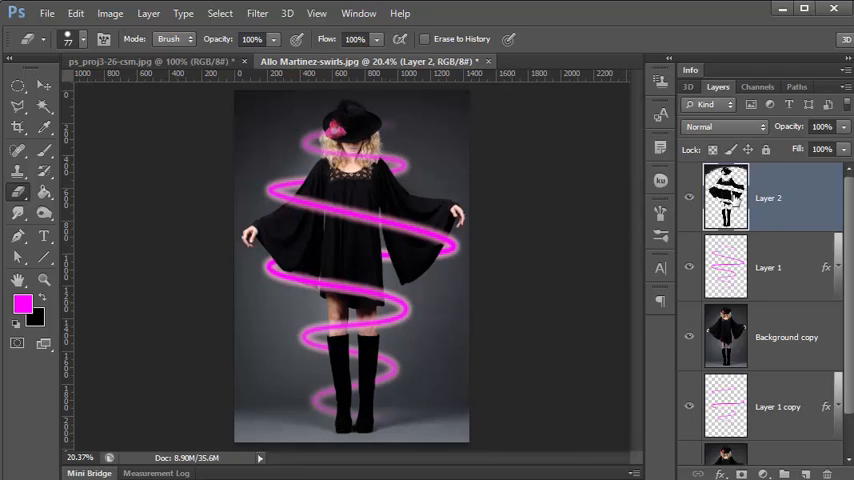
{"action": "mouse_move", "coordinate": [496, 250]}
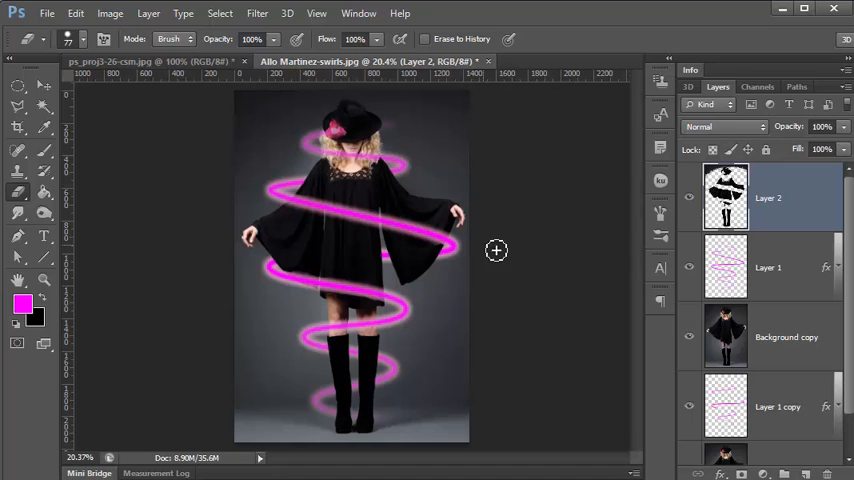
{"action": "mouse_move", "coordinate": [352, 276]}
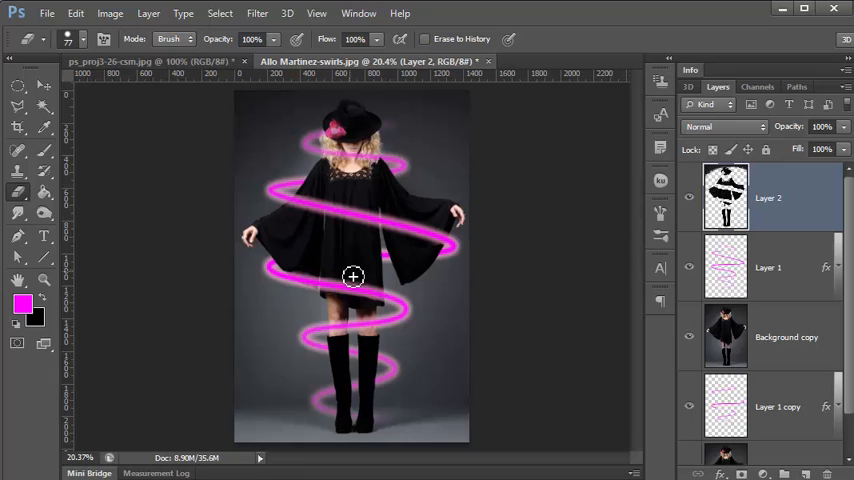
{"action": "mouse_move", "coordinate": [436, 216]}
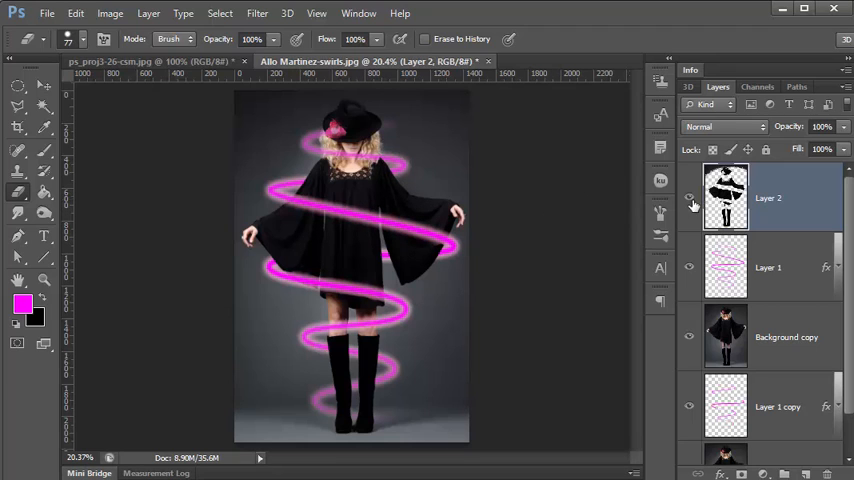
{"action": "left_click", "coordinate": [688, 196]}
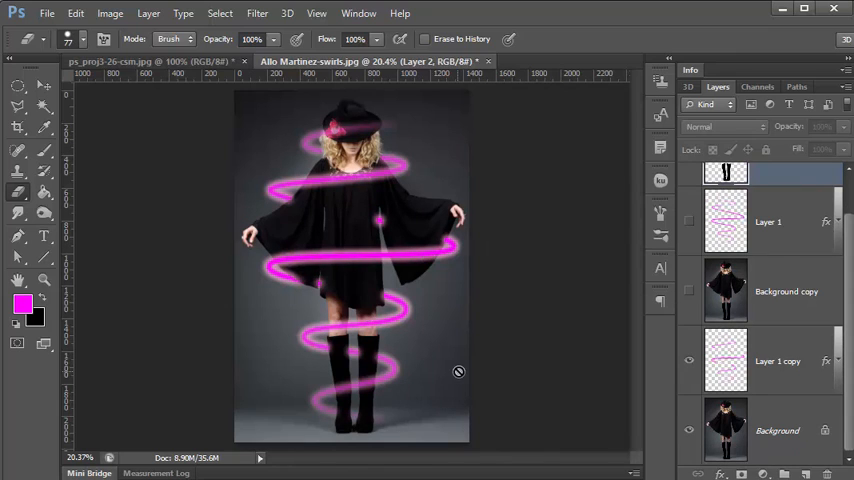
{"action": "left_click", "coordinate": [776, 430]}
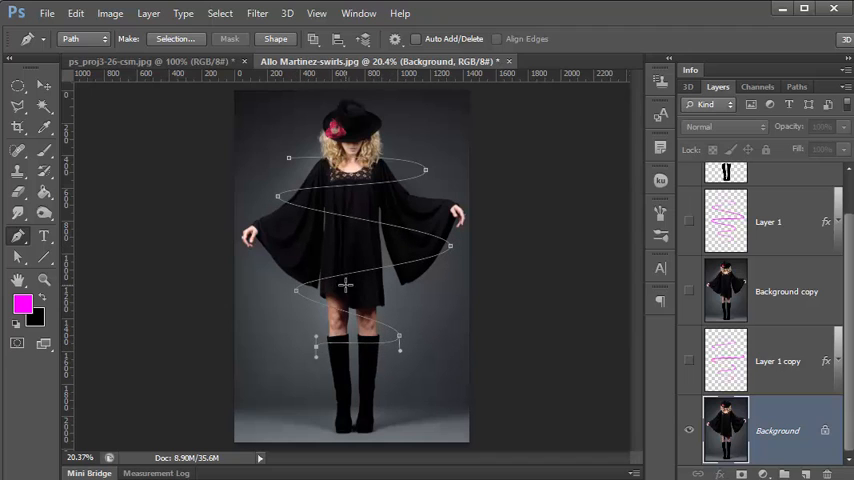
{"action": "mouse_move", "coordinate": [64, 260]}
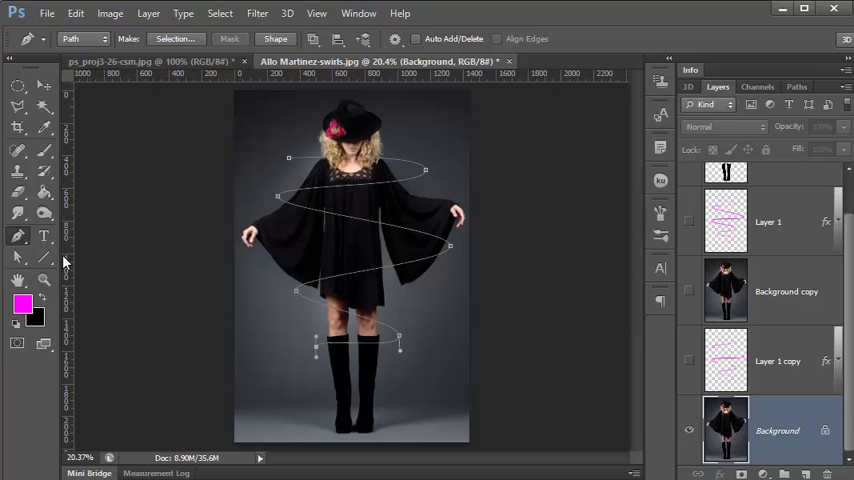
Switch to the Move tool with the strokes hidden and only the path outline showing.
{"action": "left_click", "coordinate": [18, 84]}
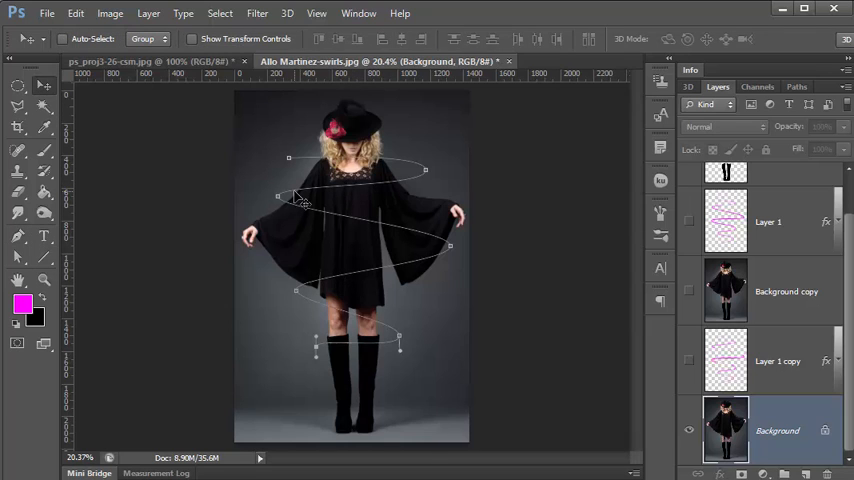
{"action": "mouse_move", "coordinate": [312, 204]}
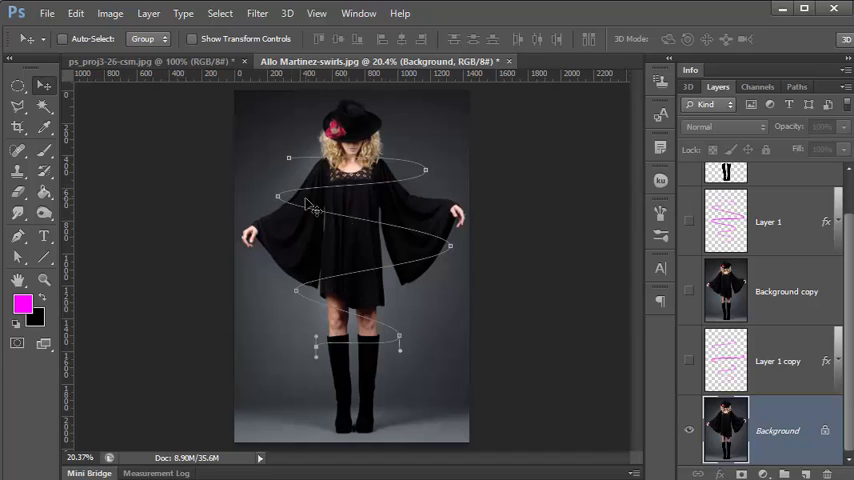
{"action": "mouse_move", "coordinate": [44, 88]}
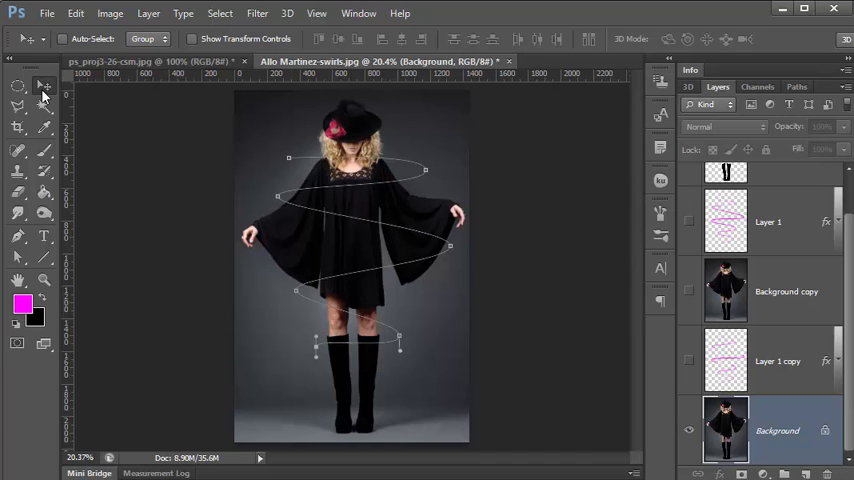
{"action": "mouse_move", "coordinate": [212, 222]}
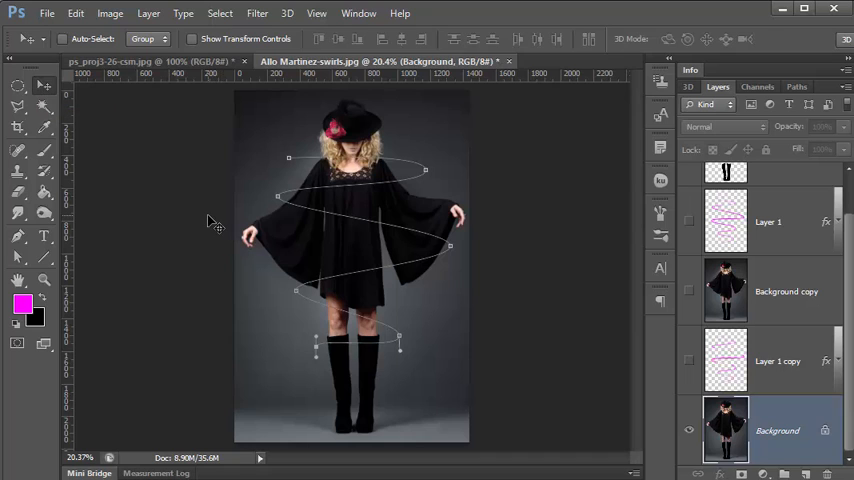
Check the path and pen tool groups, then choose the Direct Selection Tool for the spiral path's anchor points.
{"action": "left_click", "coordinate": [18, 260]}
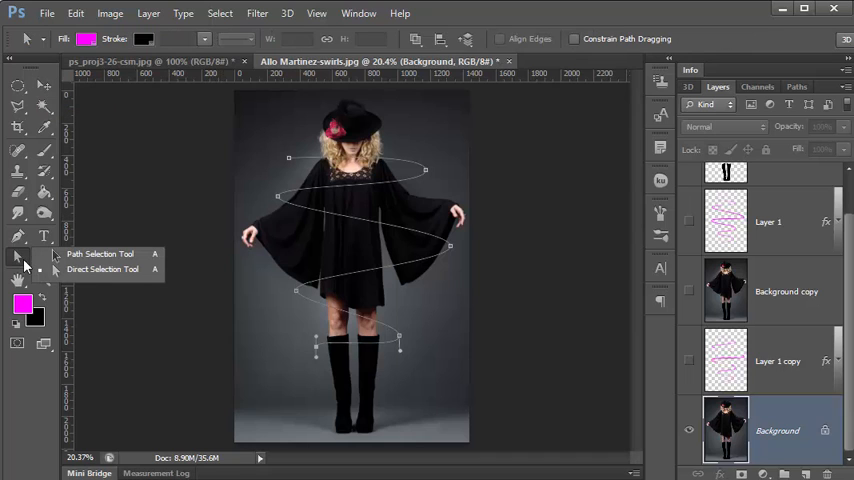
{"action": "left_click", "coordinate": [18, 236]}
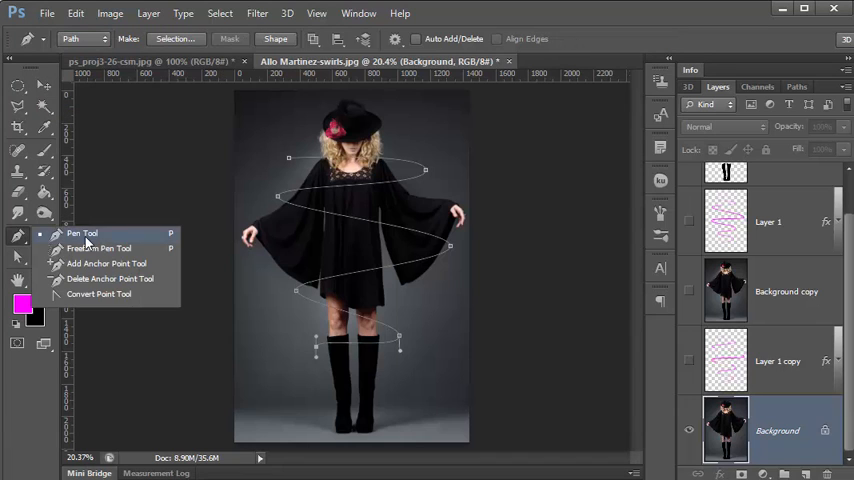
{"action": "right_click", "coordinate": [350, 284]}
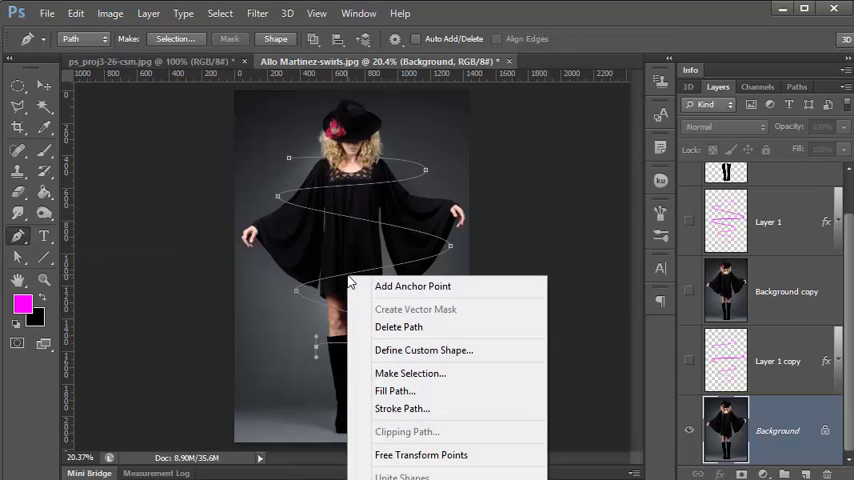
{"action": "mouse_move", "coordinate": [402, 408]}
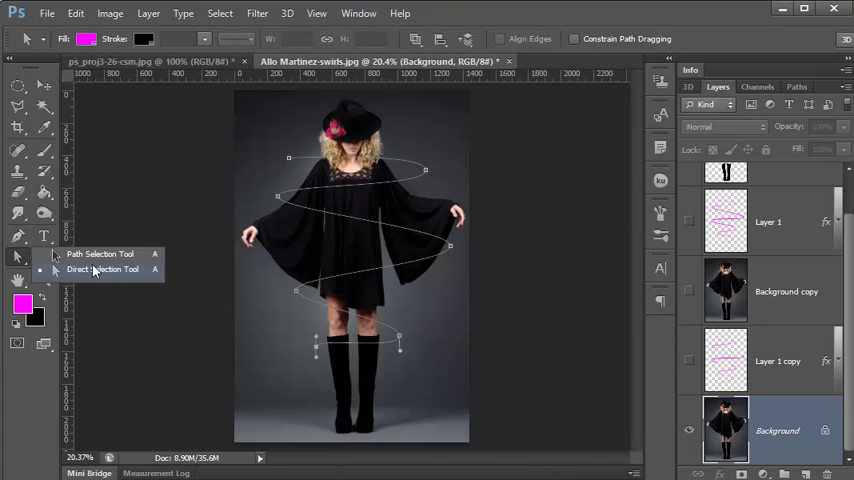
{"action": "right_click", "coordinate": [336, 284]}
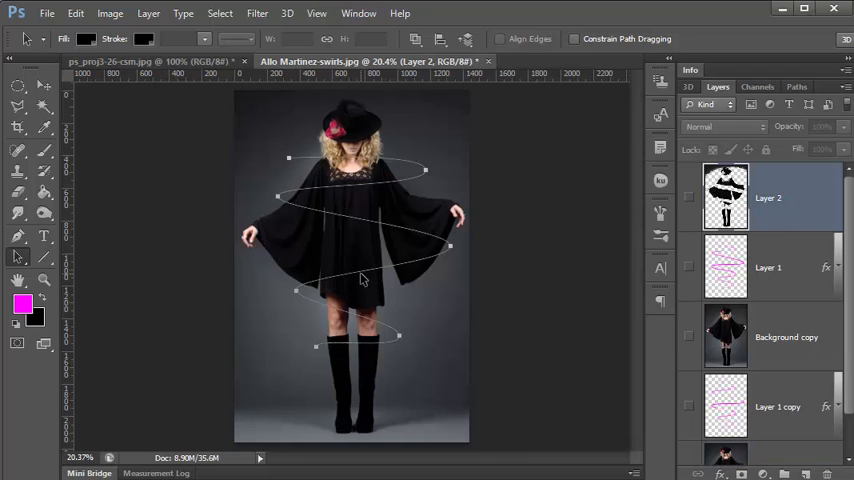
Check the spiral path's menu (Stroke Path greyed out) and make the Background photo active.
{"action": "right_click", "coordinate": [360, 280]}
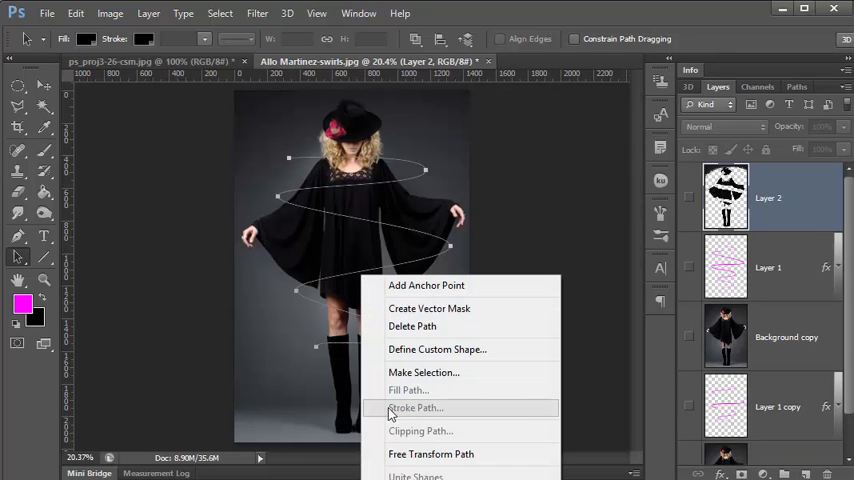
{"action": "mouse_move", "coordinate": [482, 416]}
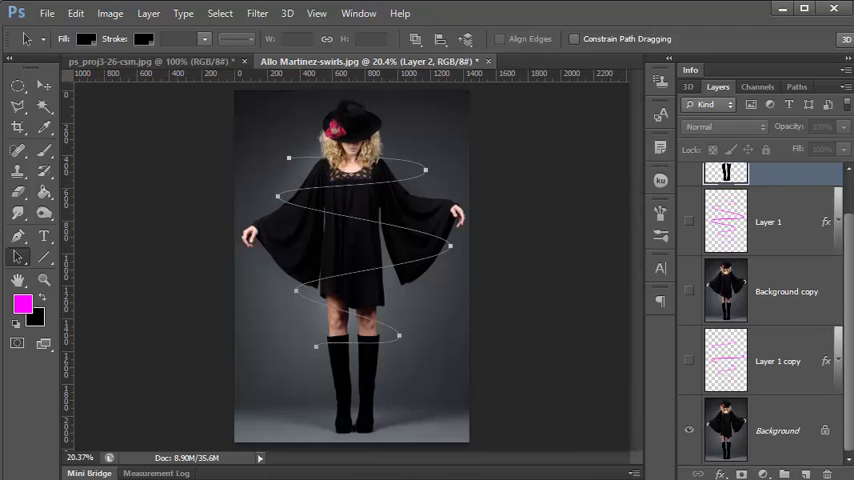
{"action": "left_click", "coordinate": [776, 430]}
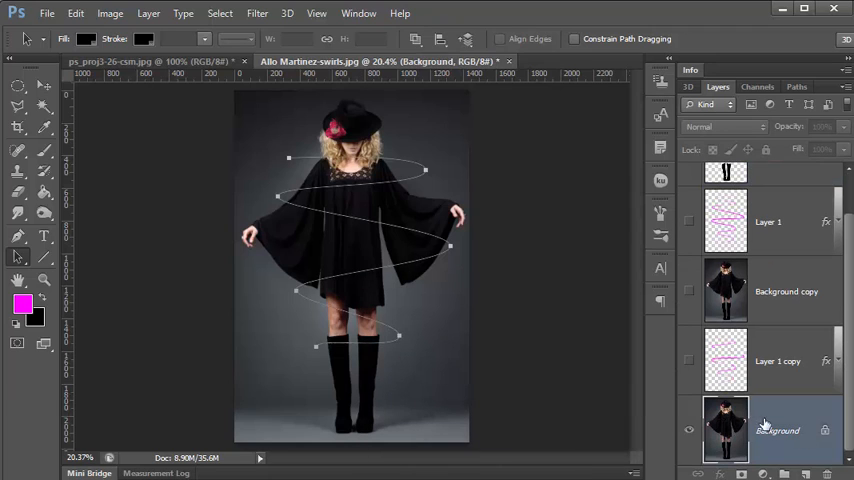
{"action": "mouse_move", "coordinate": [762, 432]}
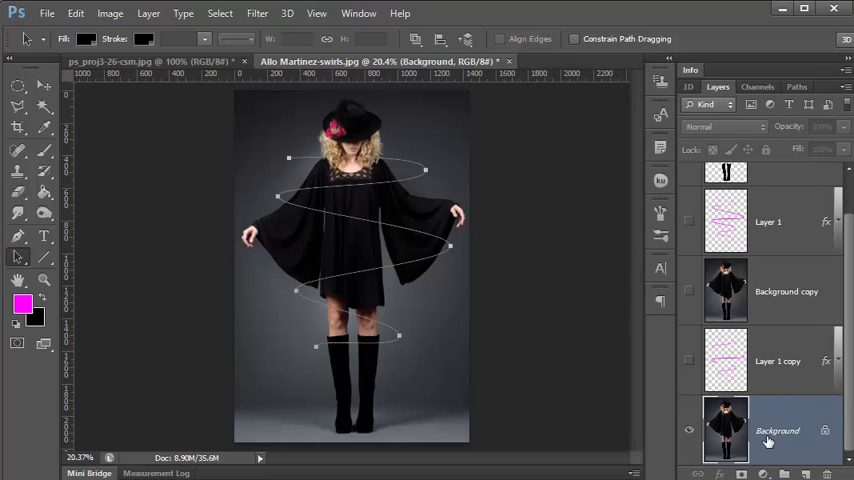
Stroke the spiral path with the Brush, Simulate Pressure on, drawing a magenta line over the photo.
{"action": "right_click", "coordinate": [340, 290]}
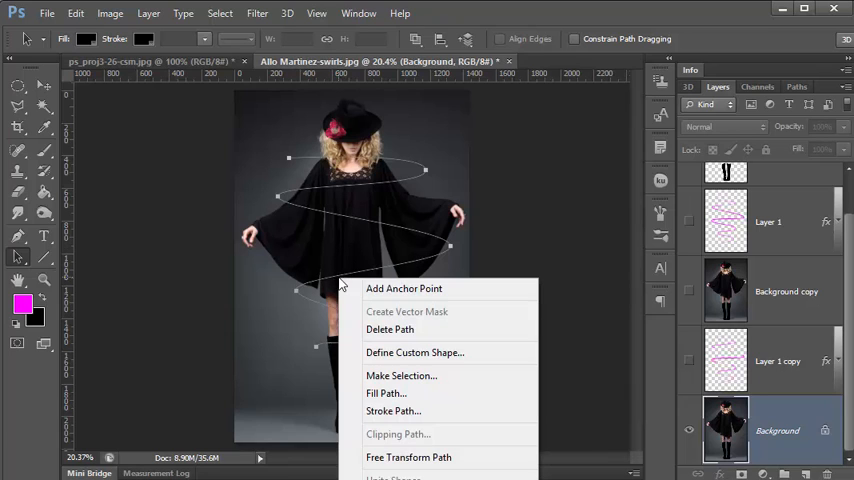
{"action": "mouse_move", "coordinate": [468, 392]}
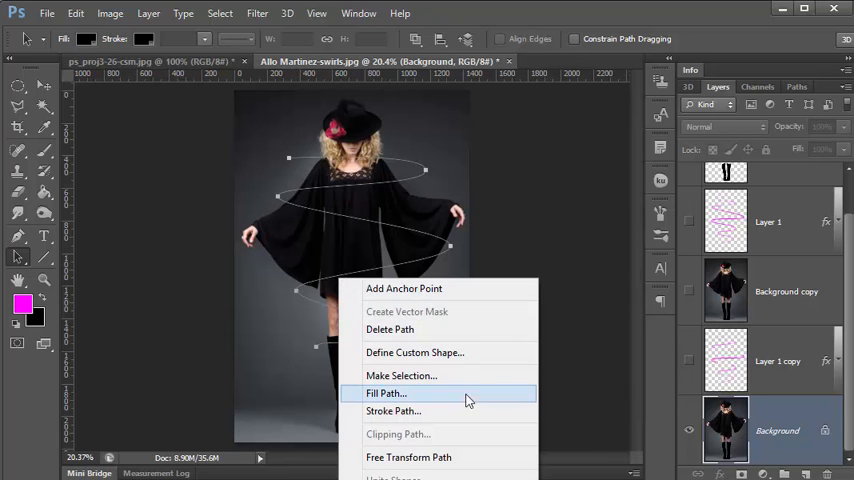
{"action": "left_click", "coordinate": [392, 412]}
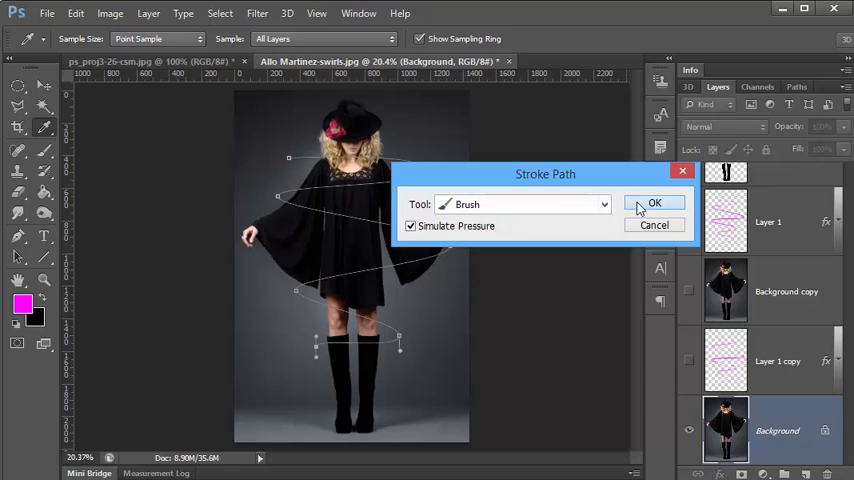
{"action": "left_click", "coordinate": [654, 204]}
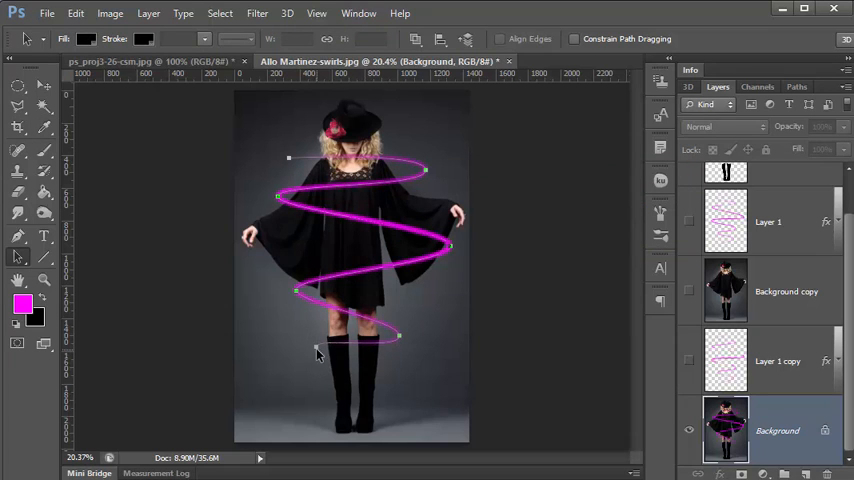
{"action": "mouse_move", "coordinate": [384, 170]}
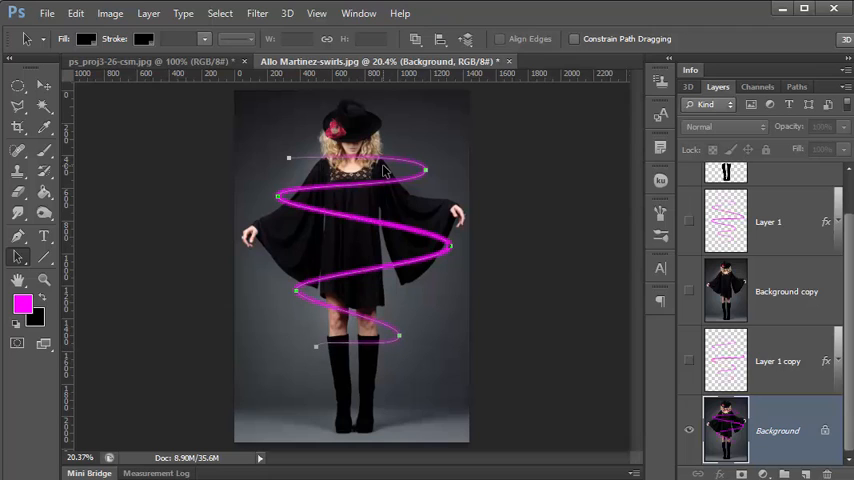
{"action": "mouse_move", "coordinate": [348, 352]}
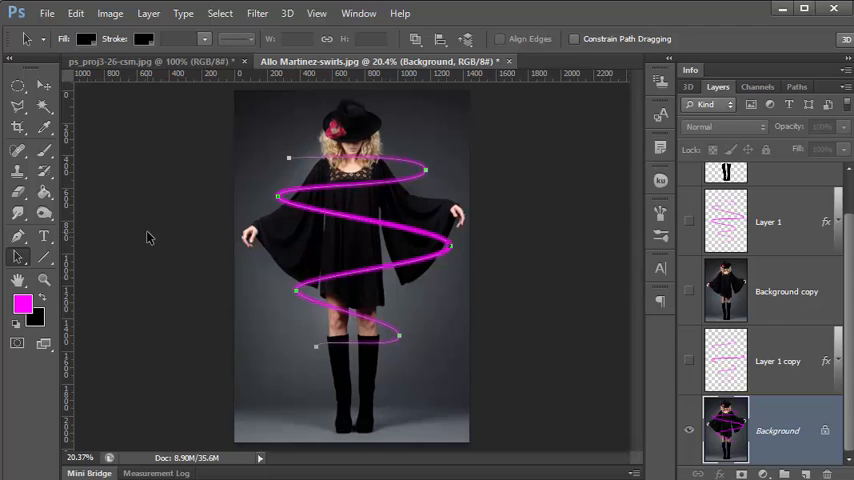
{"action": "mouse_move", "coordinate": [312, 214]}
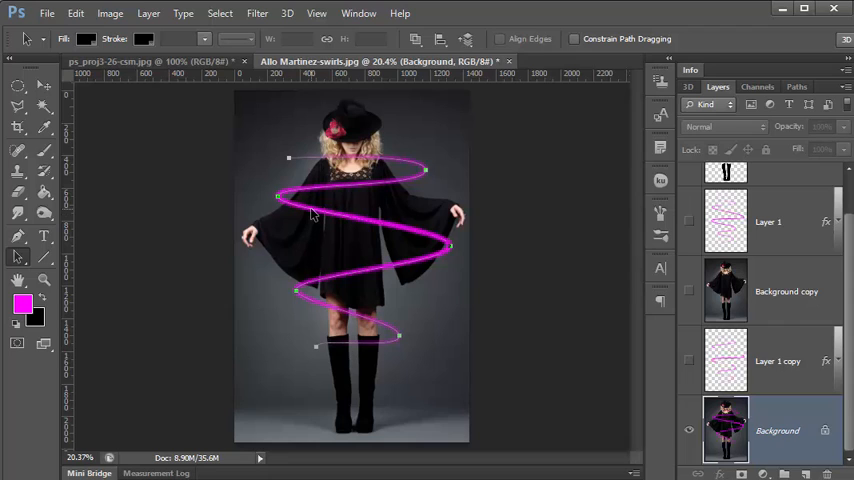
{"action": "mouse_move", "coordinate": [298, 176]}
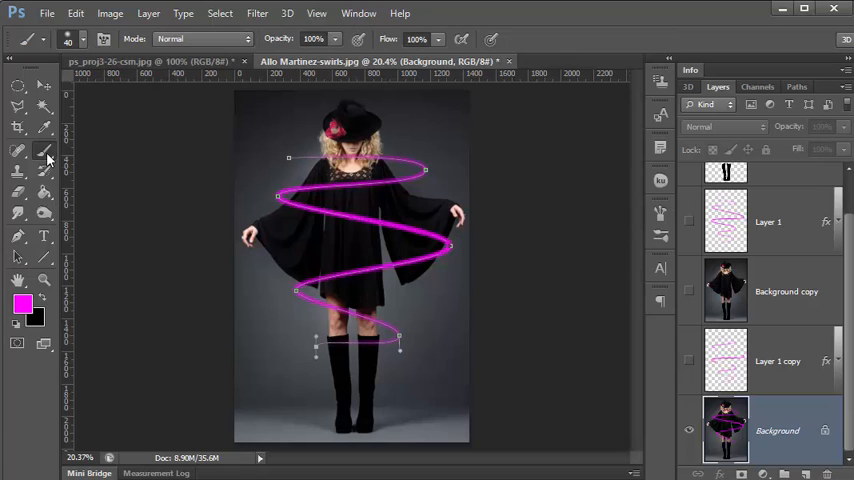
Choose a soft round 40 px brush at 0% hardness, then reach for the Window menu.
{"action": "left_click", "coordinate": [84, 40]}
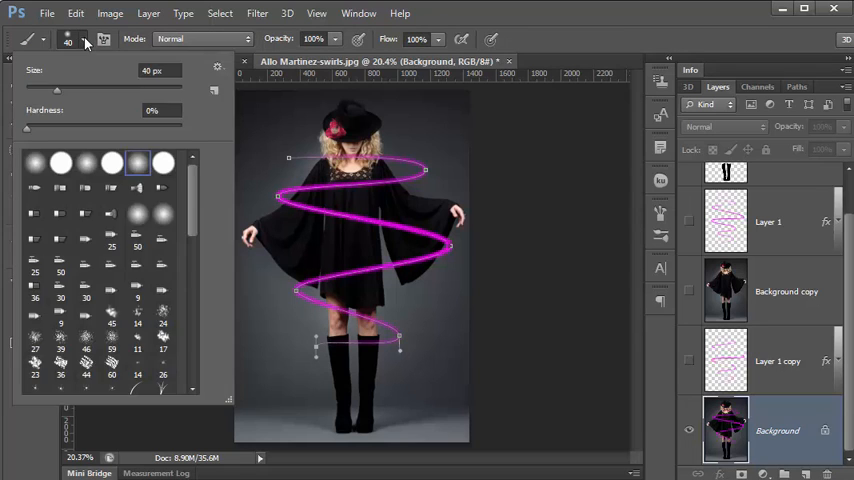
{"action": "left_click", "coordinate": [136, 164]}
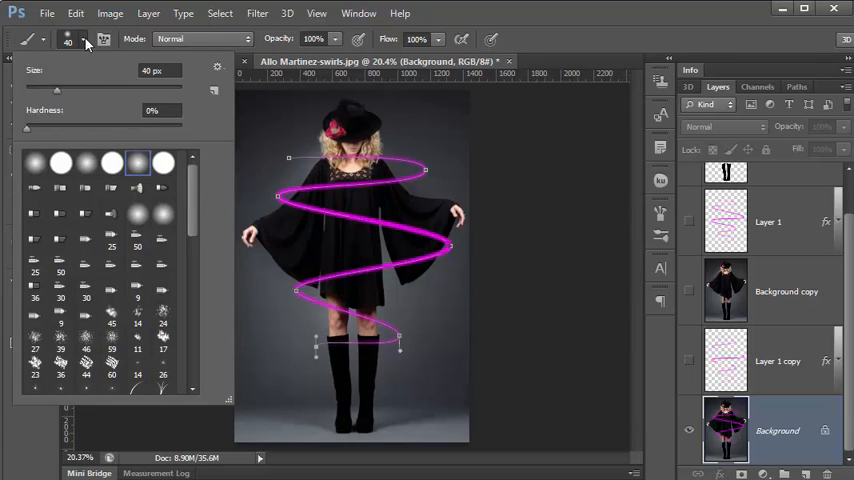
{"action": "left_click", "coordinate": [360, 12]}
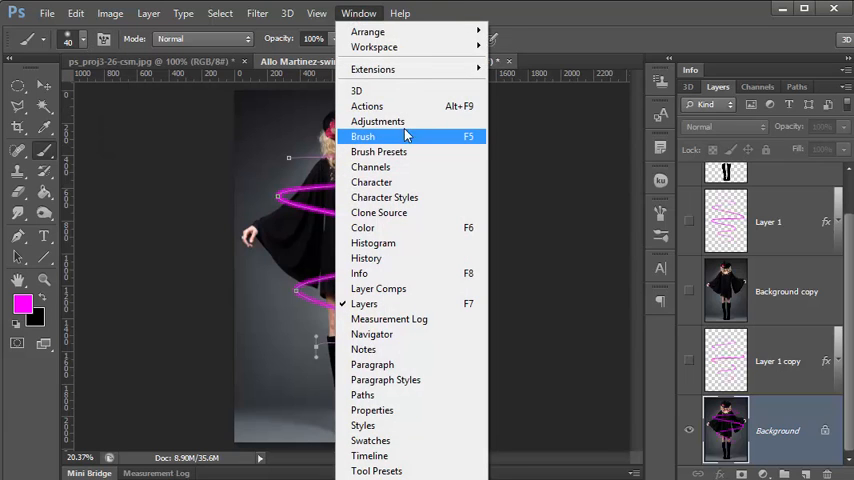
Bring up the Brush panel to set Size Jitter control to Pen Pressure.
{"action": "left_click", "coordinate": [362, 136]}
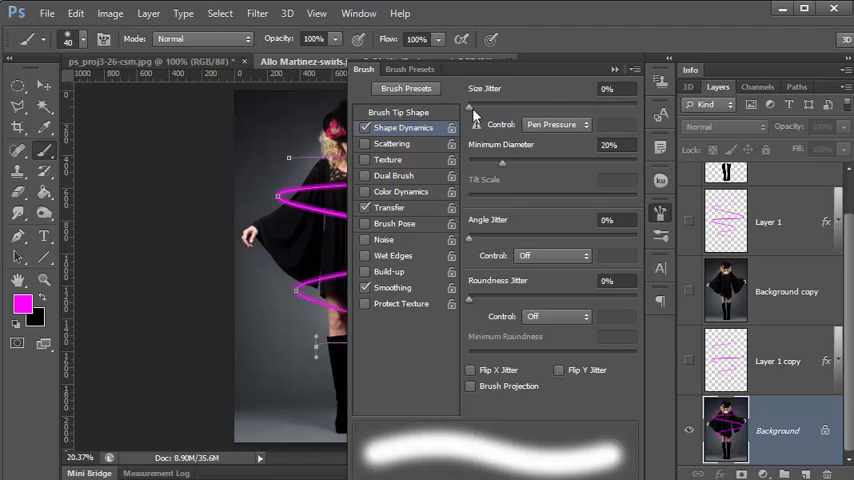
{"action": "mouse_move", "coordinate": [566, 104]}
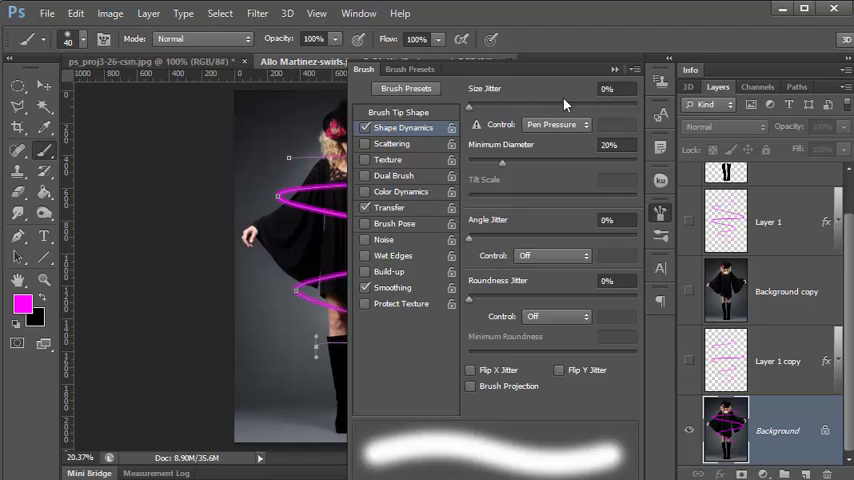
{"action": "mouse_move", "coordinate": [502, 138]}
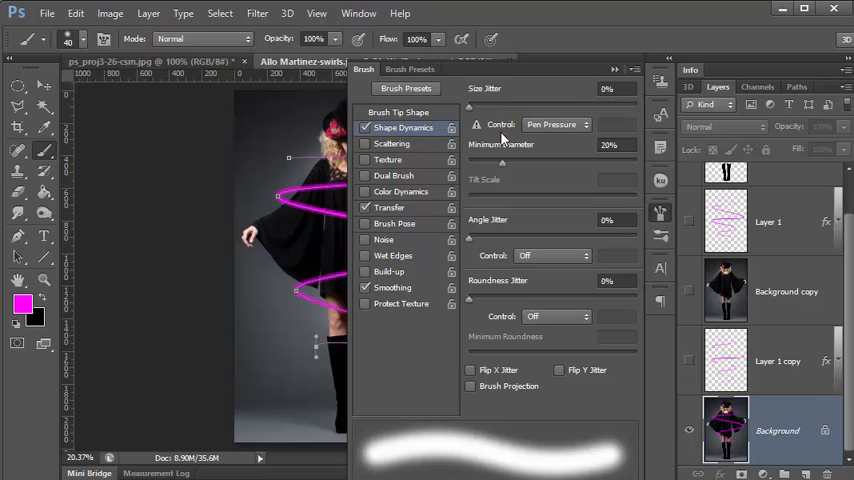
{"action": "mouse_move", "coordinate": [576, 152]}
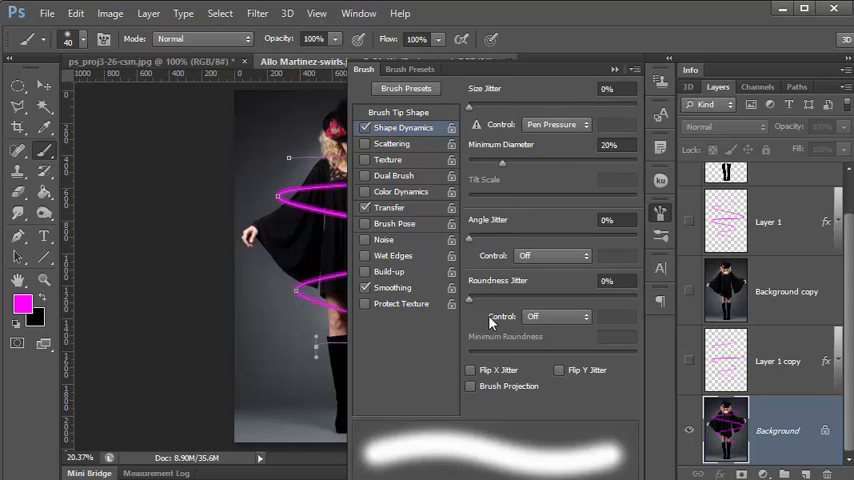
{"action": "mouse_move", "coordinate": [592, 248]}
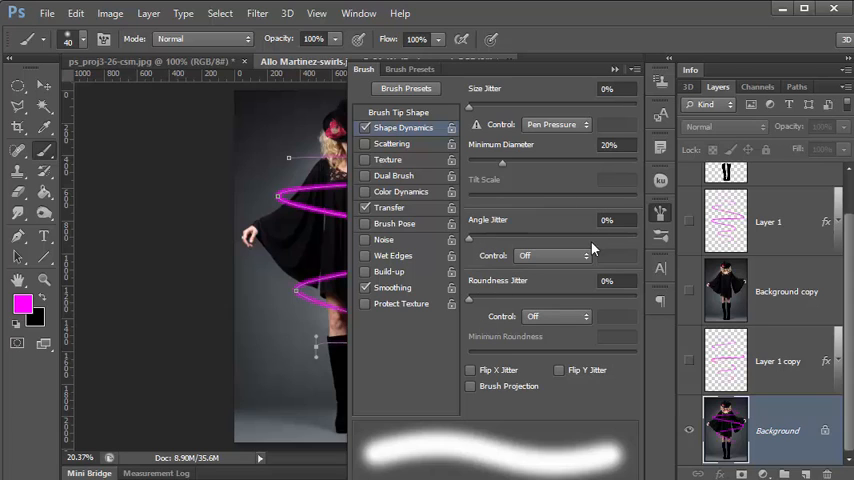
{"action": "mouse_move", "coordinate": [528, 224]}
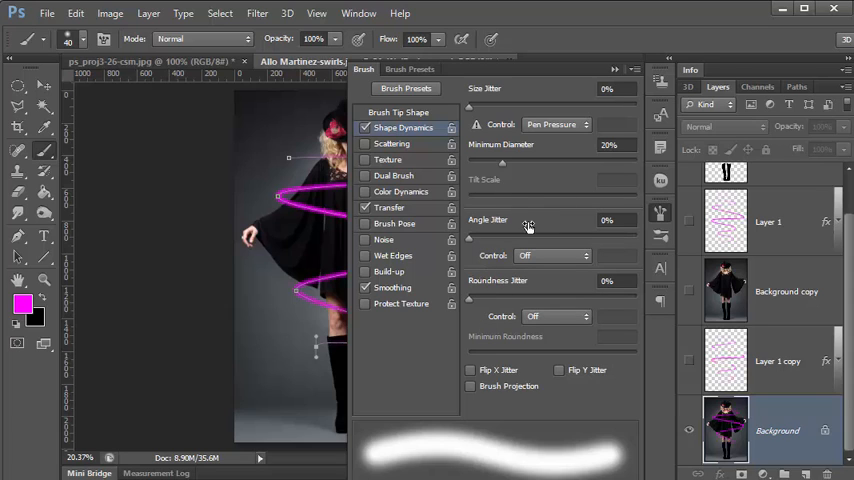
{"action": "mouse_move", "coordinate": [316, 224]}
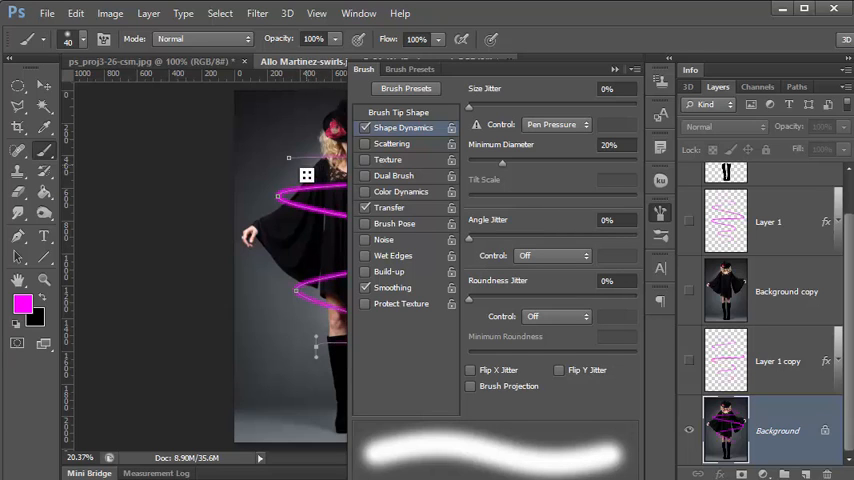
{"action": "mouse_move", "coordinate": [628, 84]}
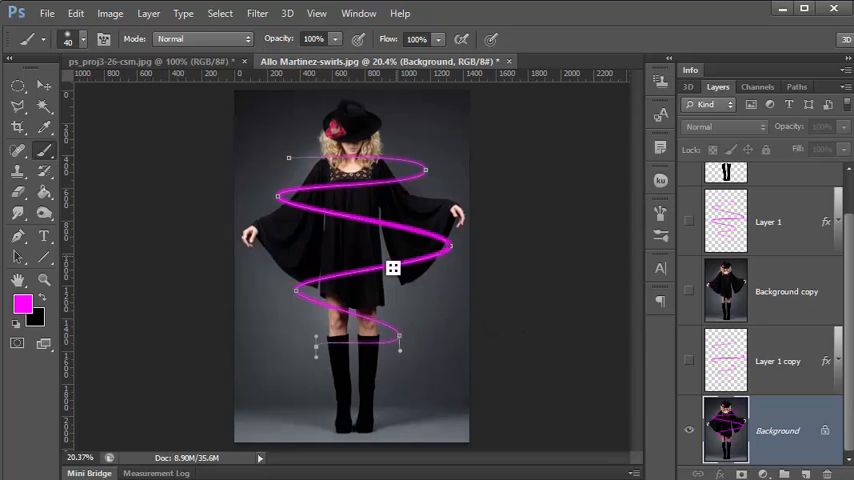
Switch to the Direct Selection tool to reveal the spiral path's anchor points around the woman.
{"action": "left_click_drag", "start_coordinate": [392, 268], "coordinate": [318, 336]}
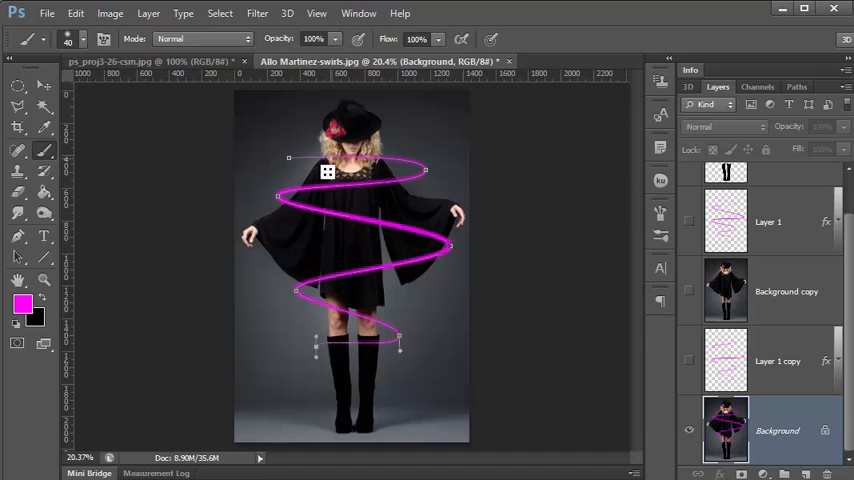
{"action": "mouse_move", "coordinate": [454, 320]}
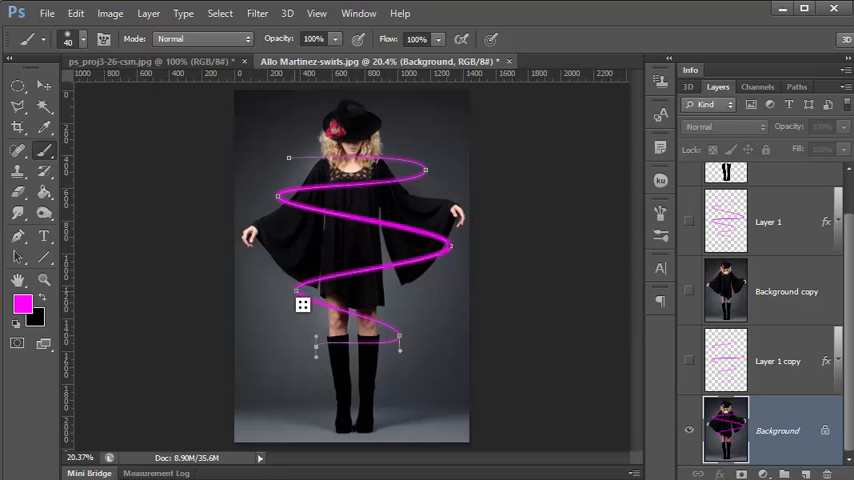
{"action": "left_click", "coordinate": [16, 258]}
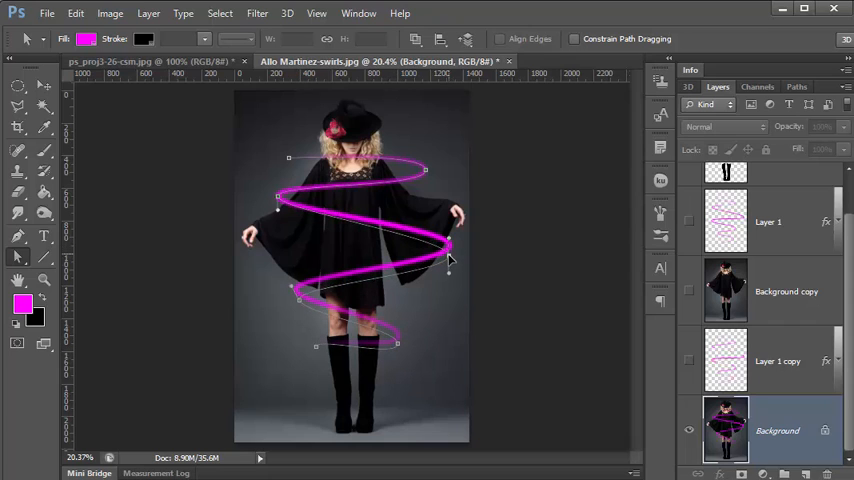
{"action": "mouse_move", "coordinate": [364, 312]}
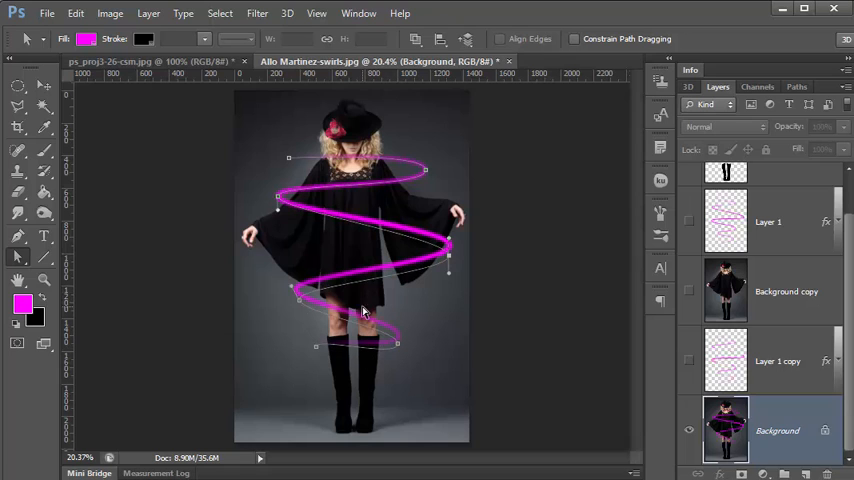
{"action": "mouse_move", "coordinate": [390, 158]}
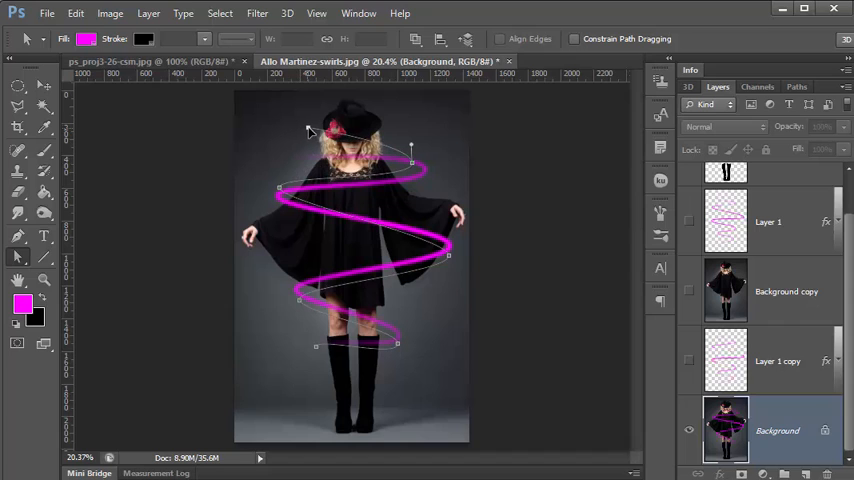
{"action": "mouse_move", "coordinate": [444, 256]}
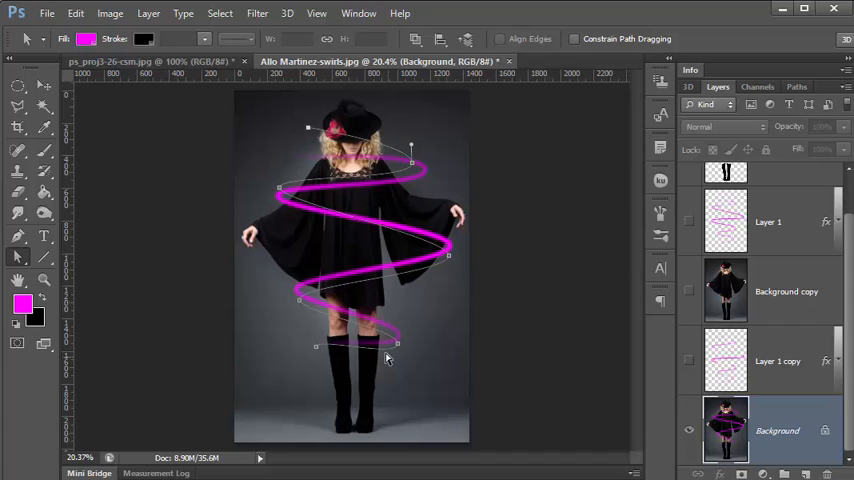
{"action": "mouse_move", "coordinate": [560, 396]}
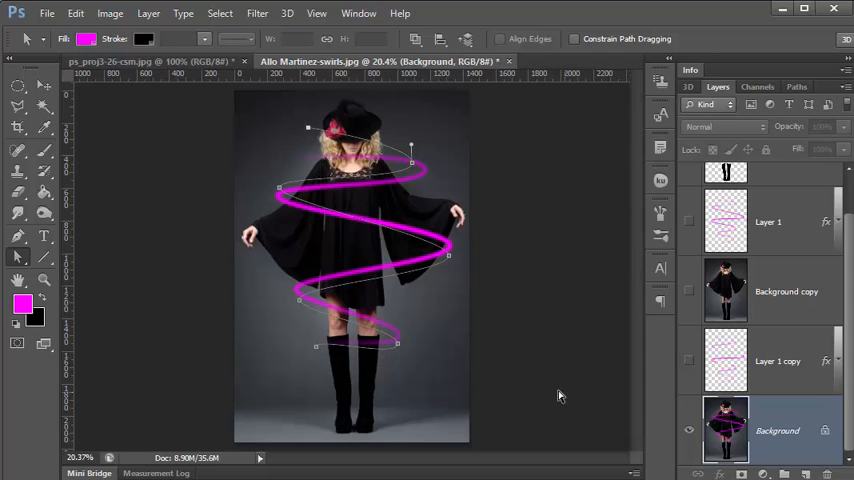
{"action": "mouse_move", "coordinate": [688, 364]}
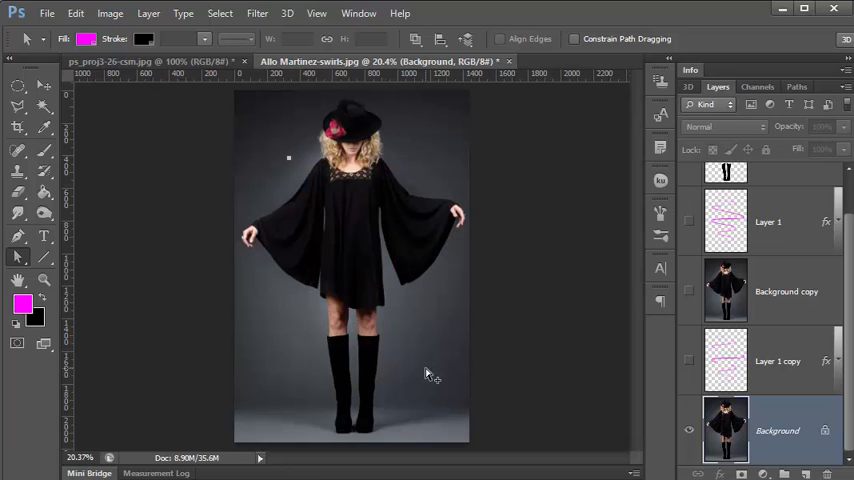
Toggle layer visibility to reveal the finished tapered magenta spiral weaving around the woman.
{"action": "left_click", "coordinate": [688, 360]}
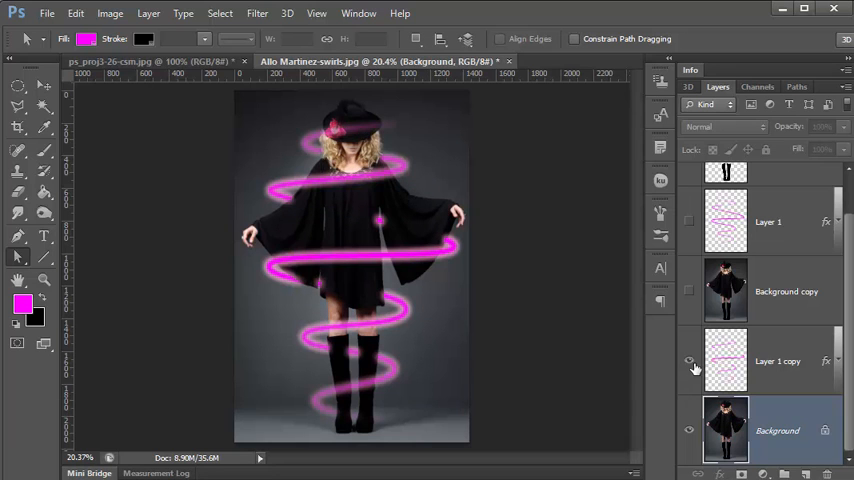
{"action": "left_click", "coordinate": [688, 360]}
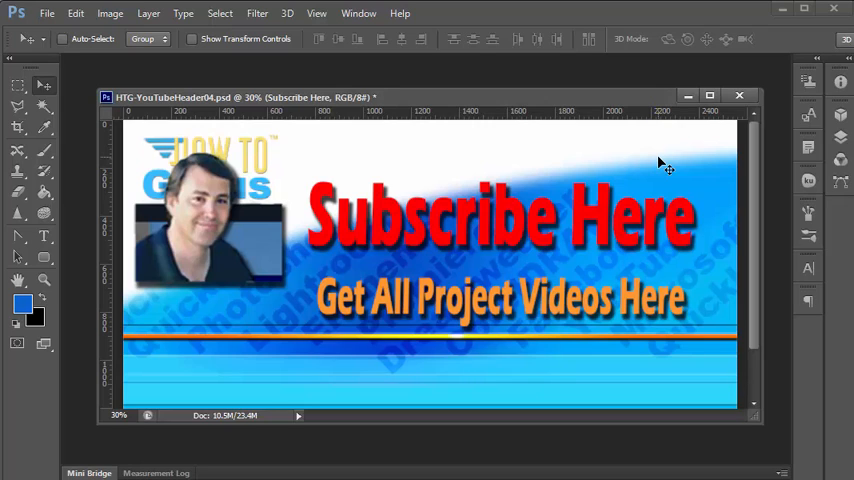
{"action": "mouse_move", "coordinate": [370, 236]}
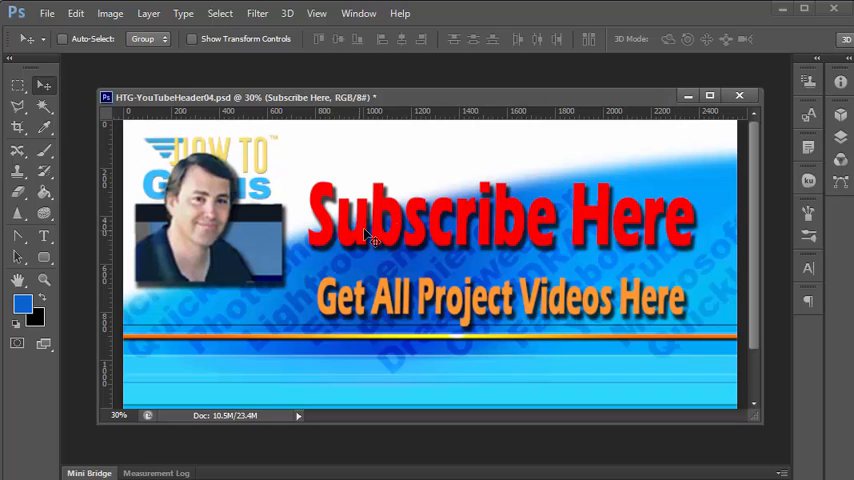
{"action": "mouse_move", "coordinate": [628, 224]}
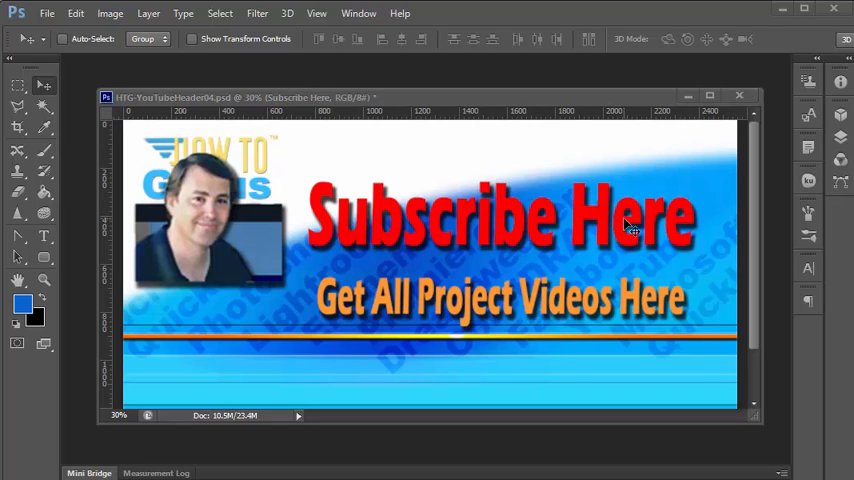
{"action": "mouse_move", "coordinate": [588, 298]}
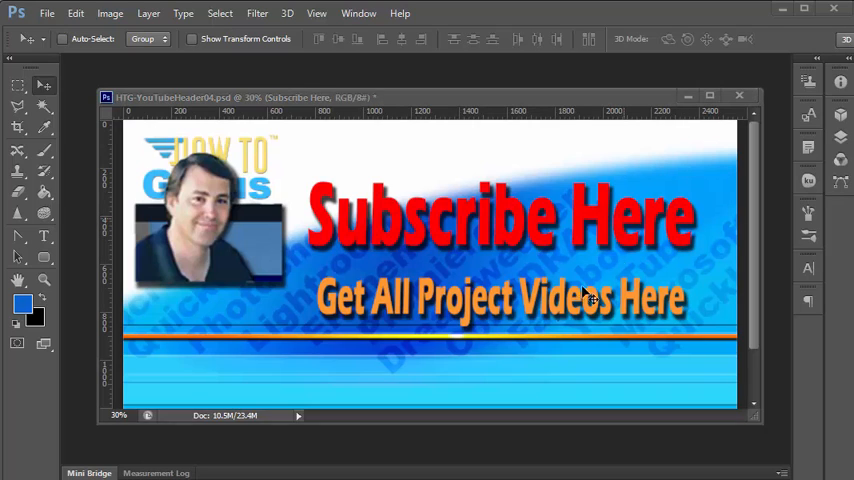
{"action": "mouse_move", "coordinate": [500, 352]}
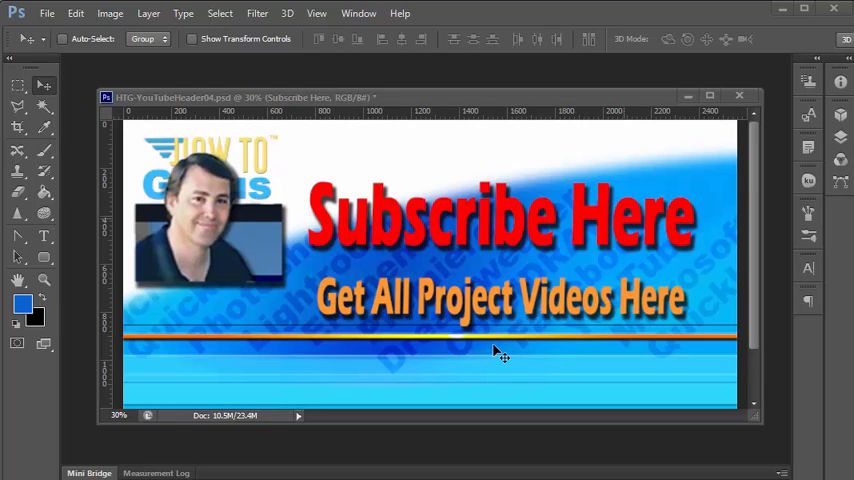
{"action": "mouse_move", "coordinate": [404, 352]}
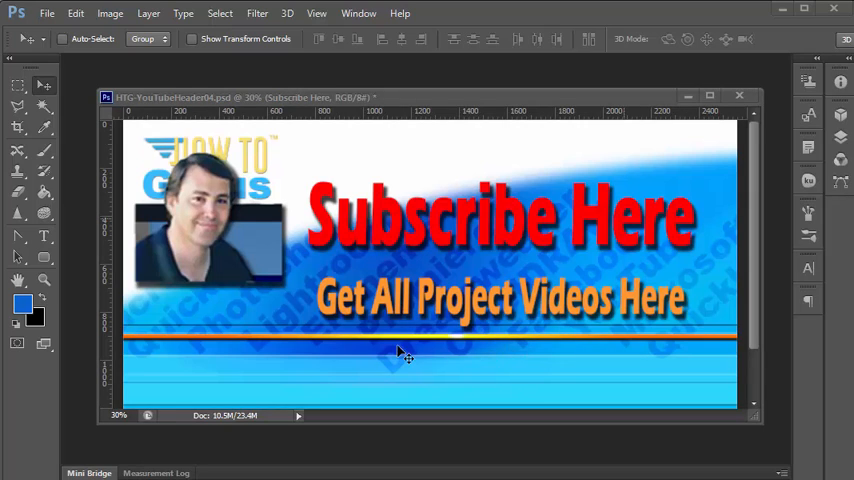
{"action": "mouse_move", "coordinate": [512, 316]}
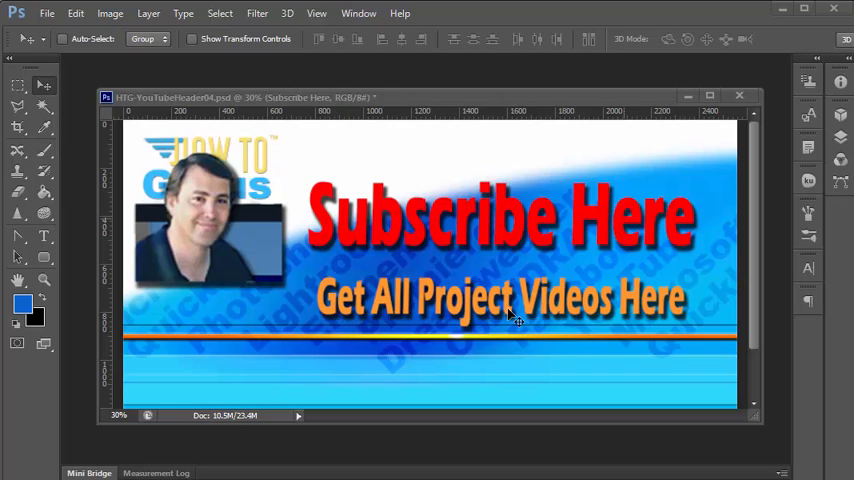
{"action": "mouse_move", "coordinate": [500, 330]}
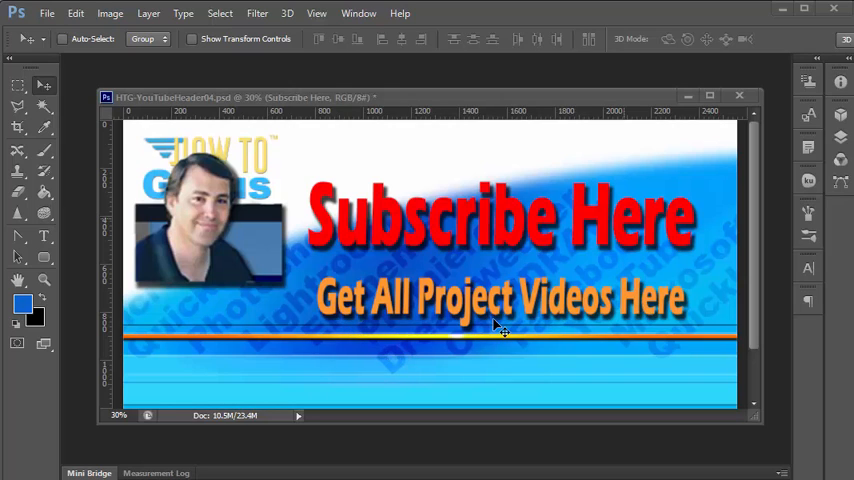
{"action": "mouse_move", "coordinate": [464, 390]}
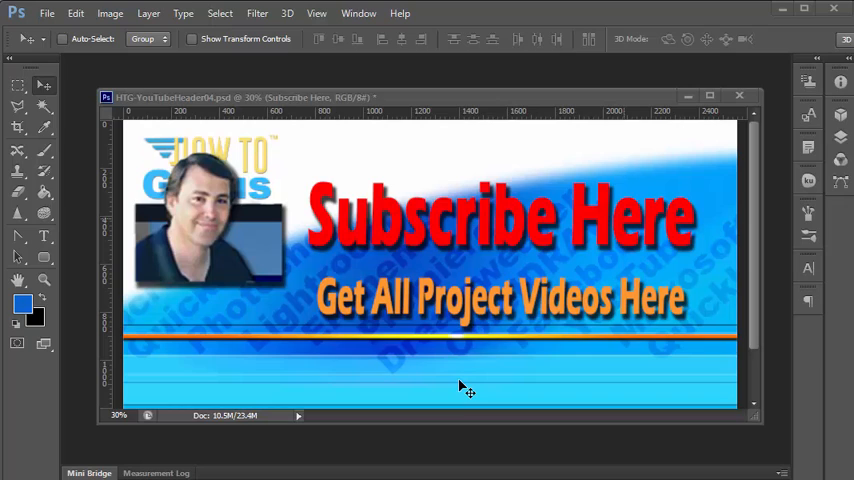